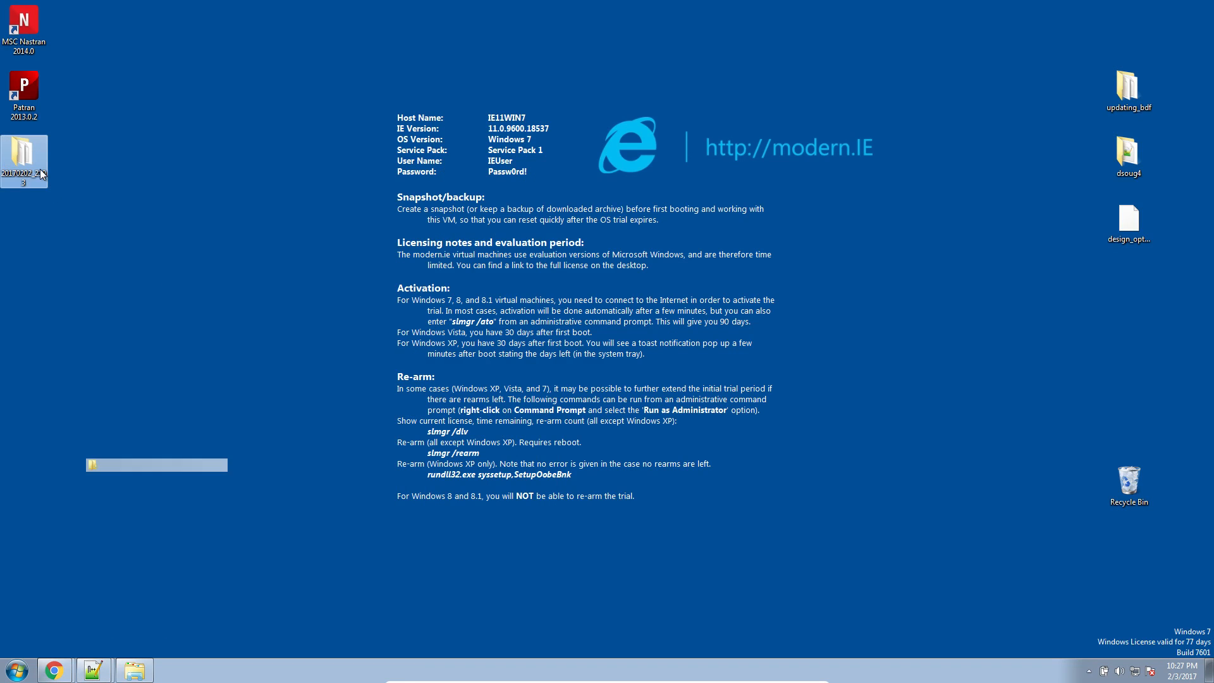
# - Open the 20170202_2103 run folder on the desktop and the dsoug4.dat input file inside it
pyautogui.doubleClick(23, 149)
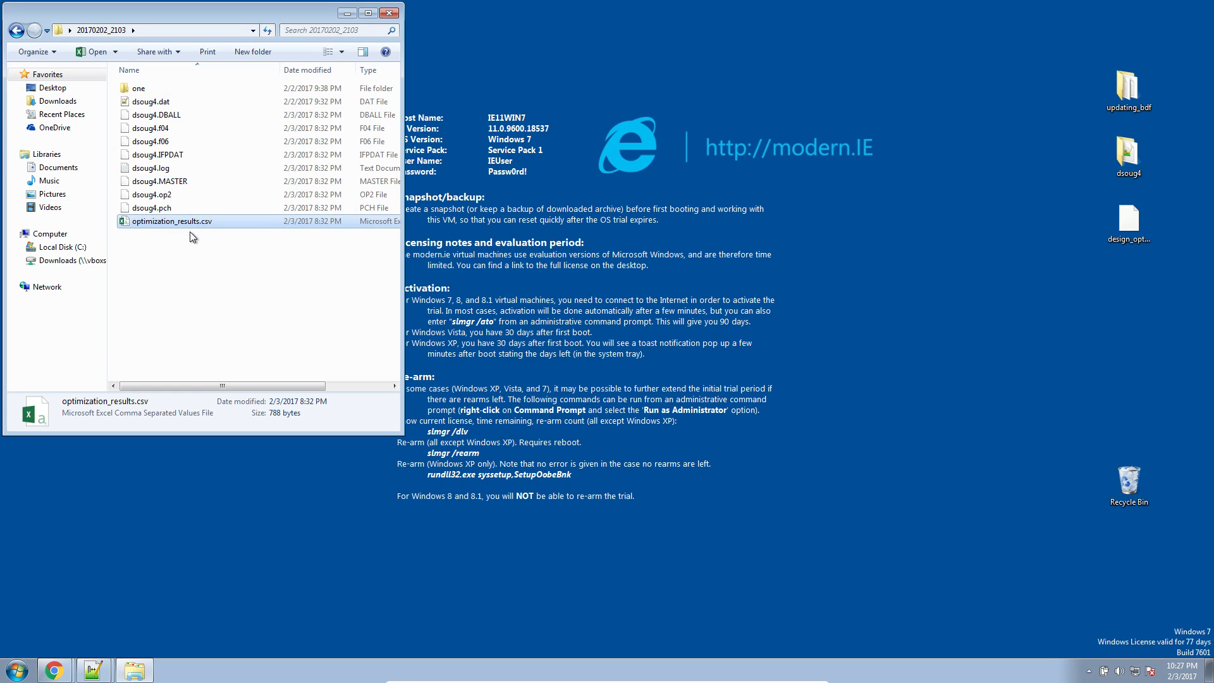
pyautogui.moveTo(181, 238)
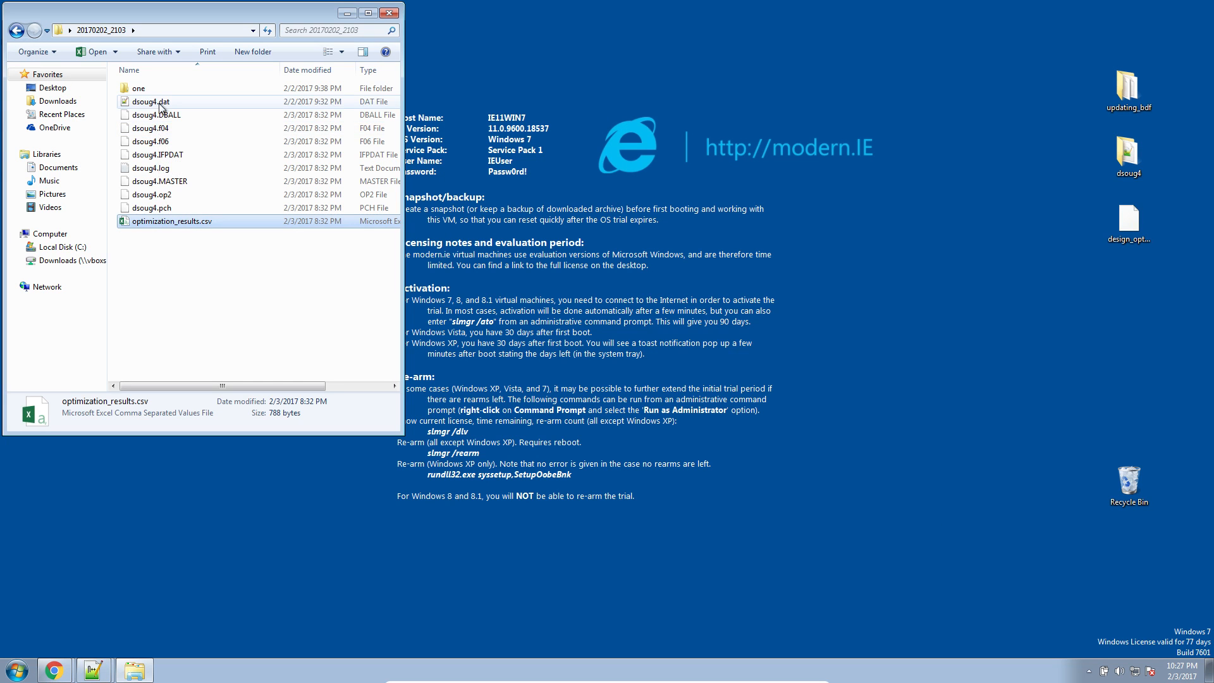
pyautogui.doubleClick(147, 101)
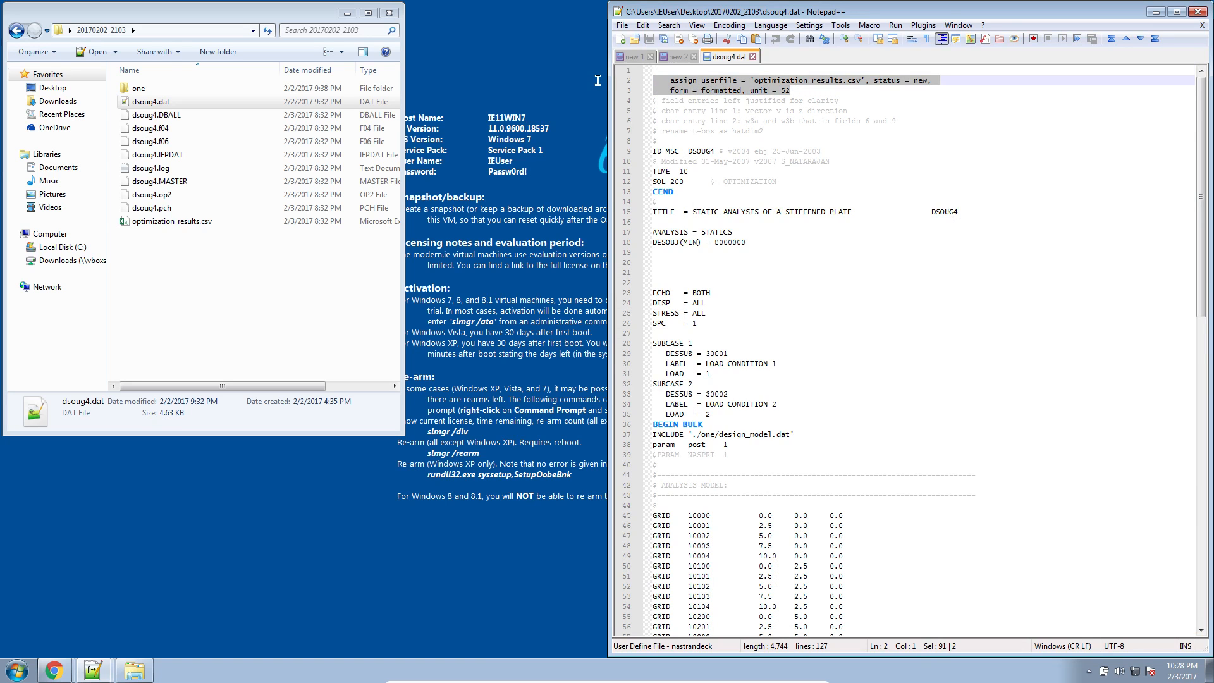
# - Open design_model.dat from the 'one' subfolder in Notepad++ and scroll through its definitions
pyautogui.doubleClick(138, 89)
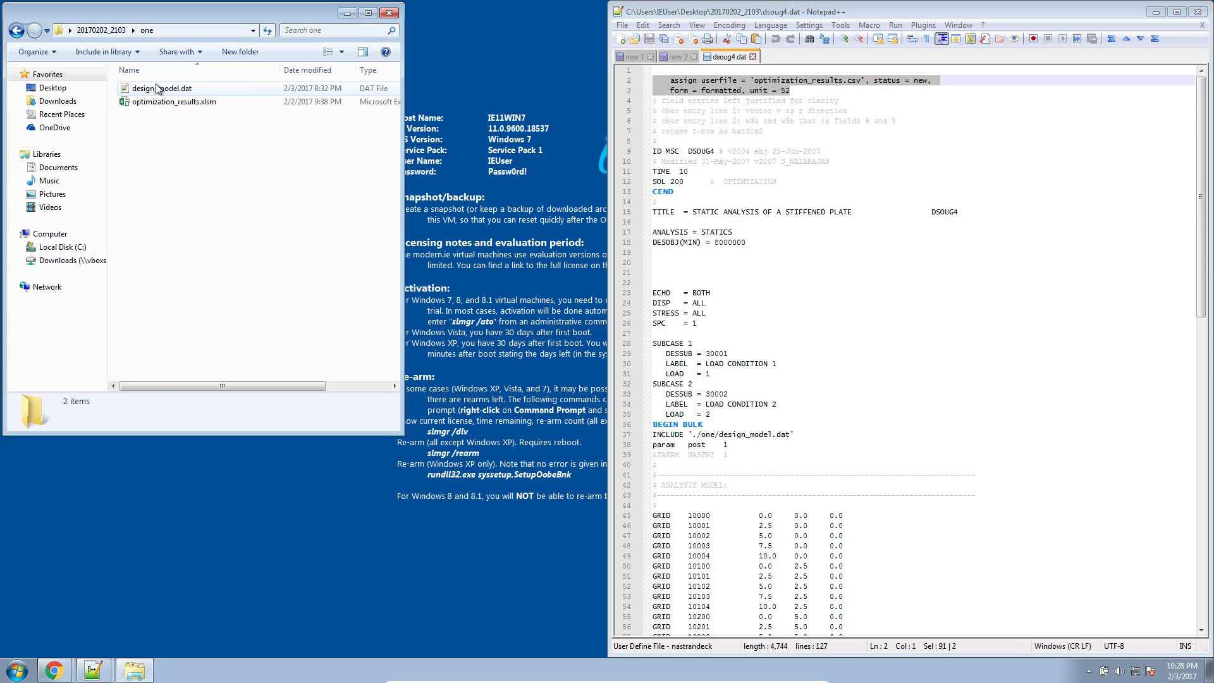
pyautogui.click(156, 89)
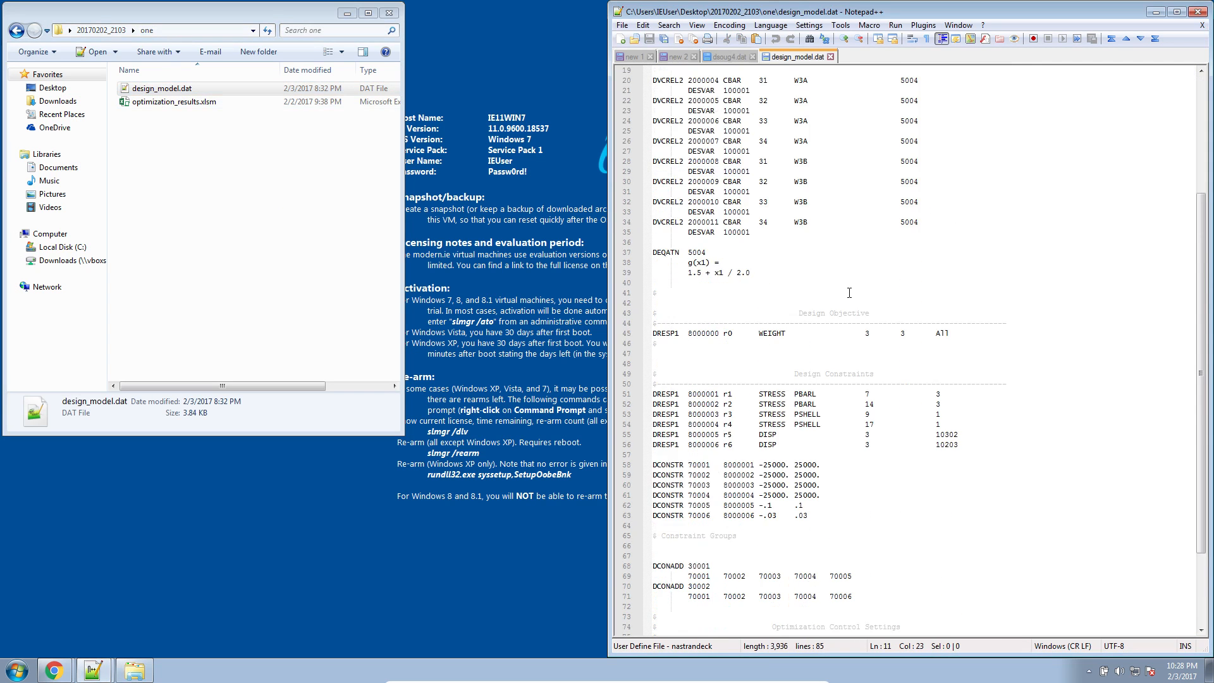
pyautogui.scroll(-3)
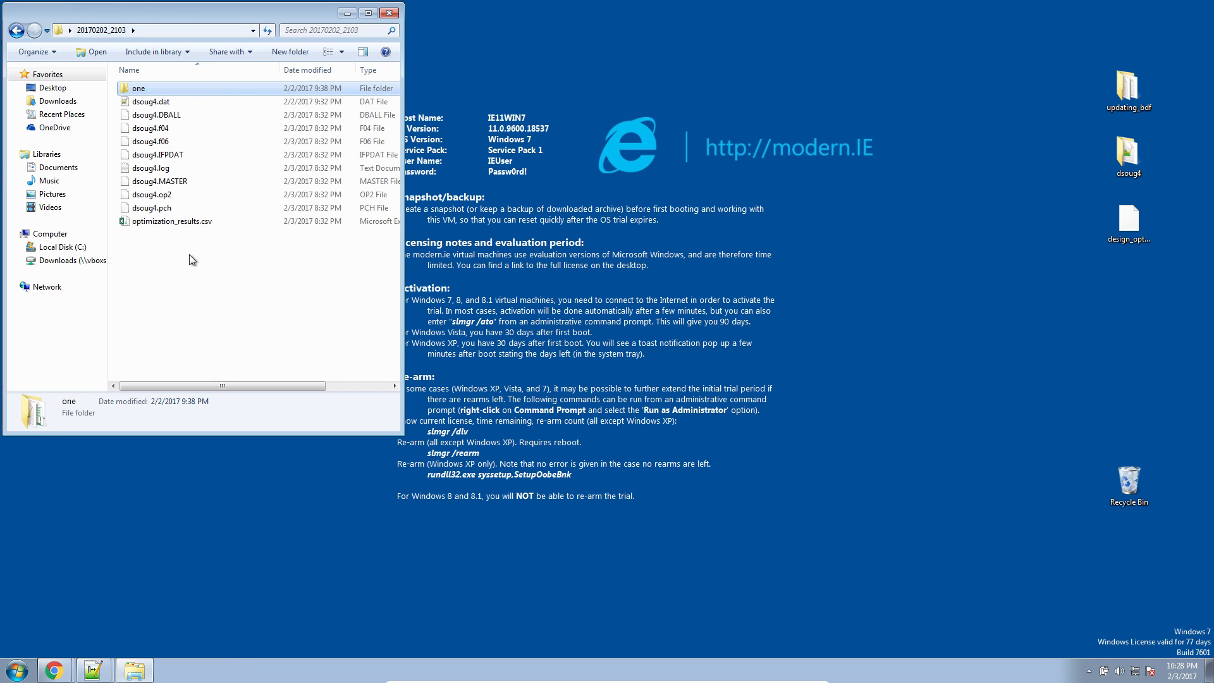
# - Open optimization_results.csv in Excel and check the 2 design variables and 6 design cycles entries
pyautogui.click(172, 222)
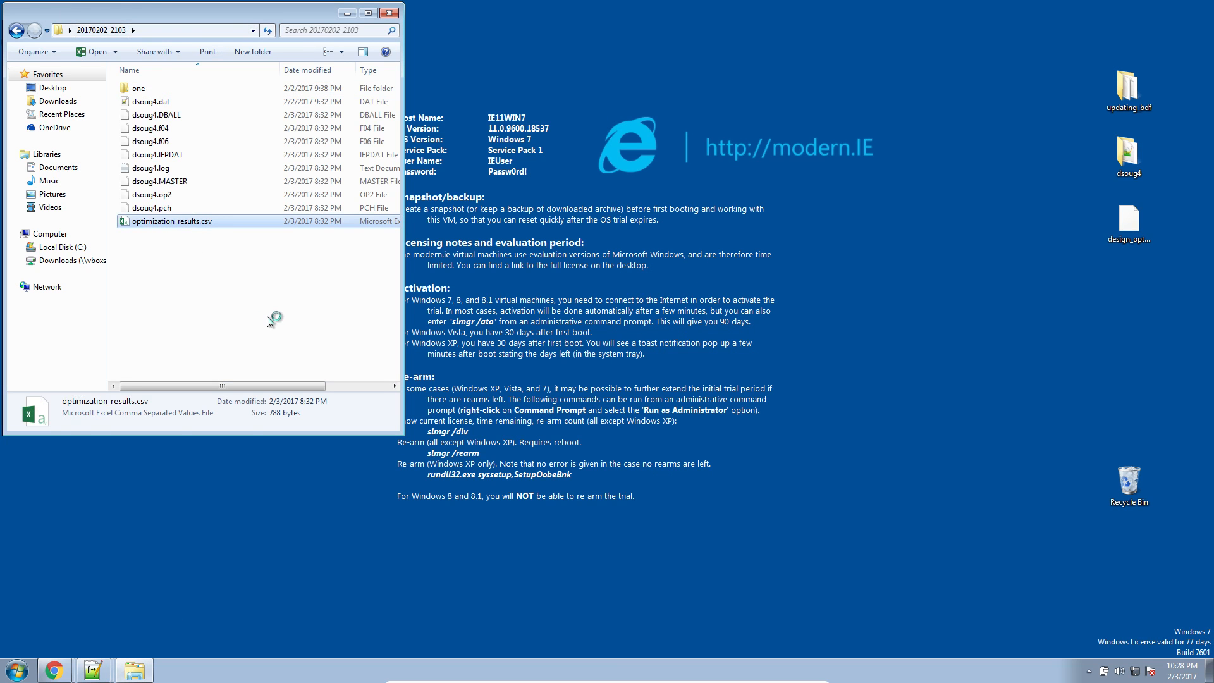
pyautogui.doubleClick(171, 221)
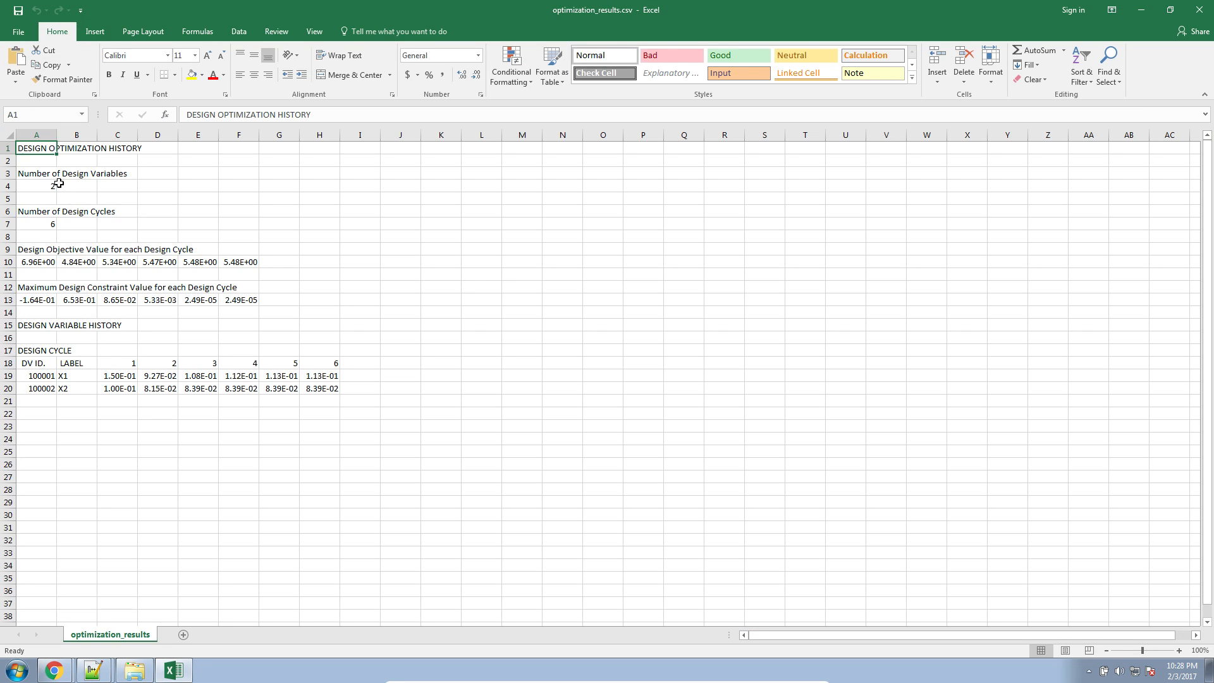
pyautogui.click(36, 186)
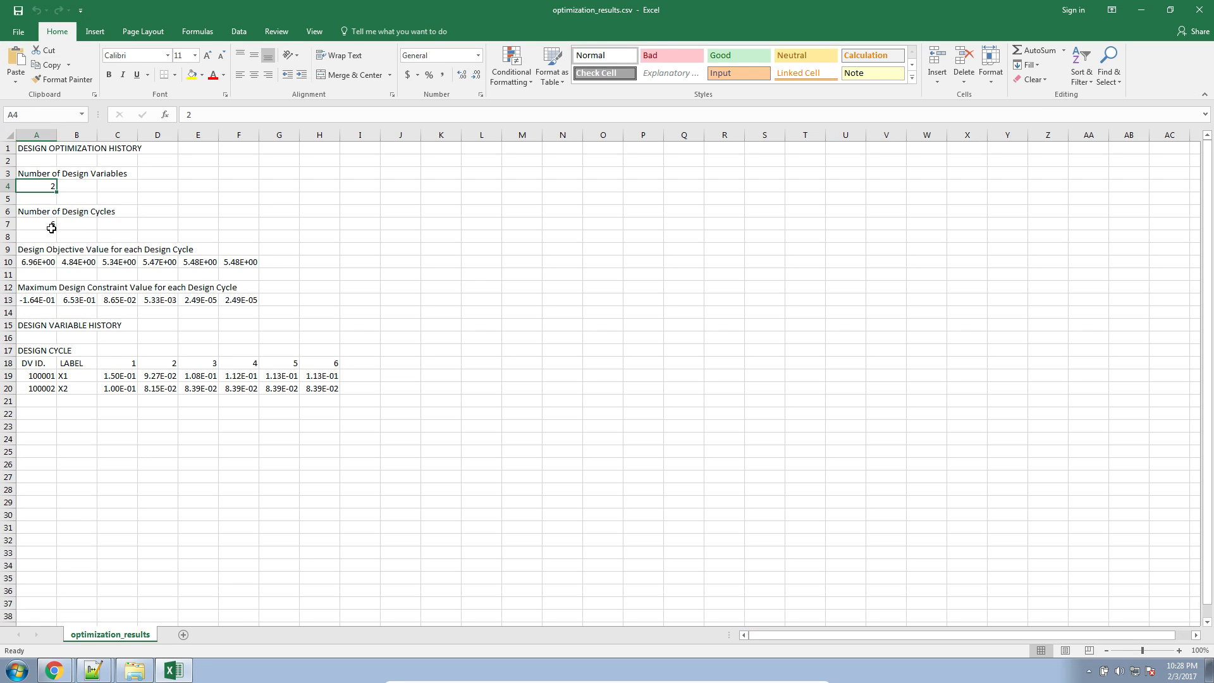
pyautogui.click(36, 222)
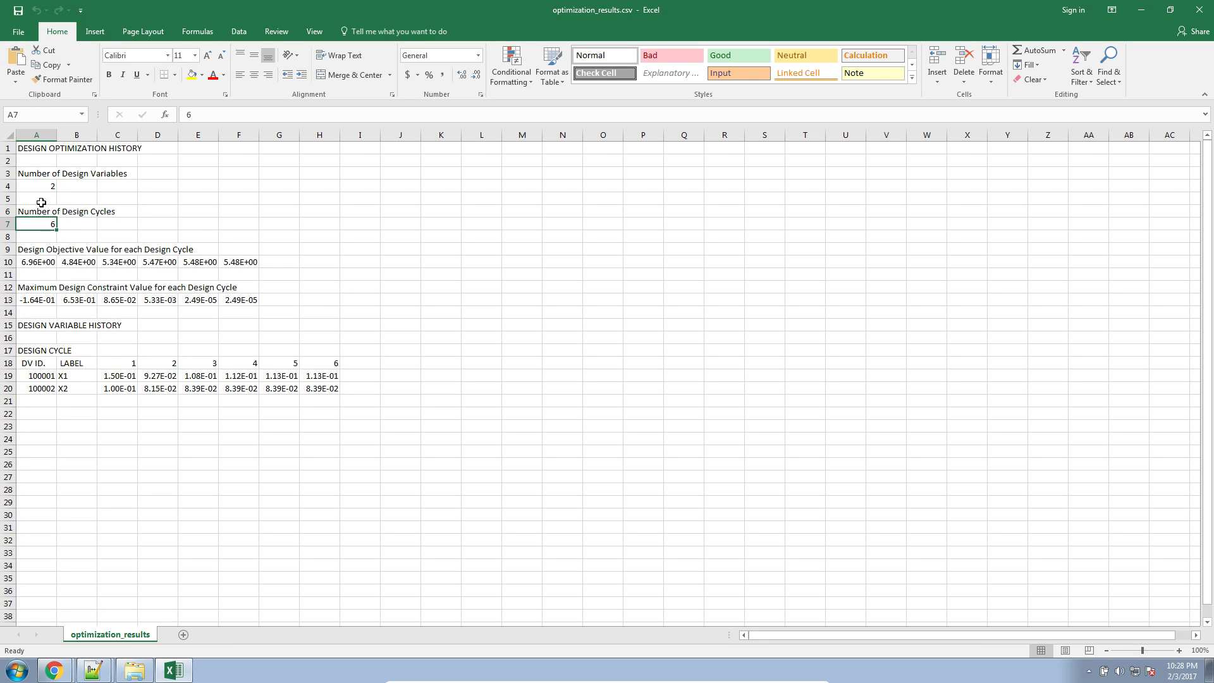
pyautogui.click(35, 173)
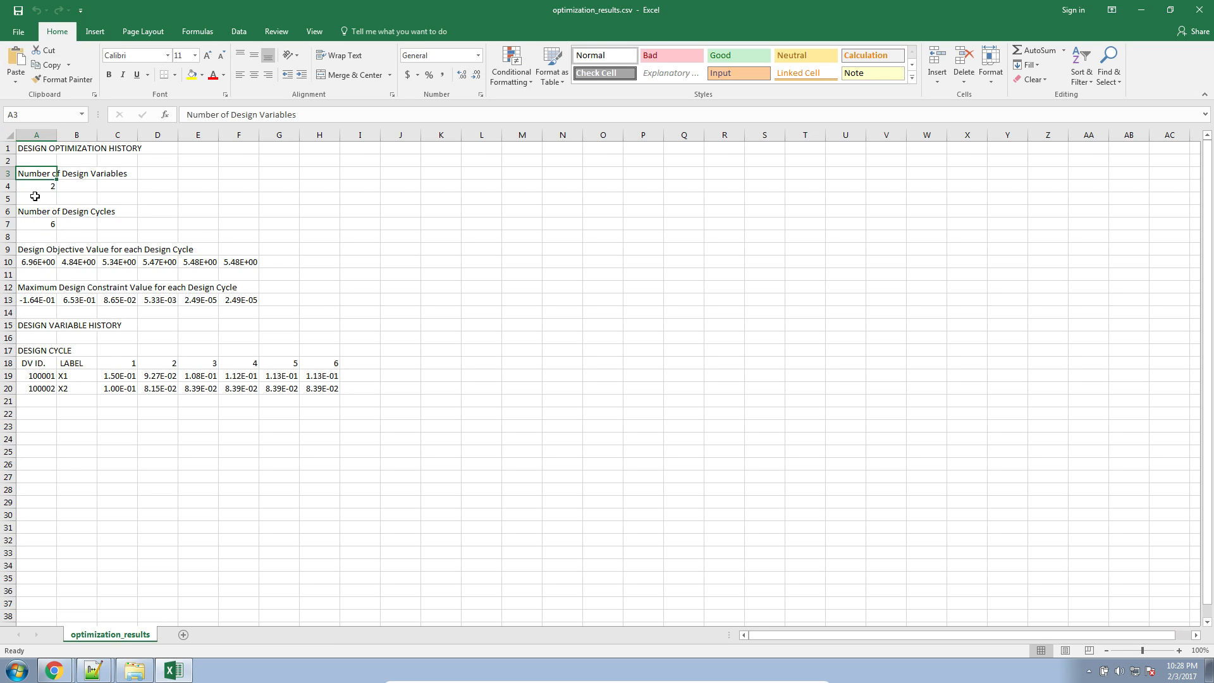
pyautogui.click(35, 186)
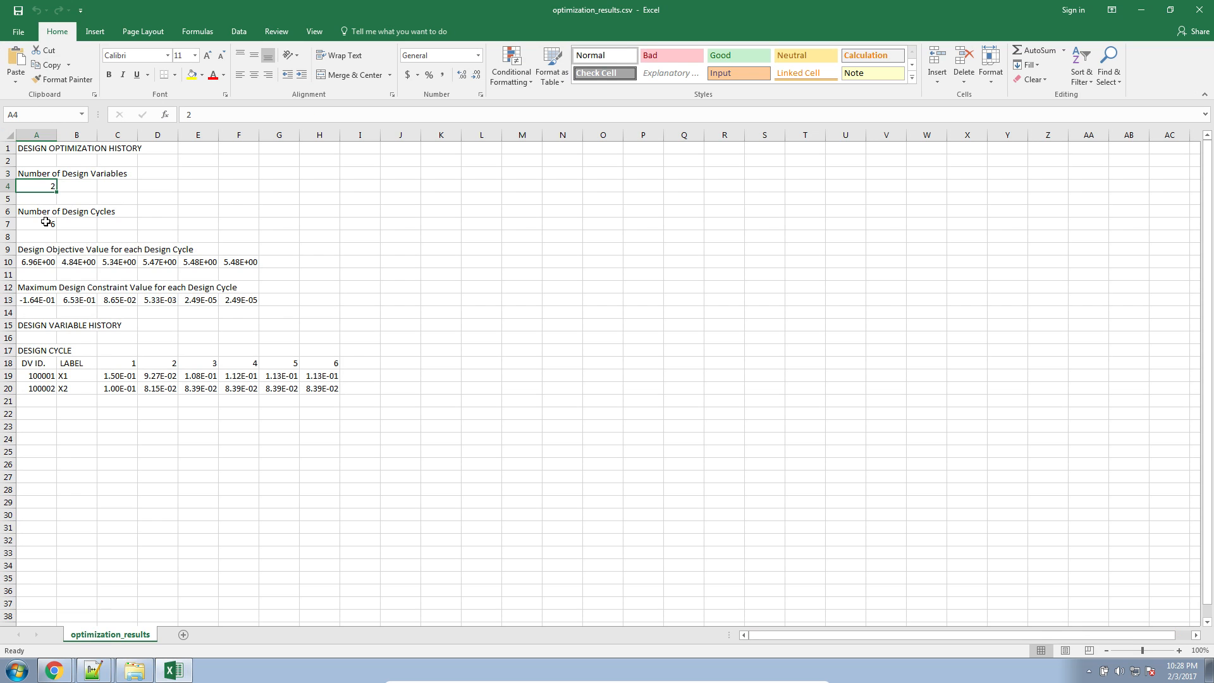
pyautogui.click(35, 224)
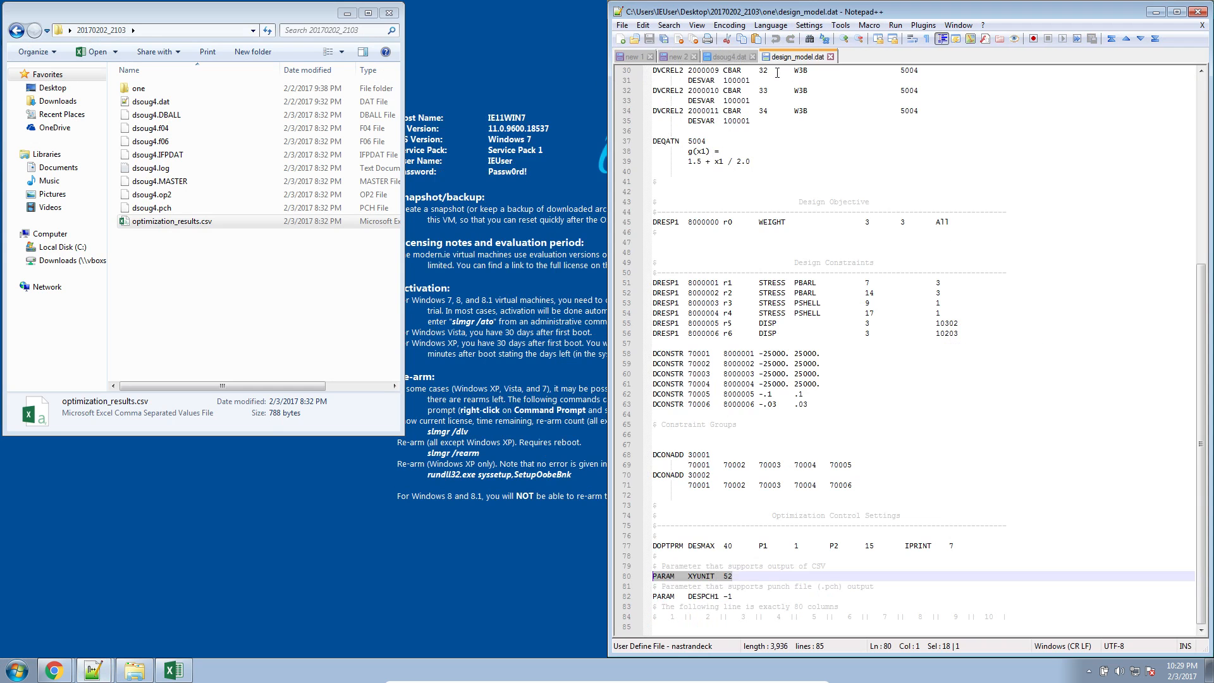
# - Snap Excel beside Notepad++ and select the design objective heading and values in A9:F10
pyautogui.click(635, 56)
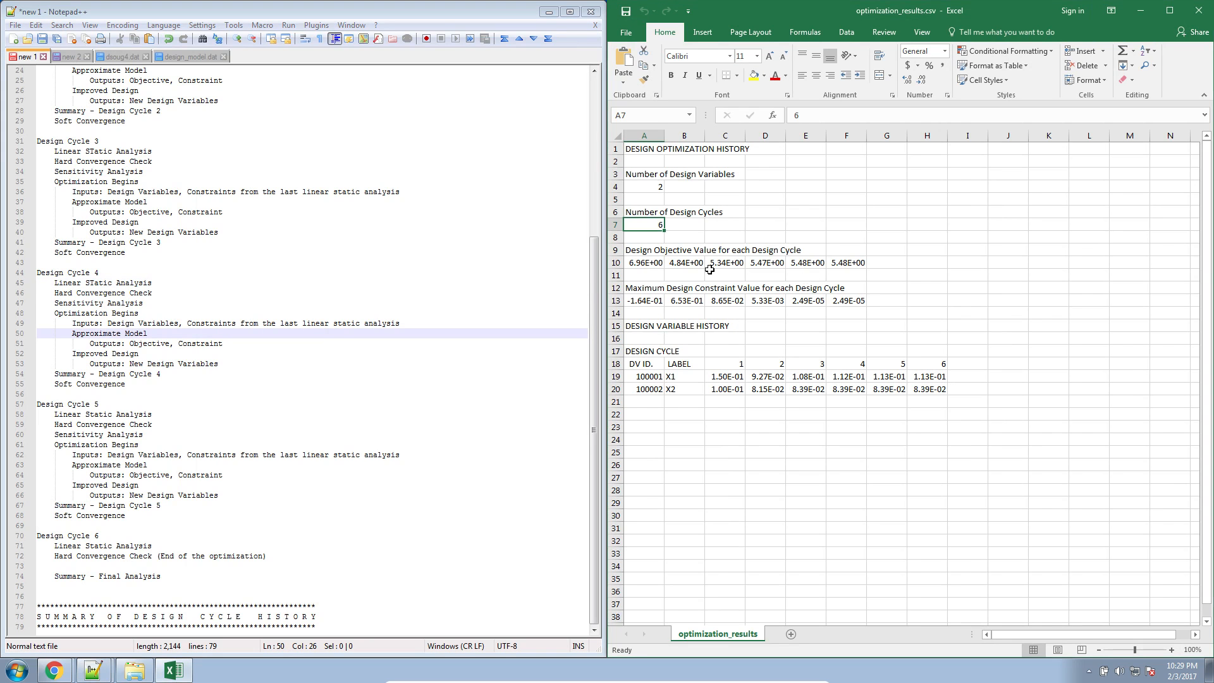
pyautogui.moveTo(695, 264)
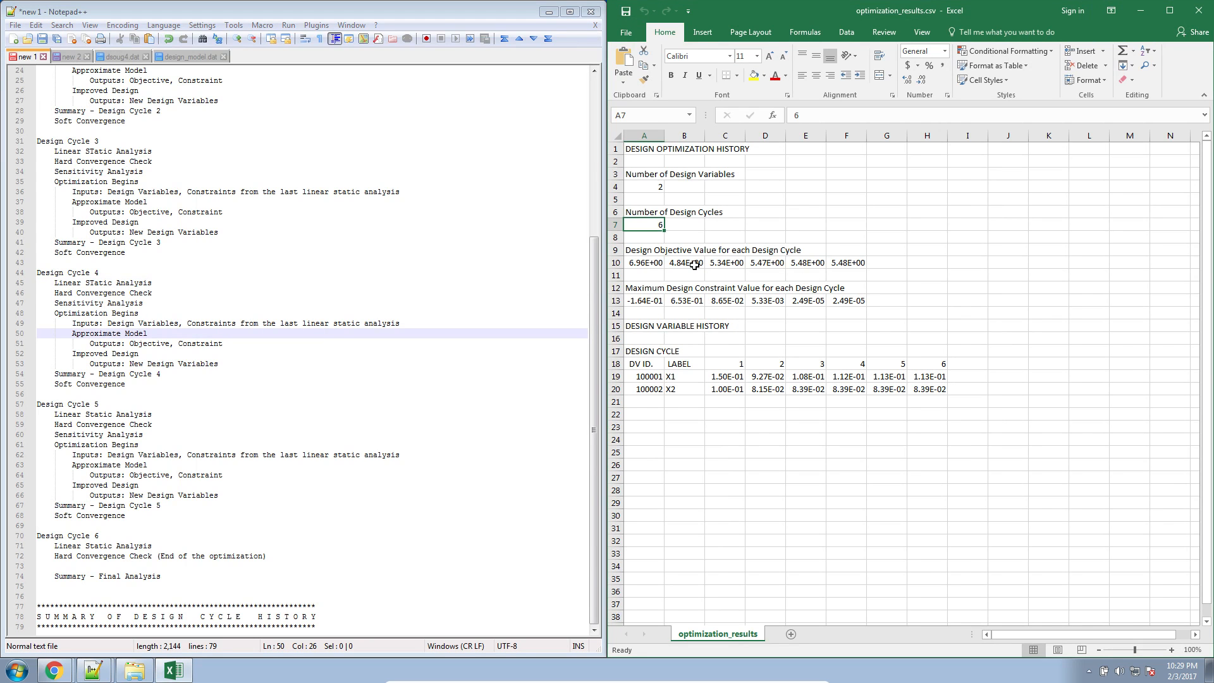
pyautogui.moveTo(643, 249); pyautogui.dragTo(846, 263)
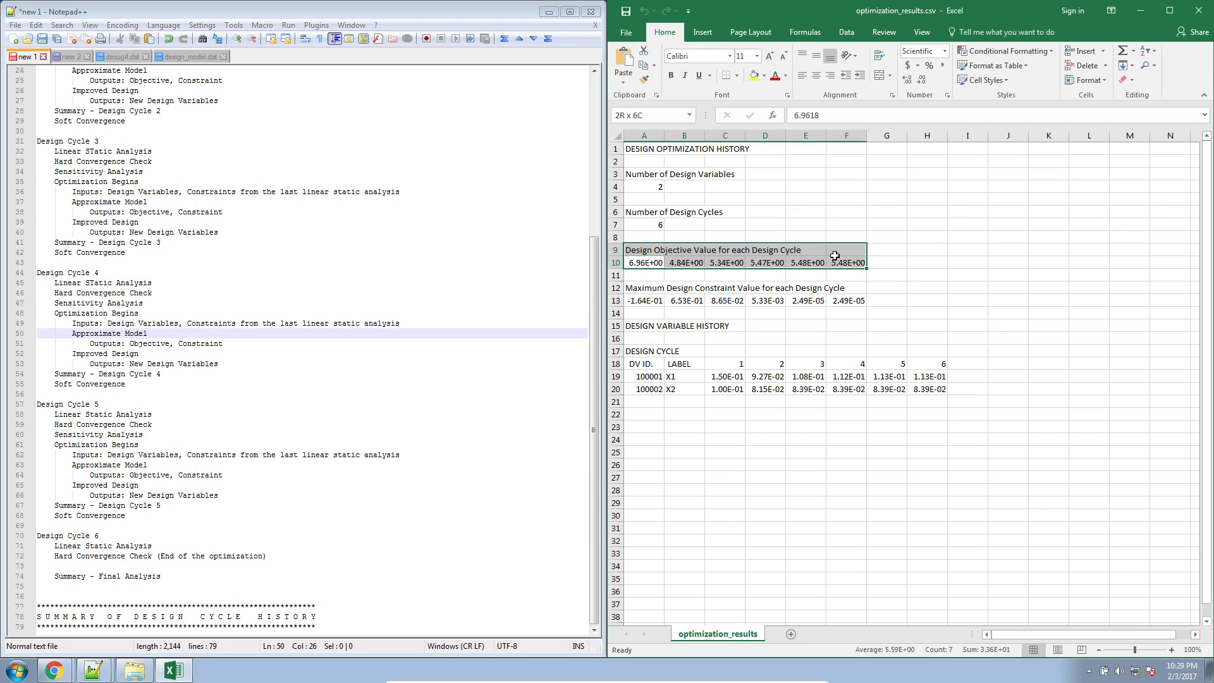
pyautogui.click(644, 263)
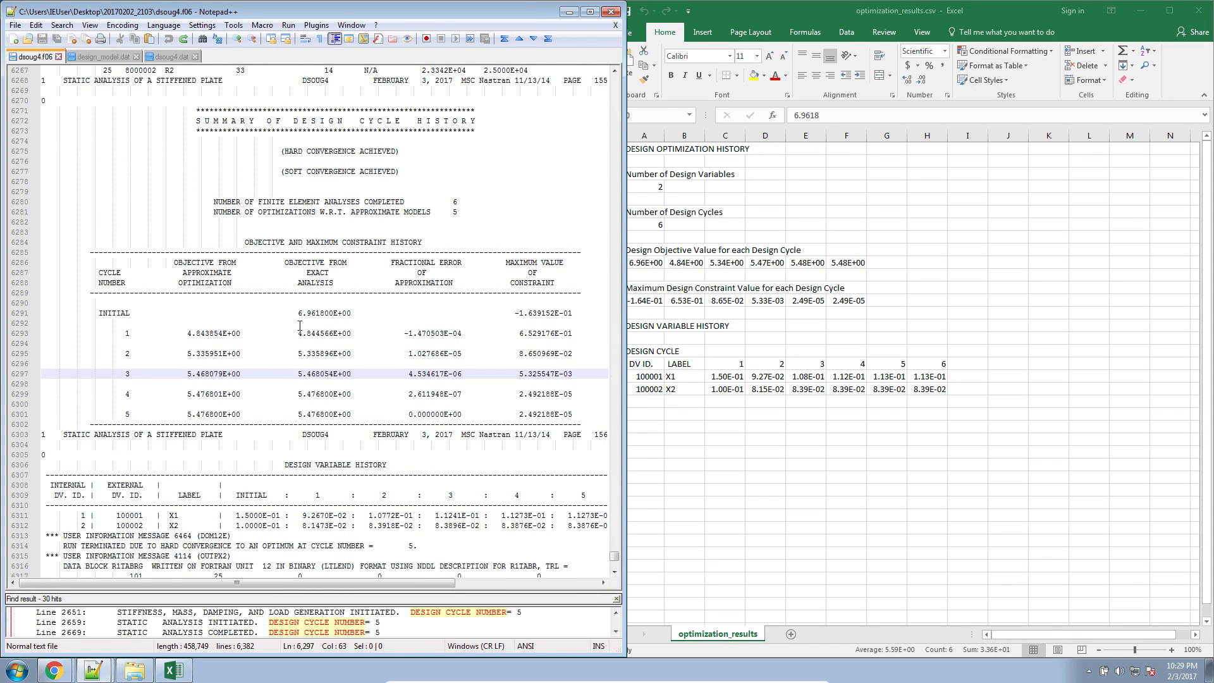
pyautogui.click(298, 331)
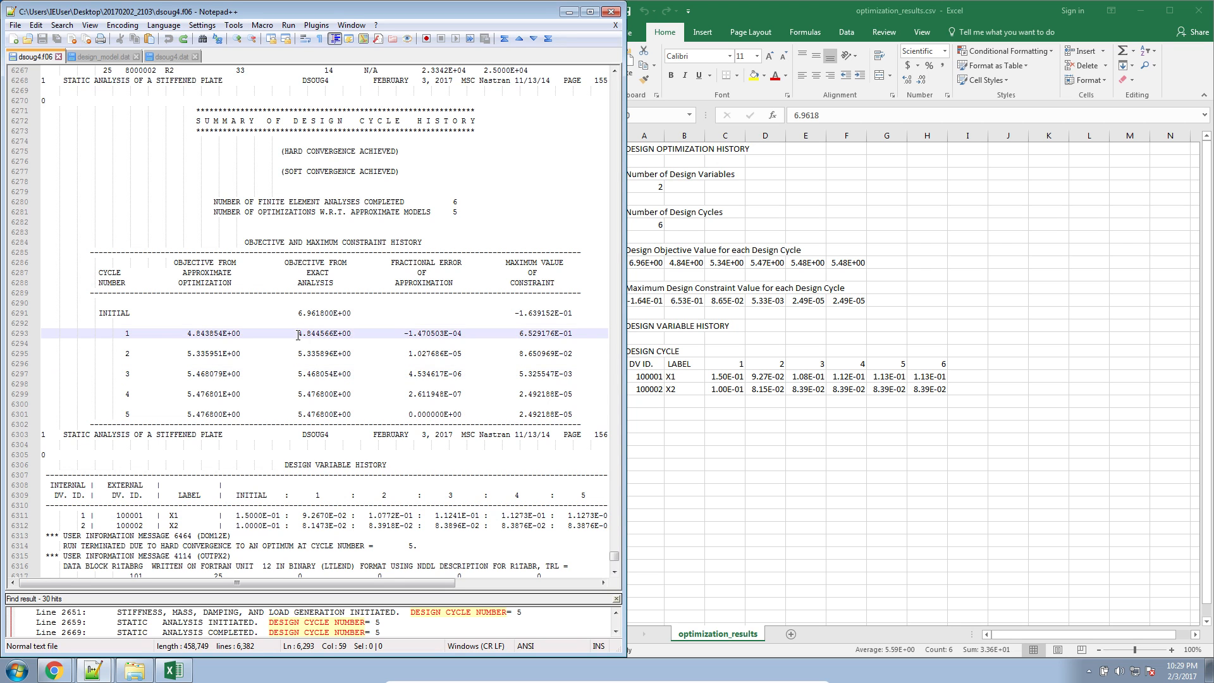
pyautogui.moveTo(296, 333); pyautogui.dragTo(334, 393)
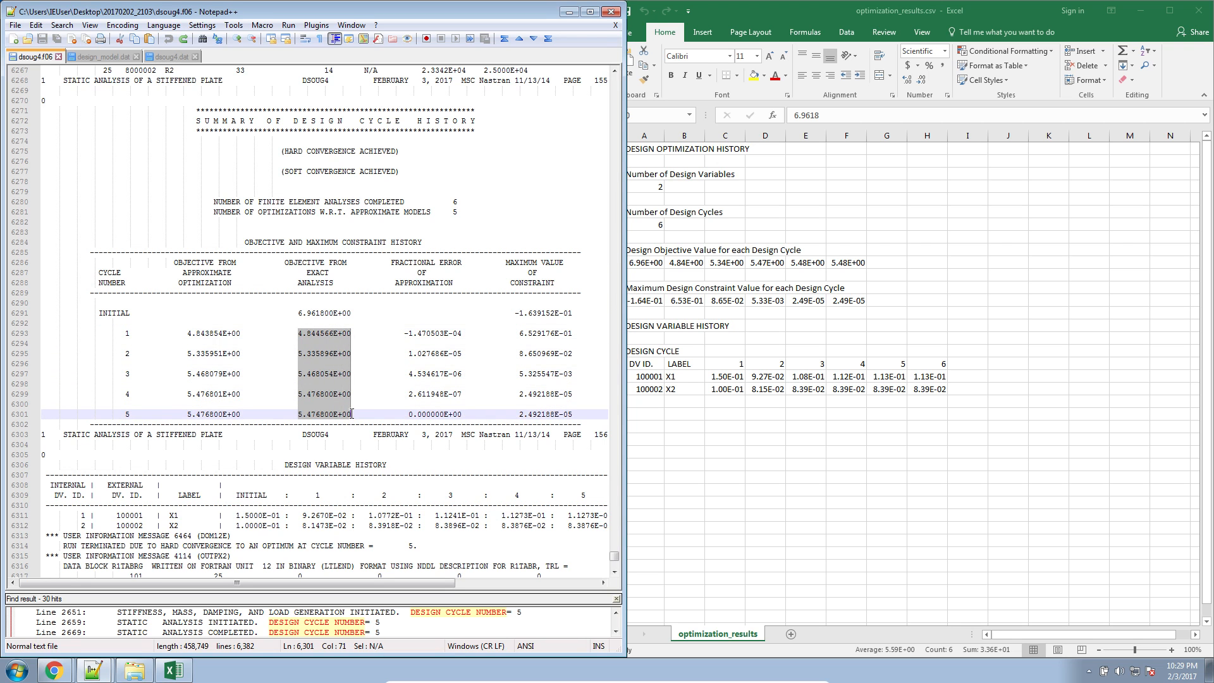
pyautogui.moveTo(313, 337)
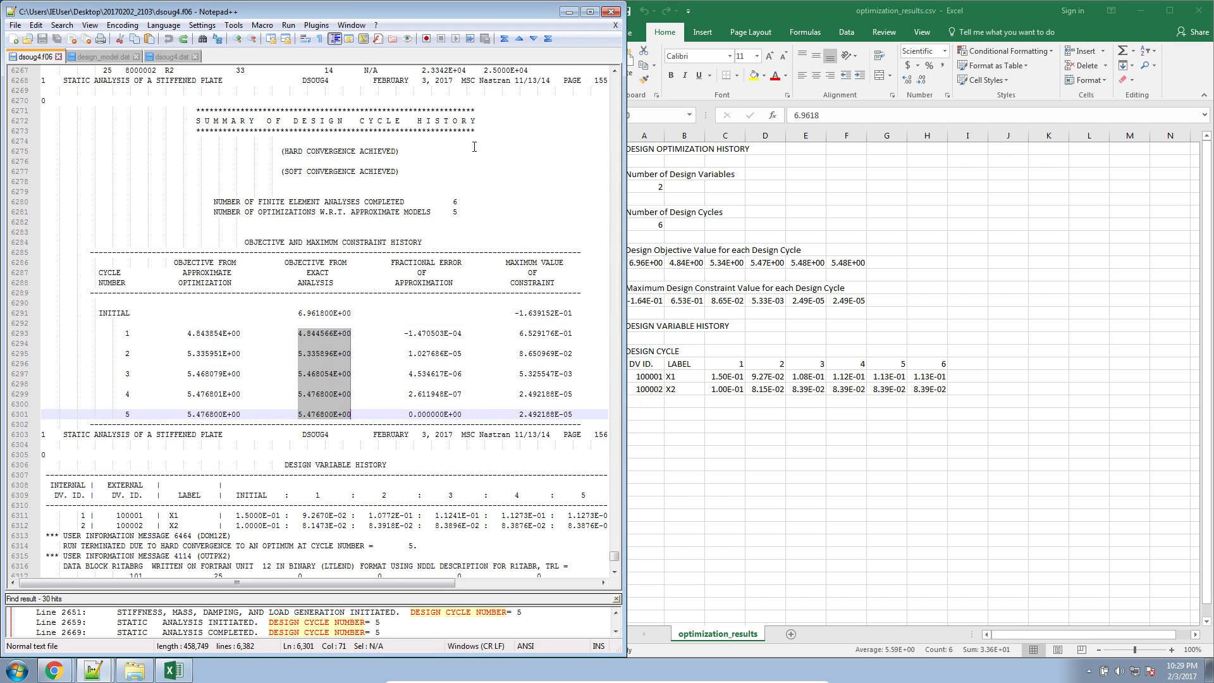
pyautogui.moveTo(505, 86)
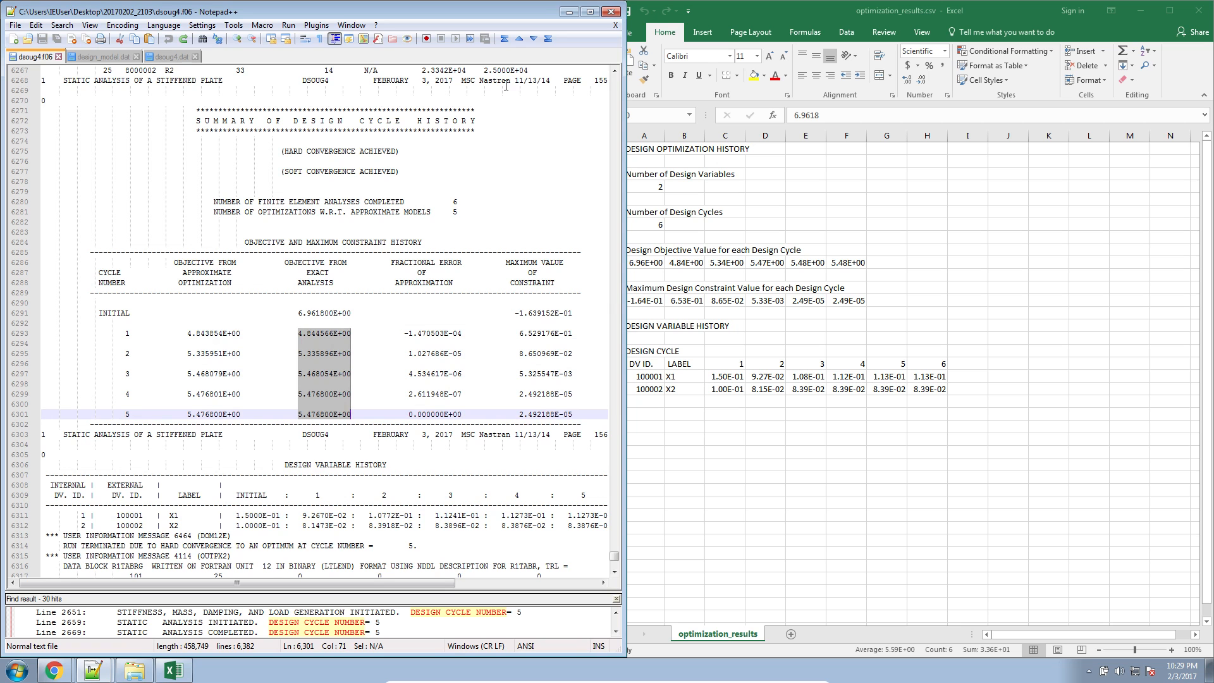
pyautogui.moveTo(299, 313)
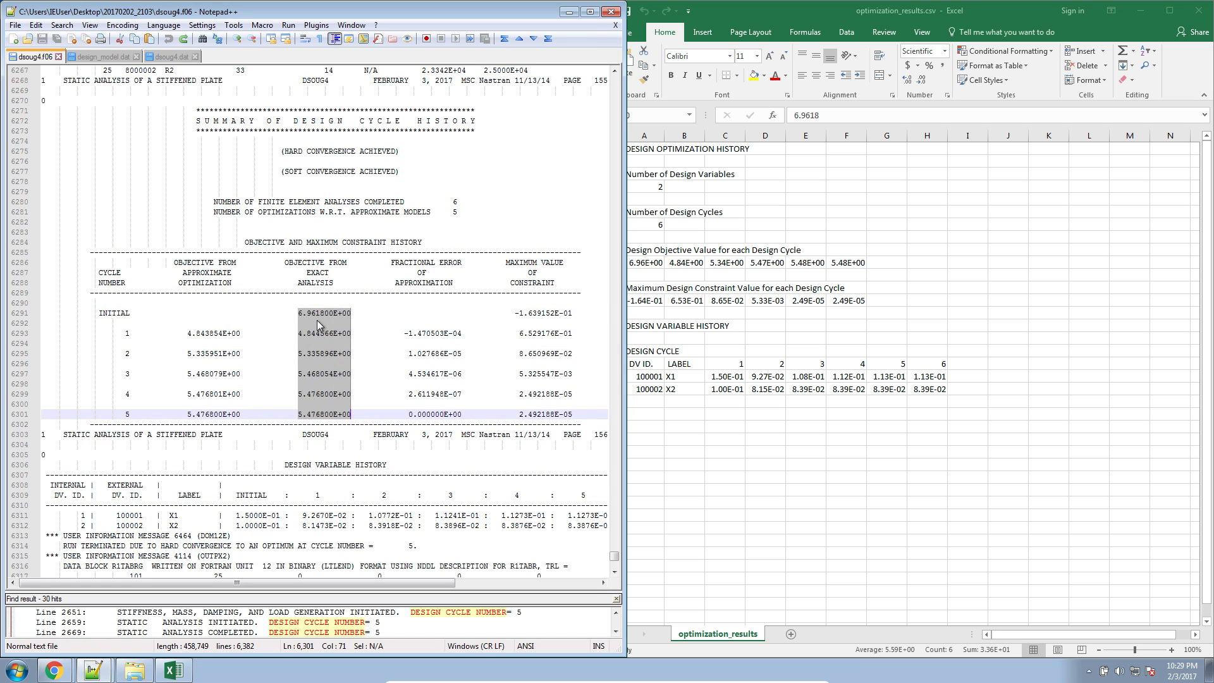
pyautogui.click(643, 263)
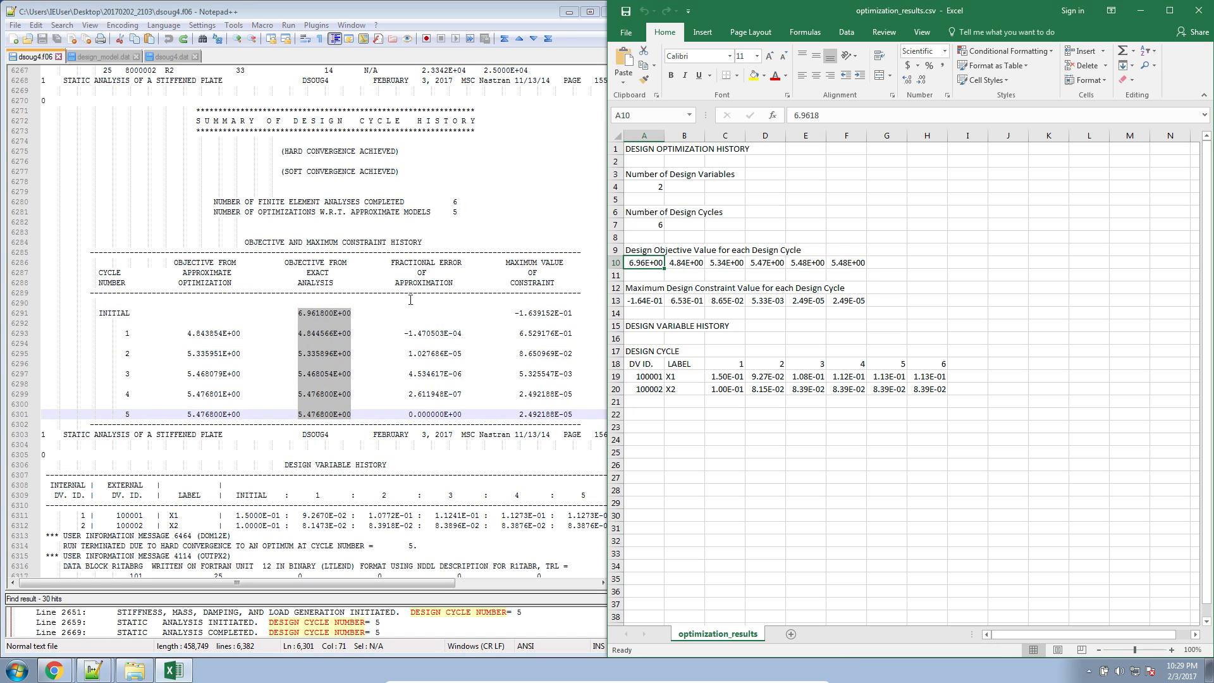
pyautogui.click(684, 263)
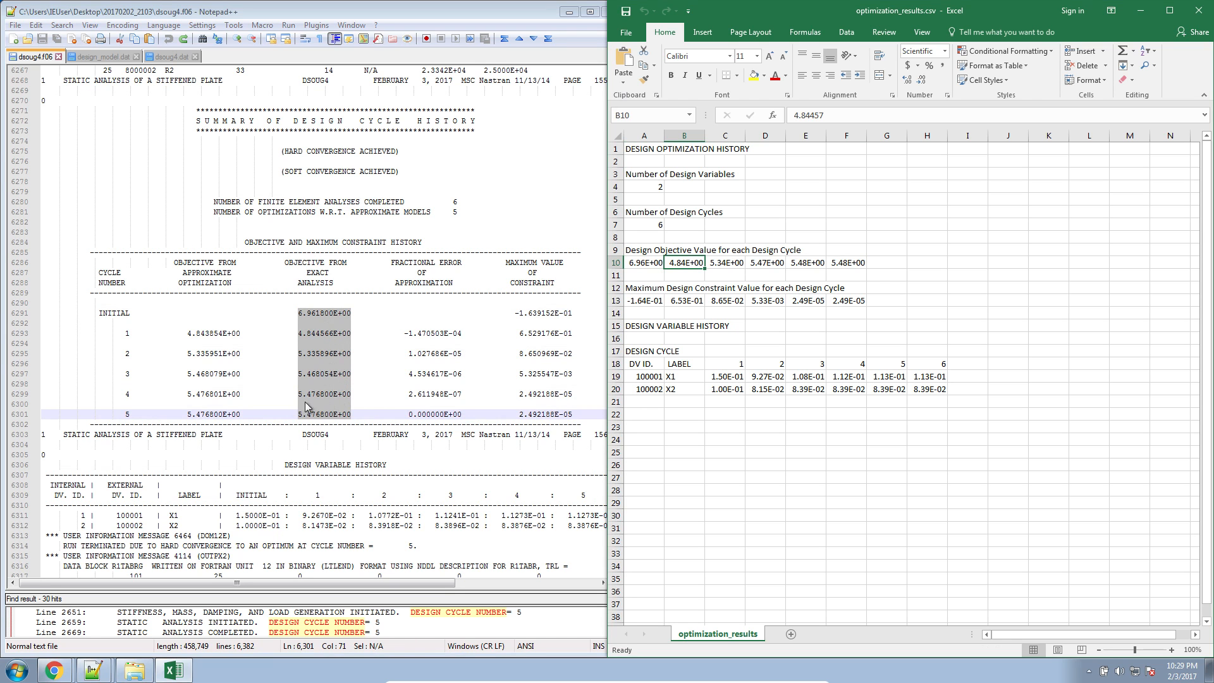
pyautogui.moveTo(790, 274)
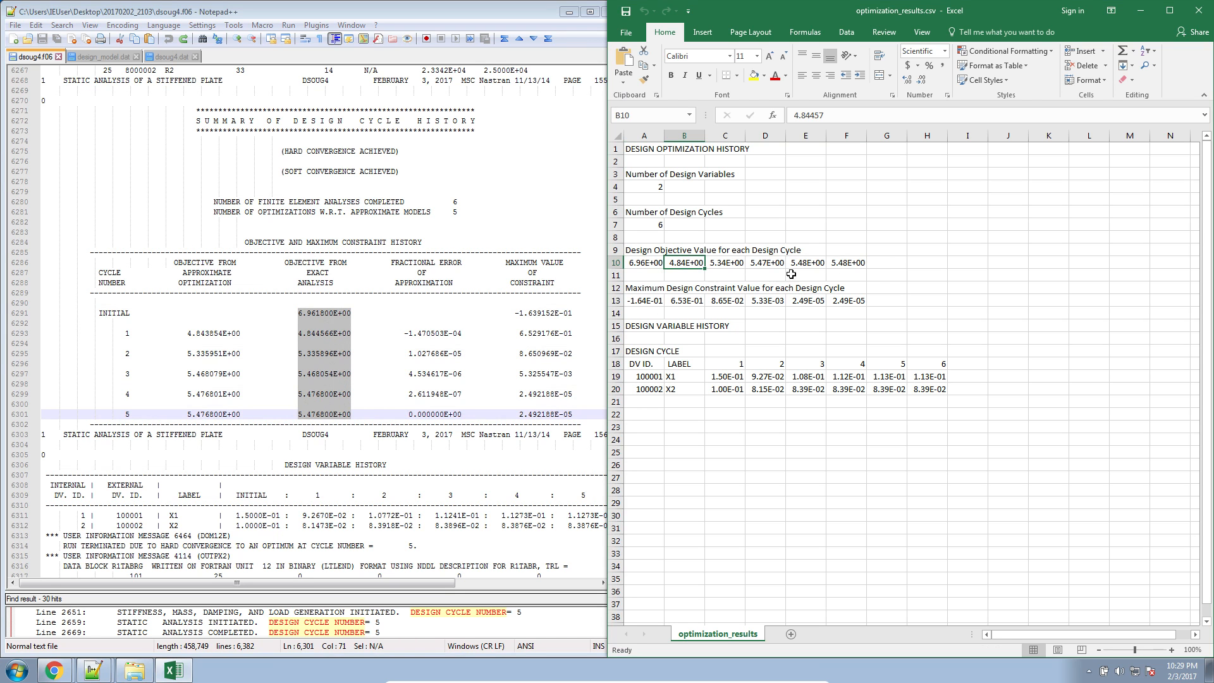
pyautogui.click(845, 263)
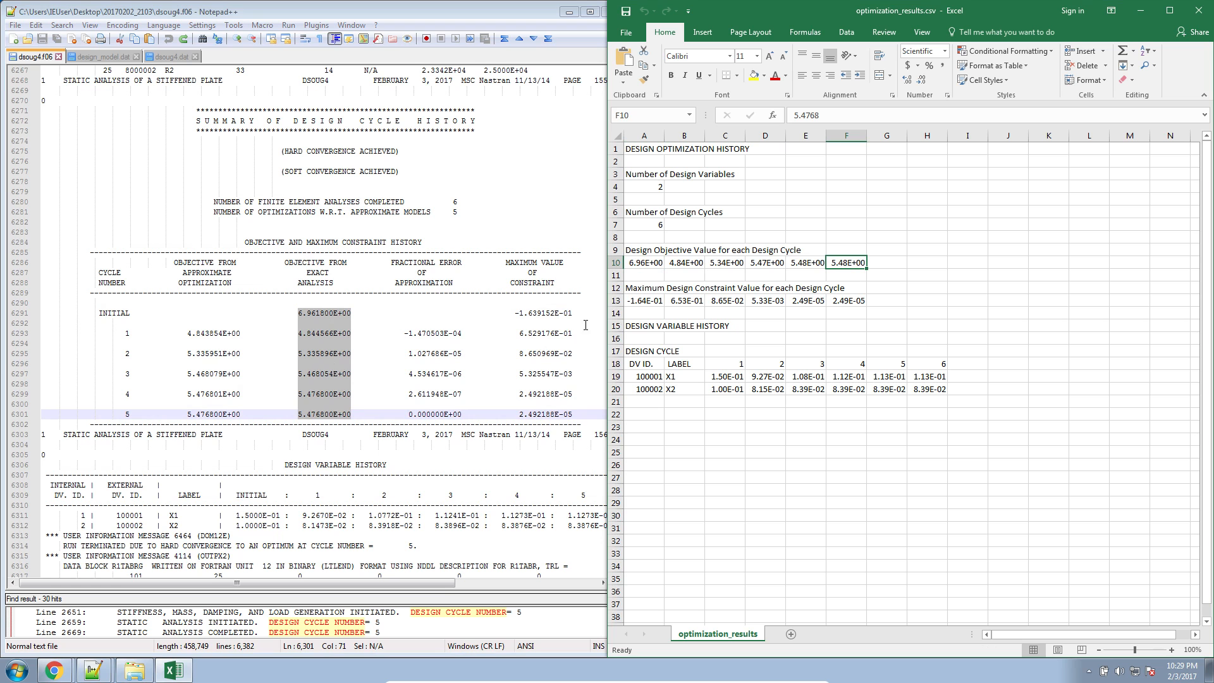
pyautogui.click(765, 301)
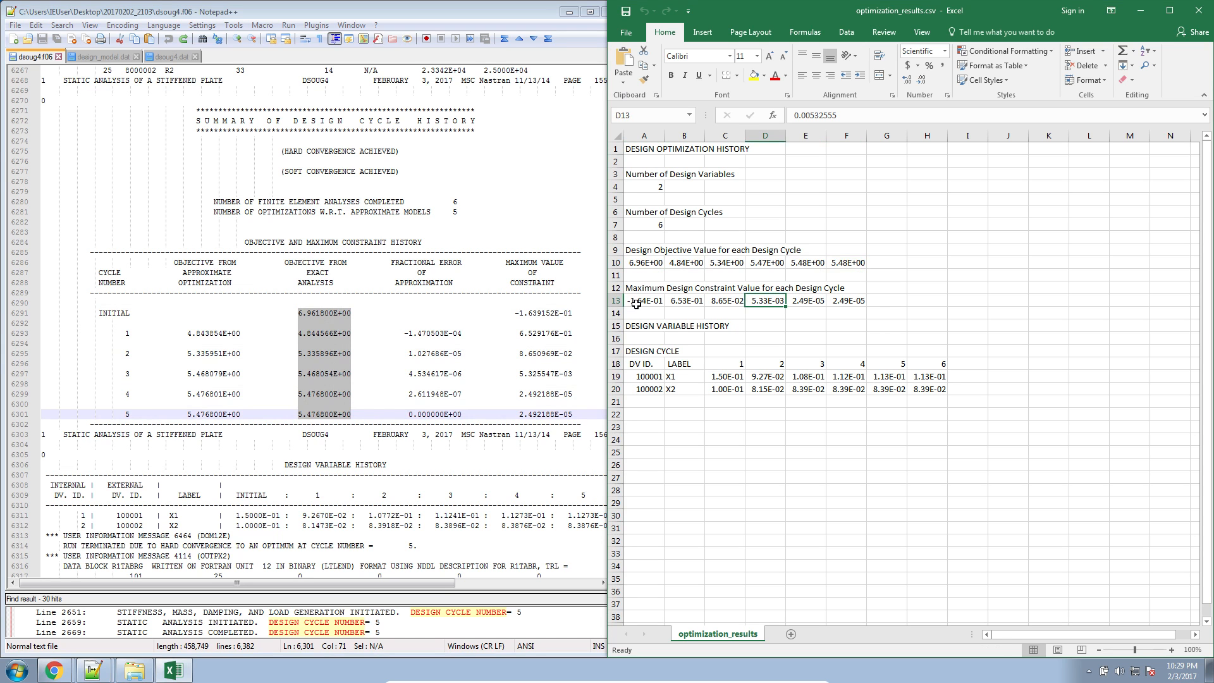
pyautogui.click(642, 301)
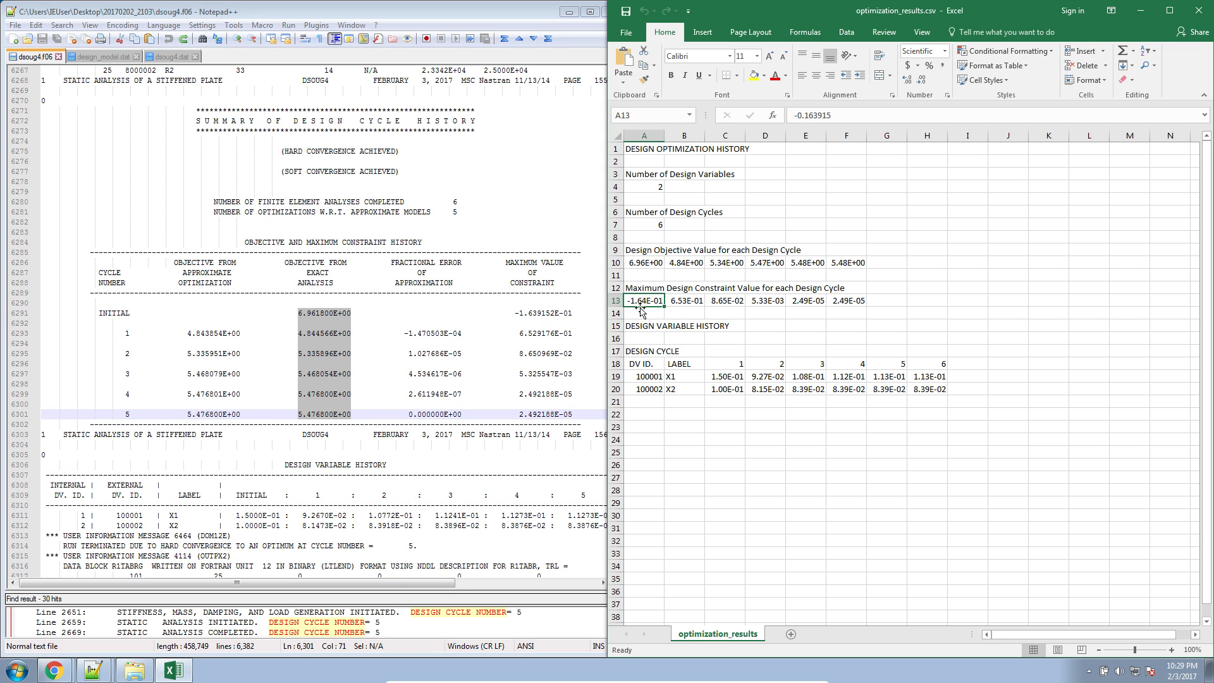
pyautogui.click(684, 301)
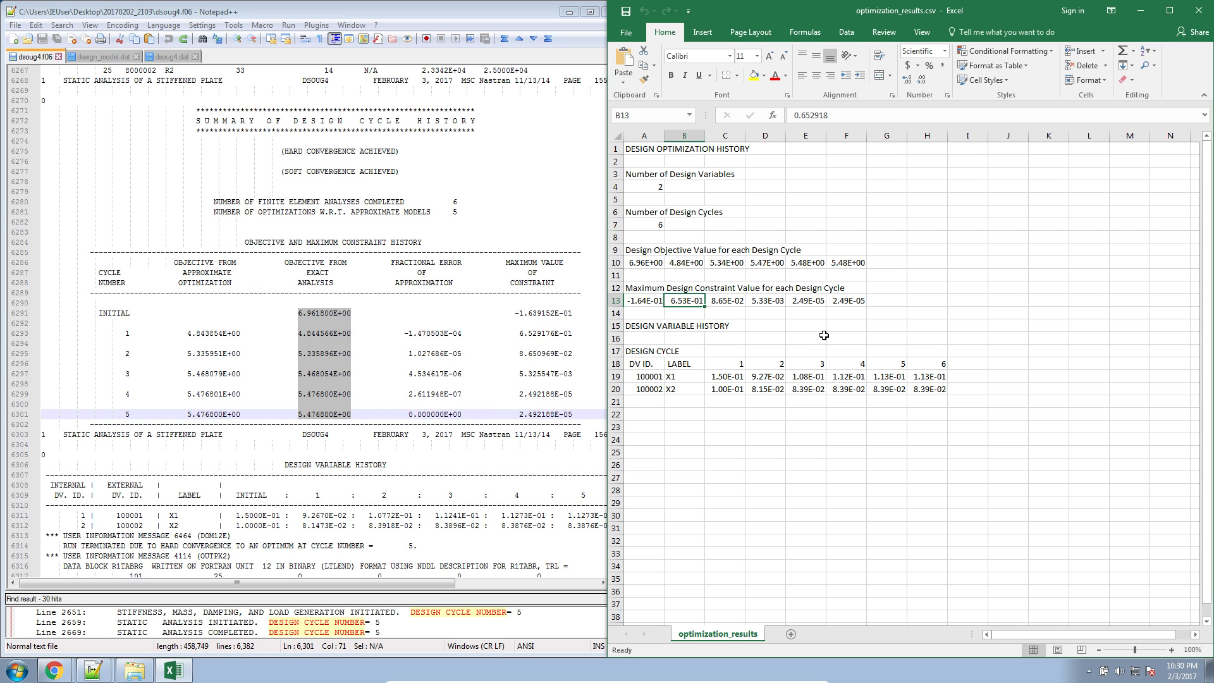
pyautogui.click(846, 301)
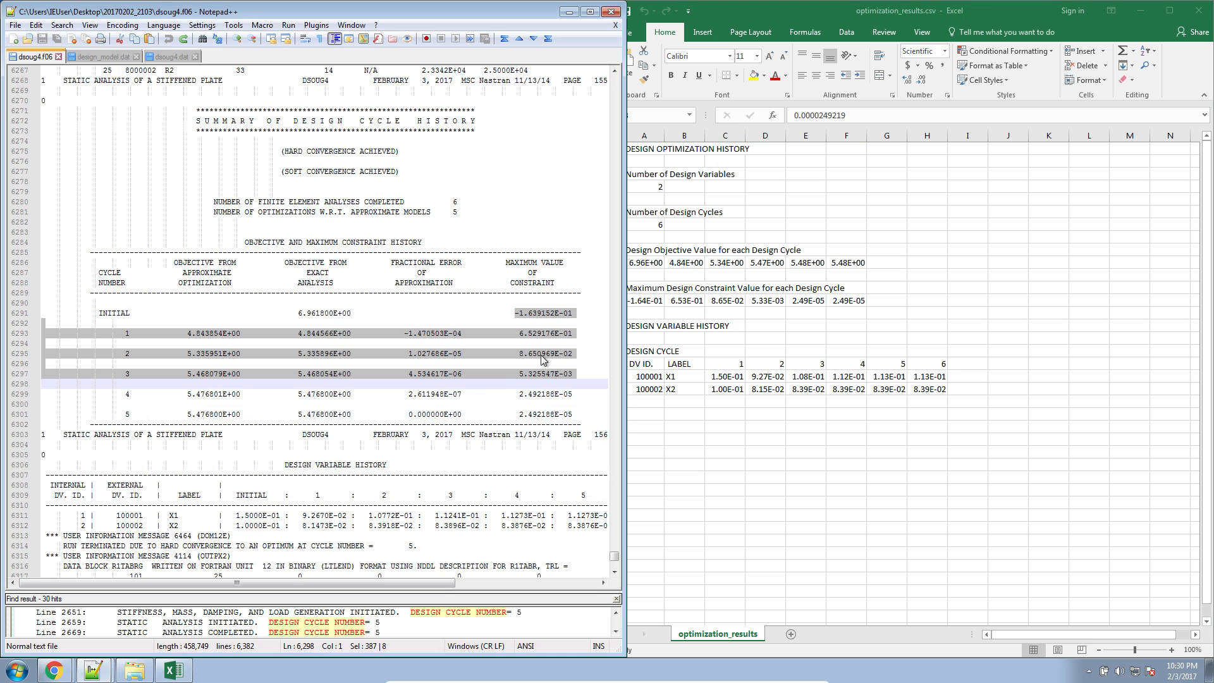
pyautogui.click(514, 314)
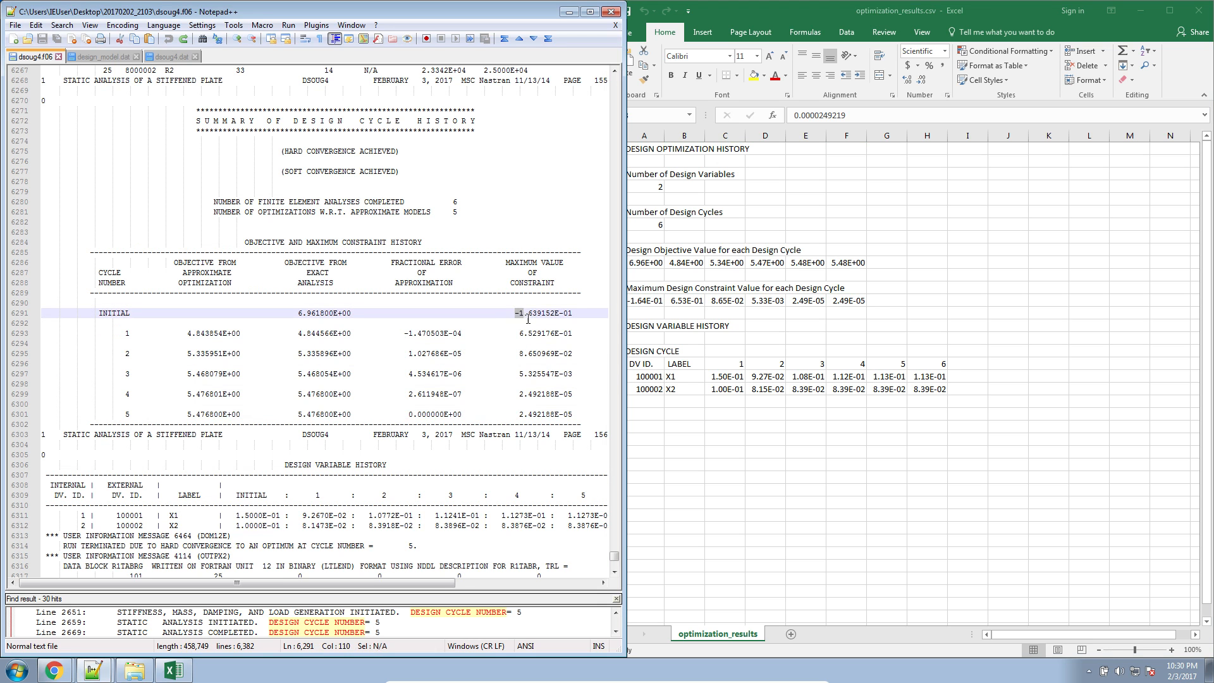
pyautogui.moveTo(515, 312); pyautogui.dragTo(574, 414)
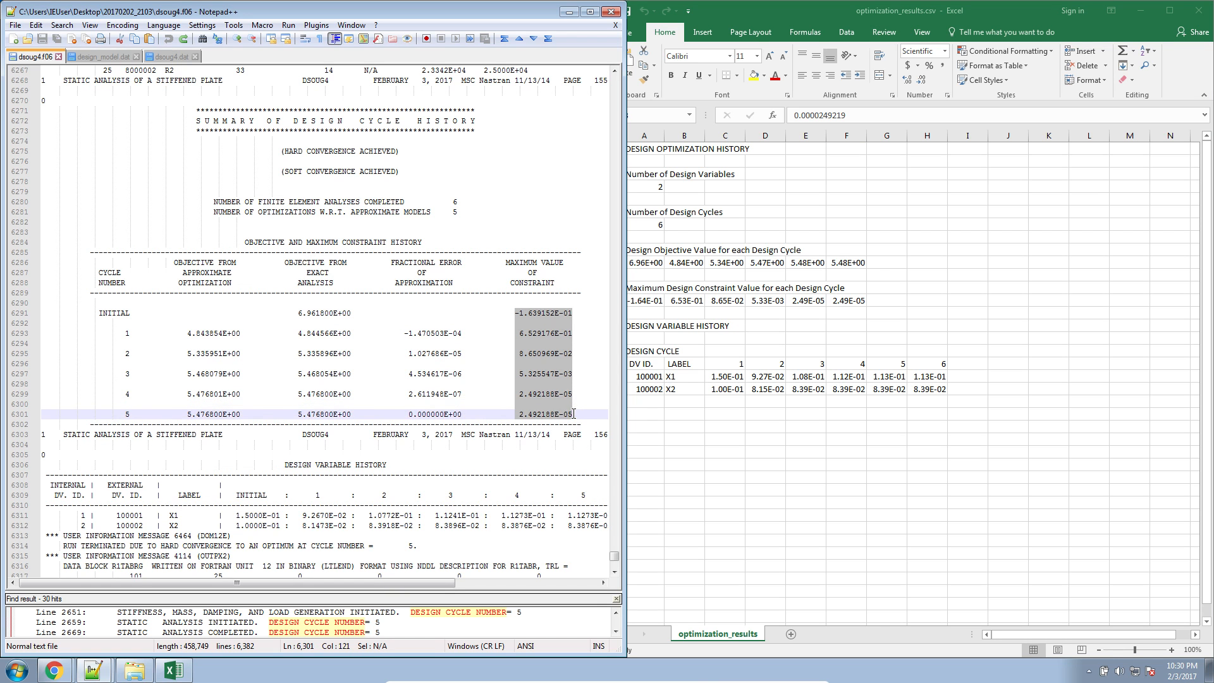
pyautogui.moveTo(573, 417)
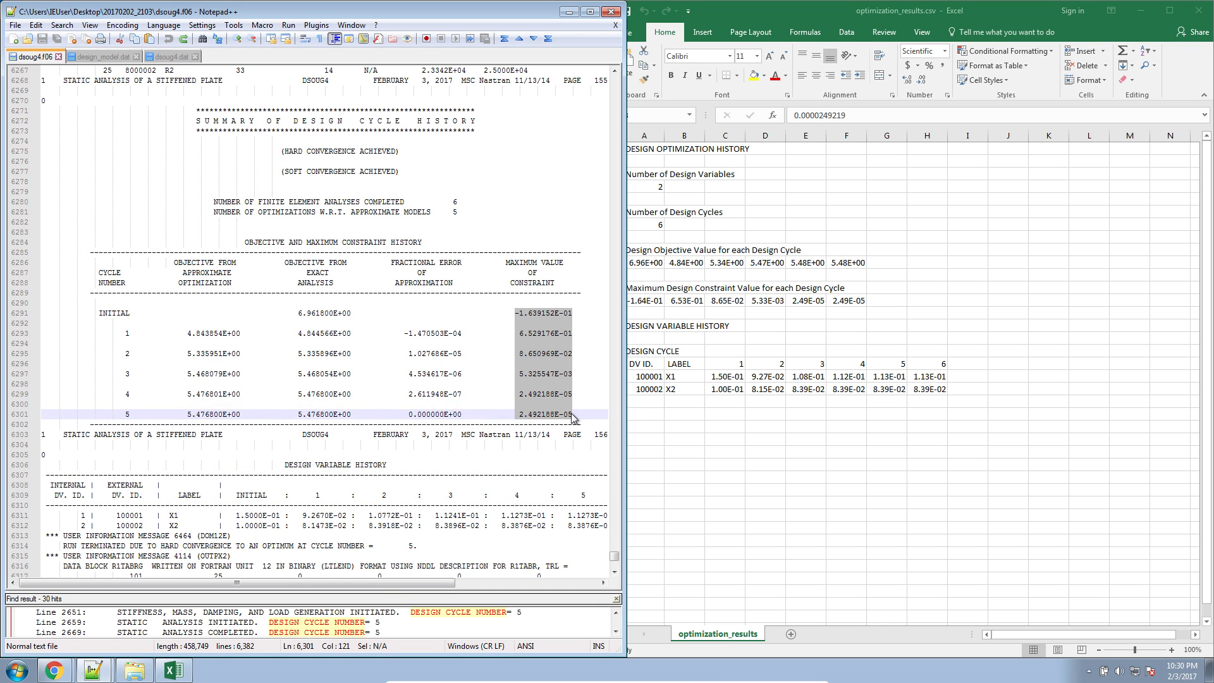
pyautogui.moveTo(551, 408)
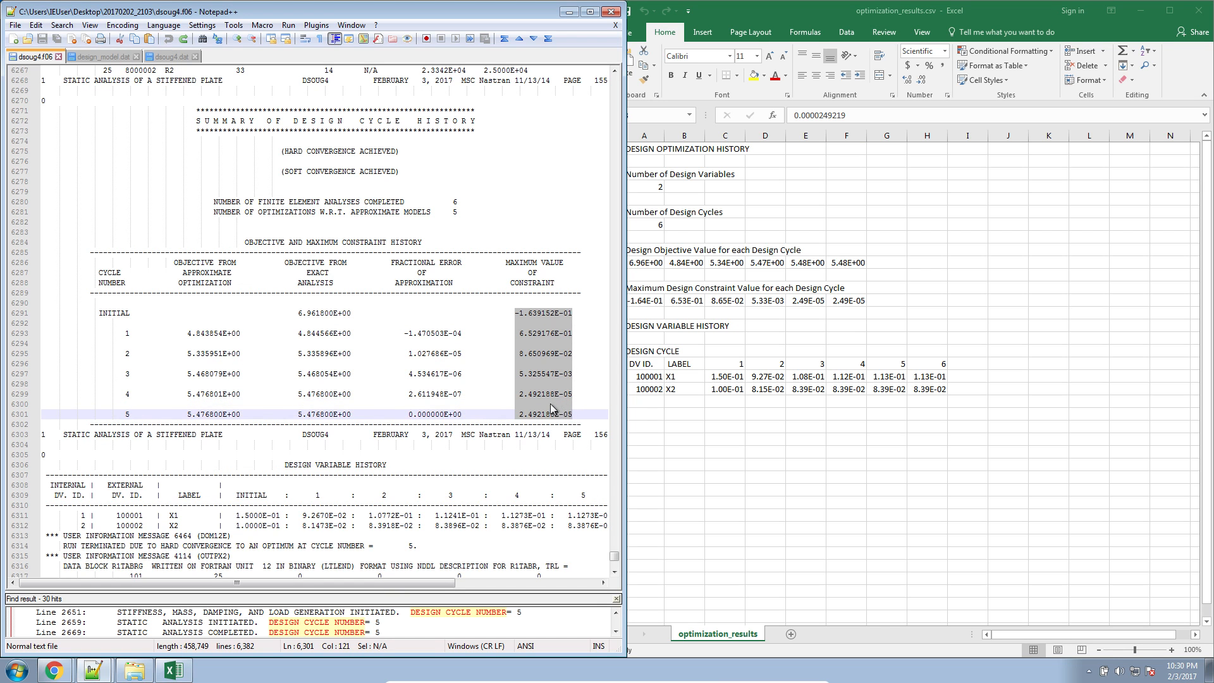
pyautogui.moveTo(675, 306)
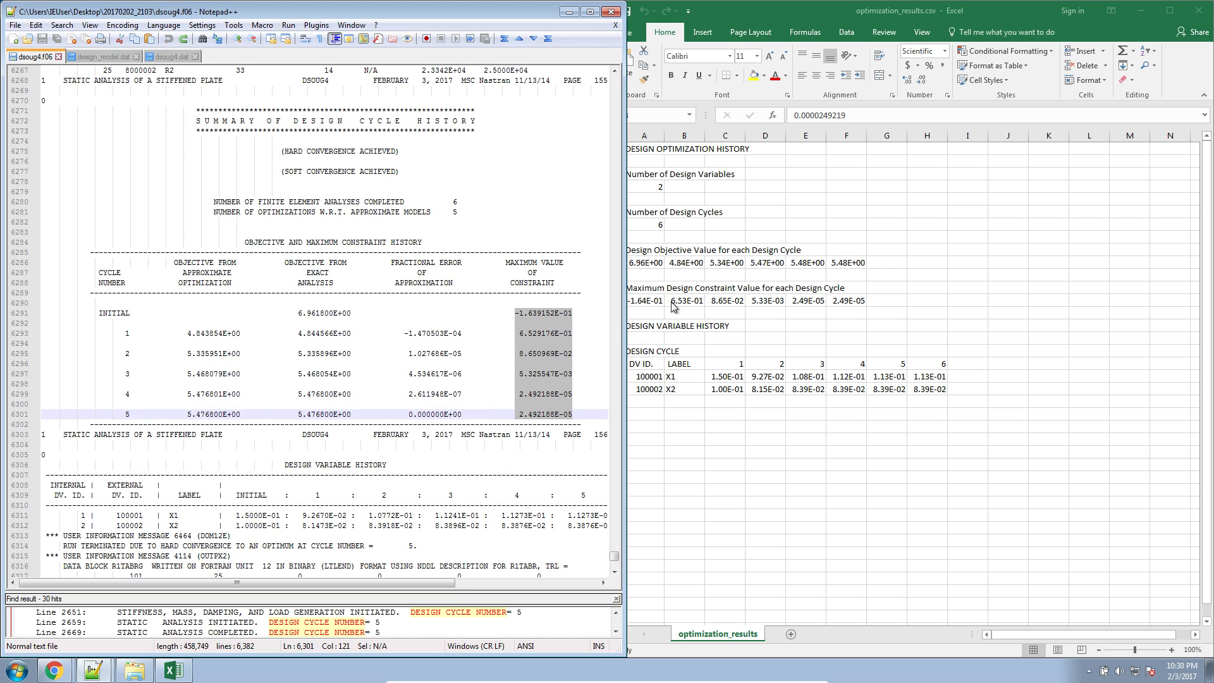
pyautogui.click(845, 301)
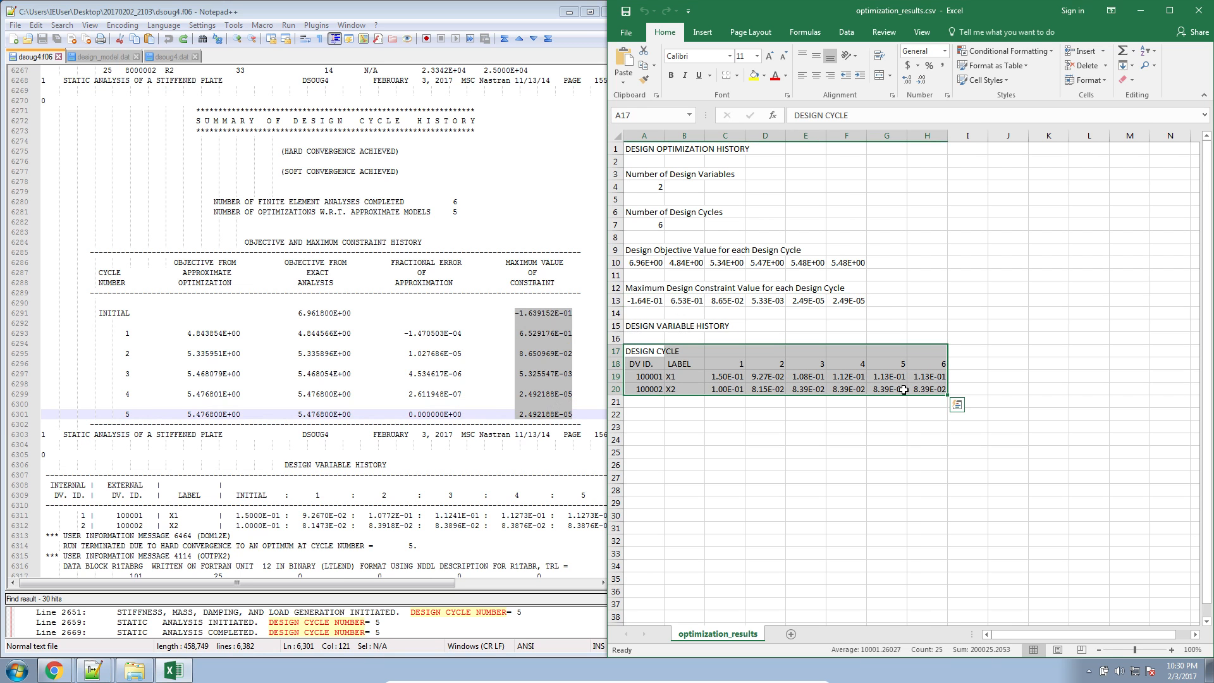
pyautogui.moveTo(875, 387)
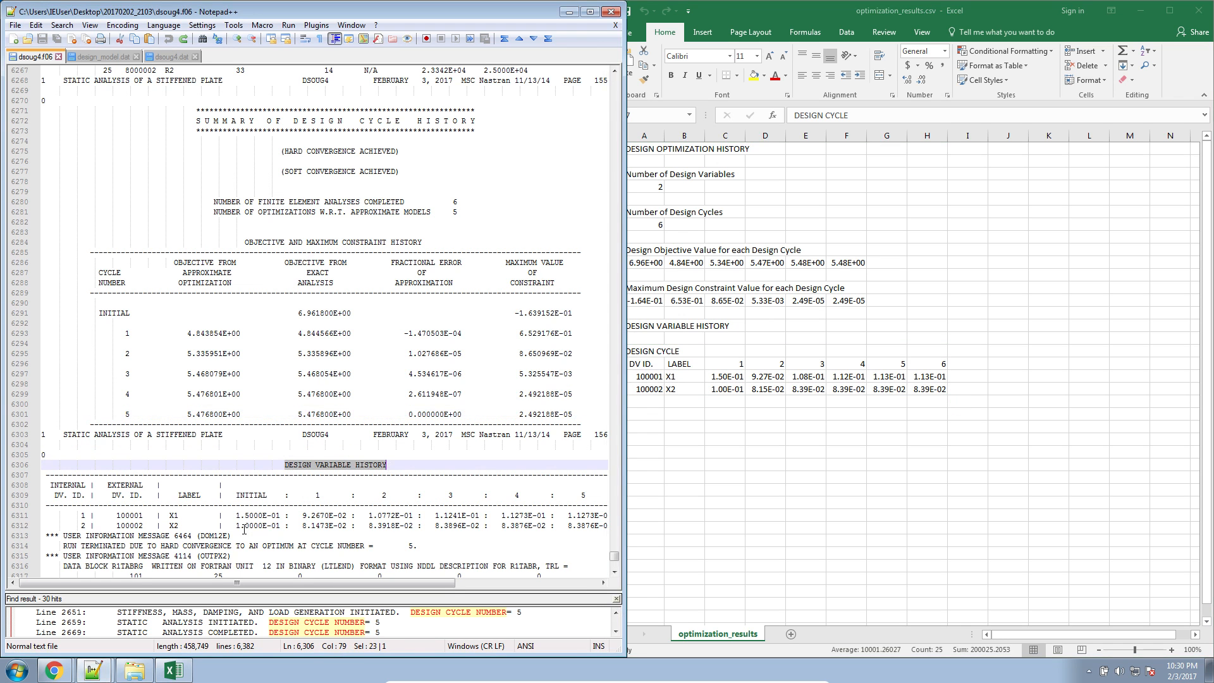
pyautogui.scroll(-3)
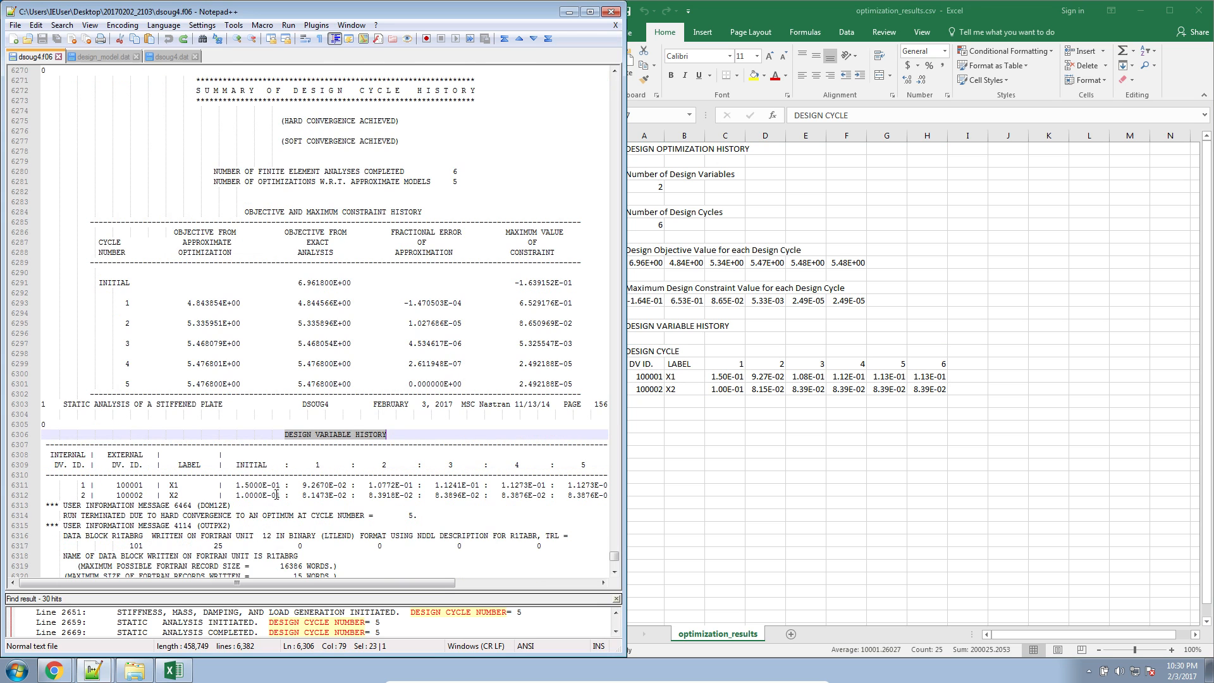
pyautogui.hscroll(3)
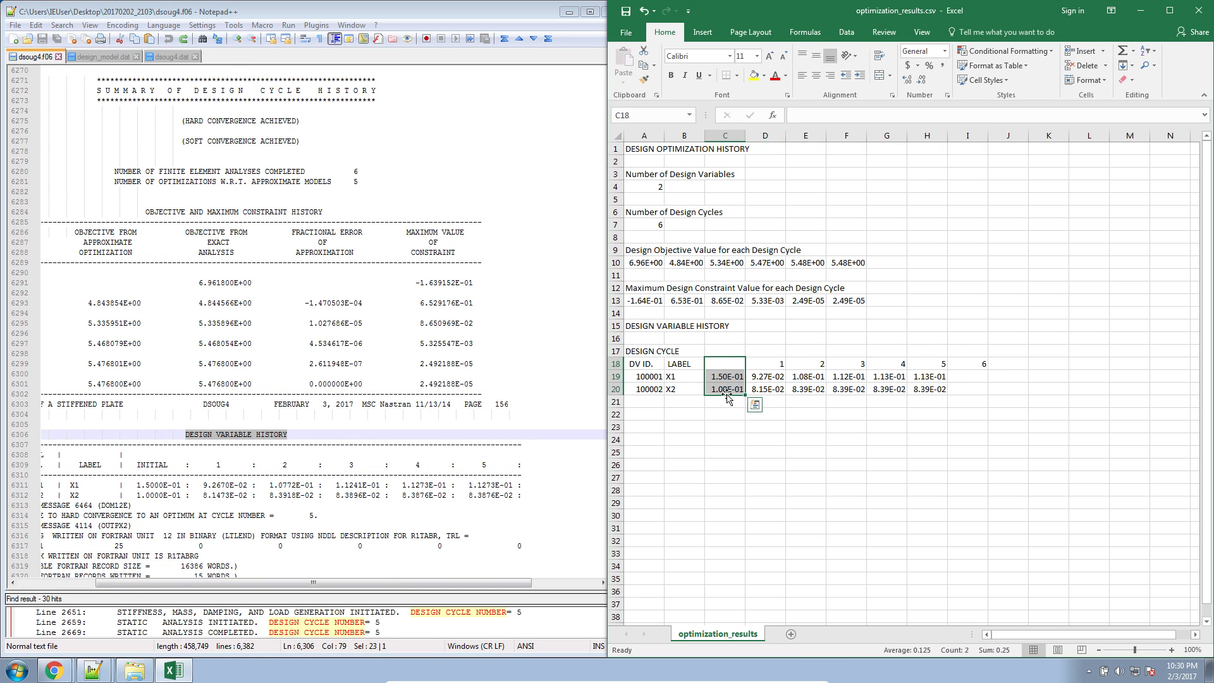
# - Head row 18 with Initial Design Variable and Design Cycle 1 to 6, then select columns B:I
pyautogui.click(725, 364)
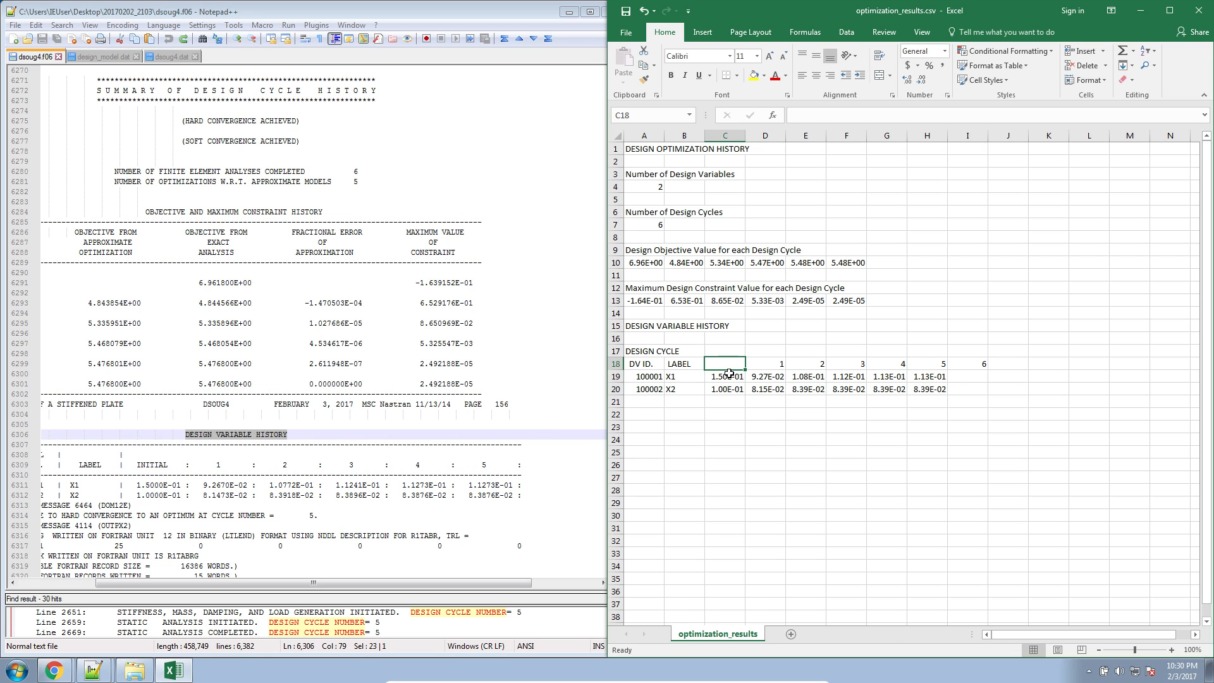
pyautogui.write('Initial Des')
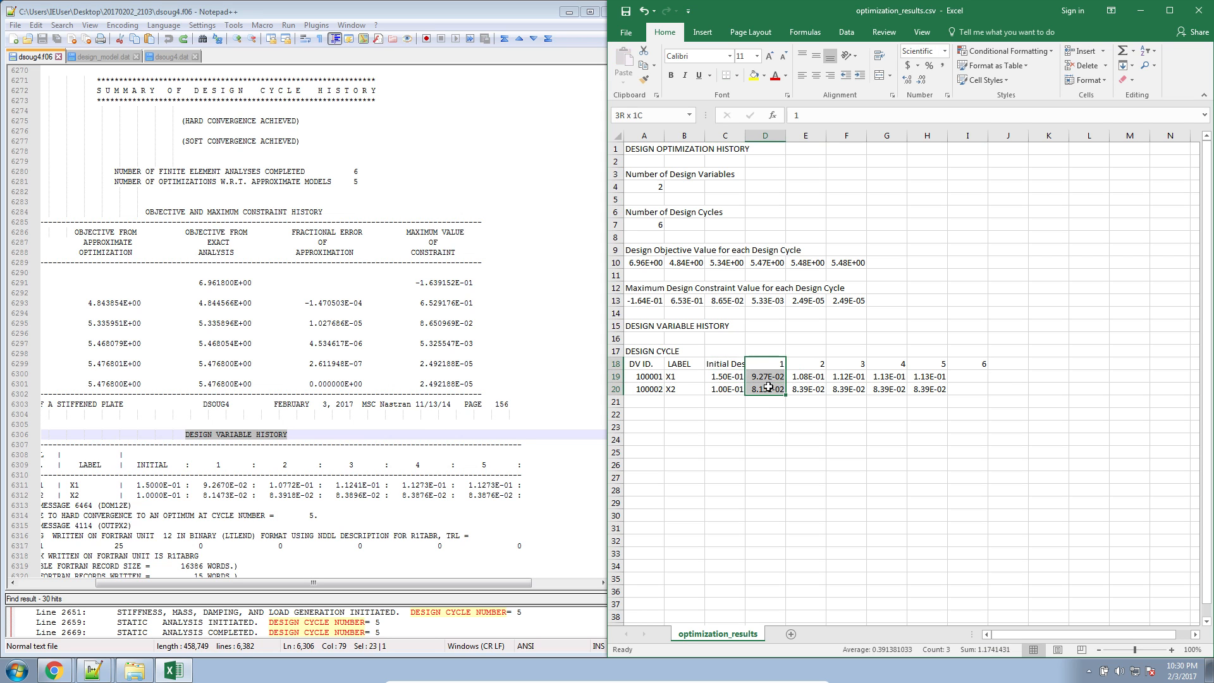
pyautogui.write('De1')
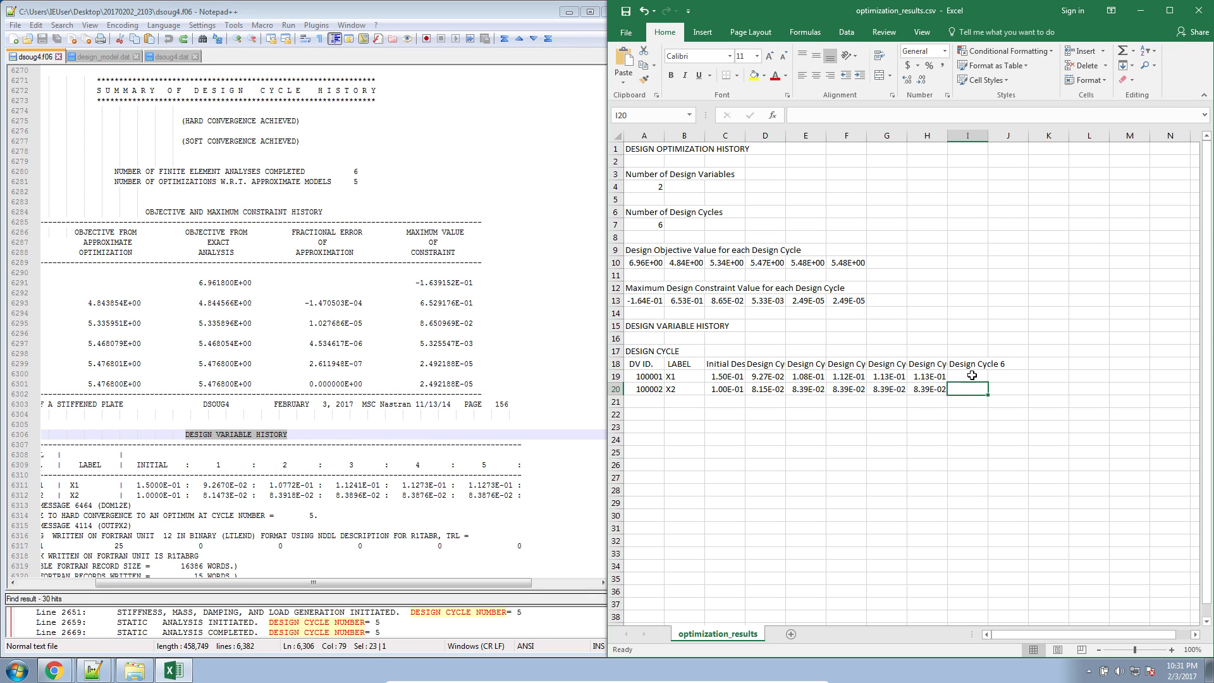
pyautogui.moveTo(643, 149); pyautogui.dragTo(967, 388)
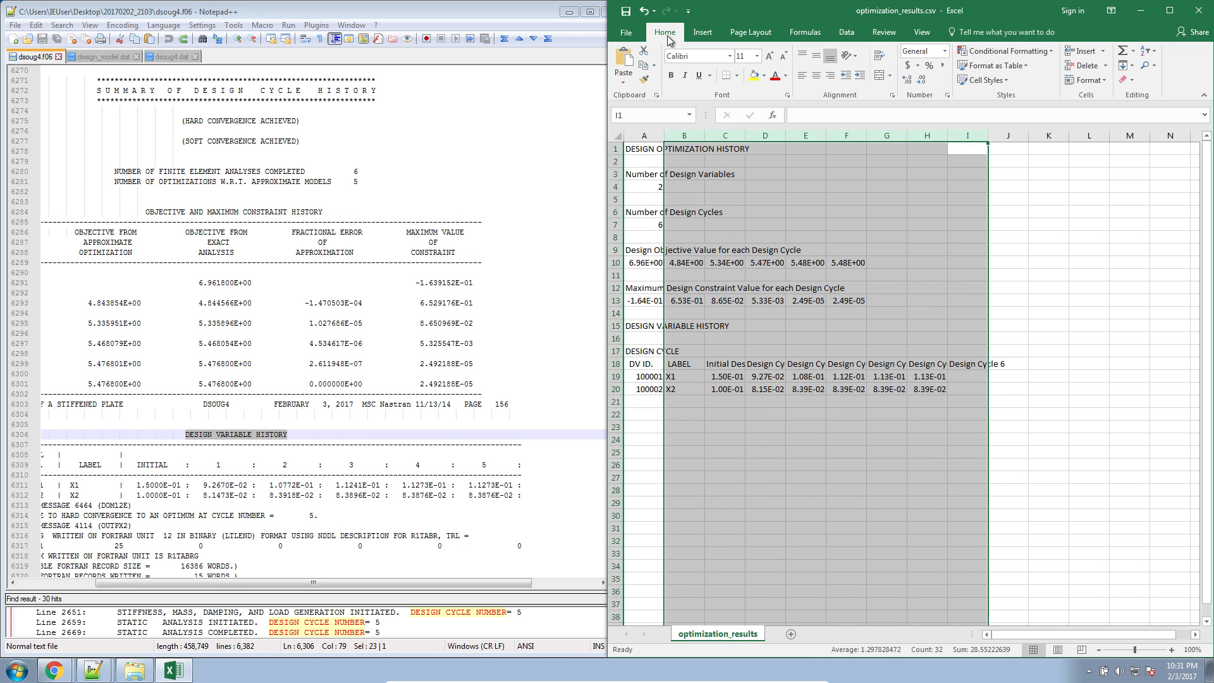
# - AutoFit columns B:I so the header text reads in full, then clear the selection
pyautogui.click(1168, 9)
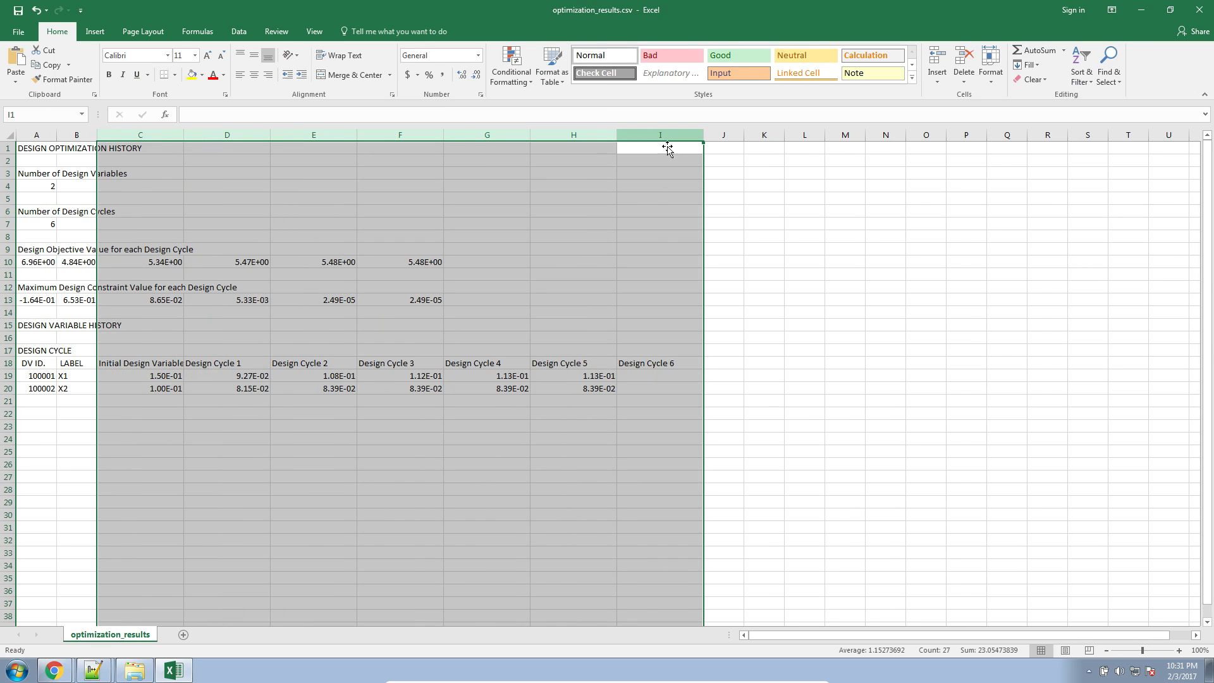
pyautogui.click(660, 235)
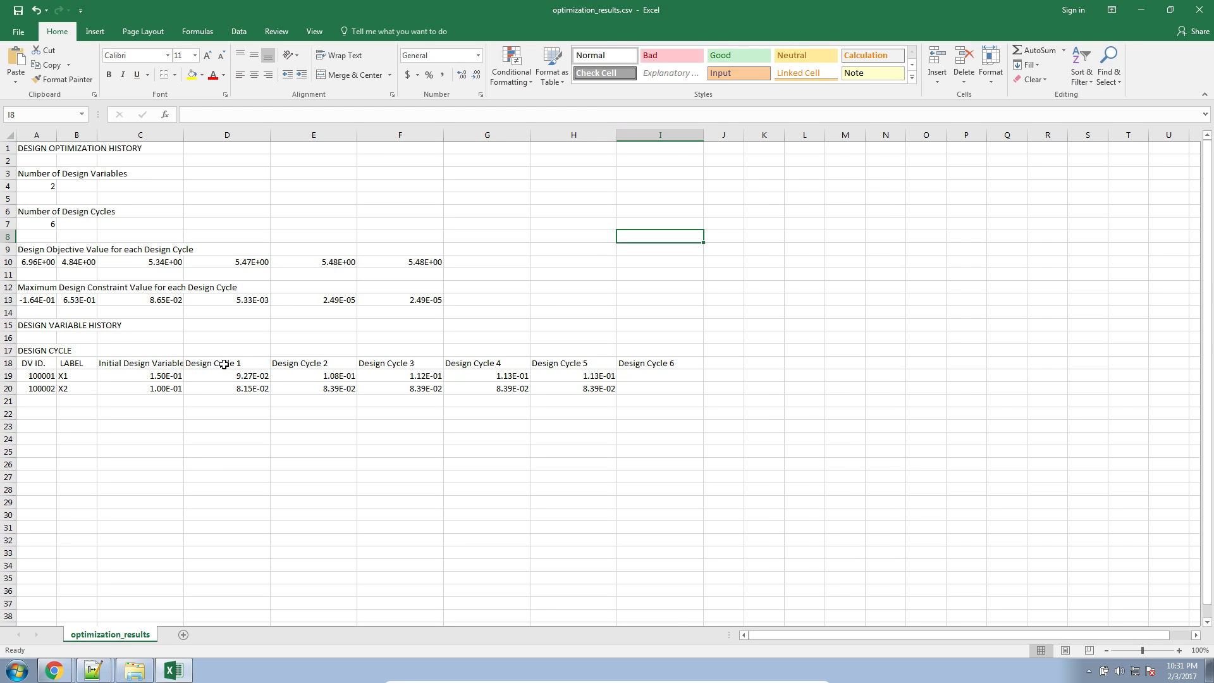
pyautogui.moveTo(510, 387)
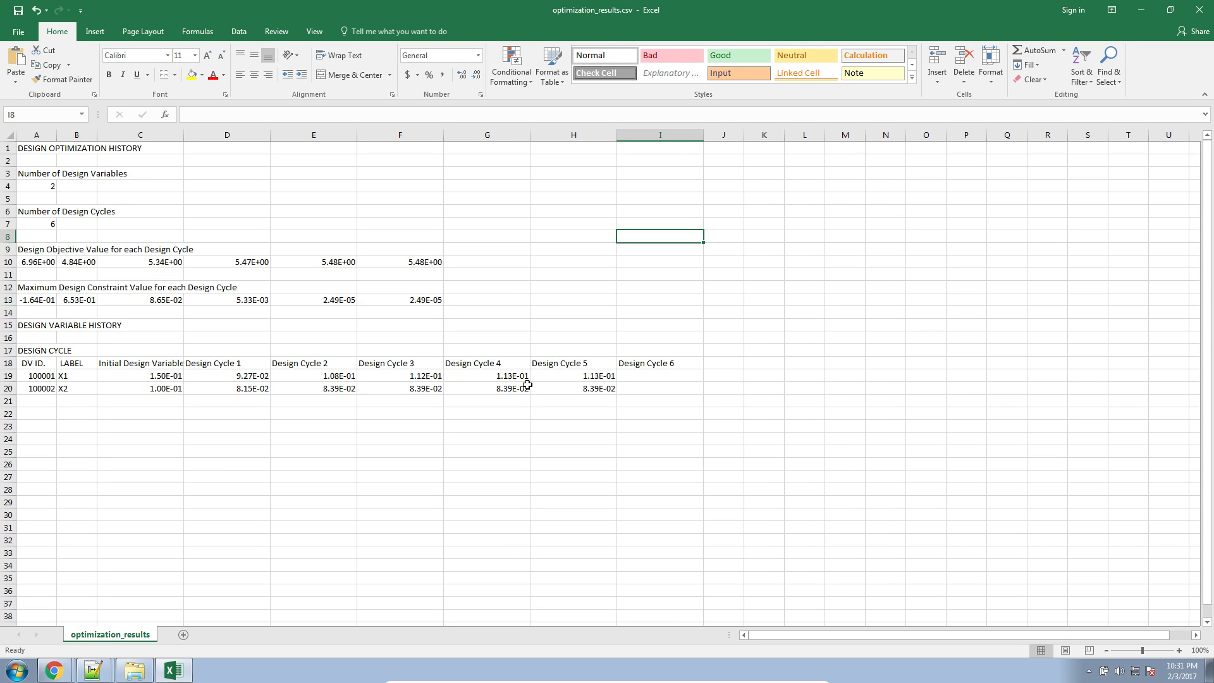
pyautogui.click(647, 363)
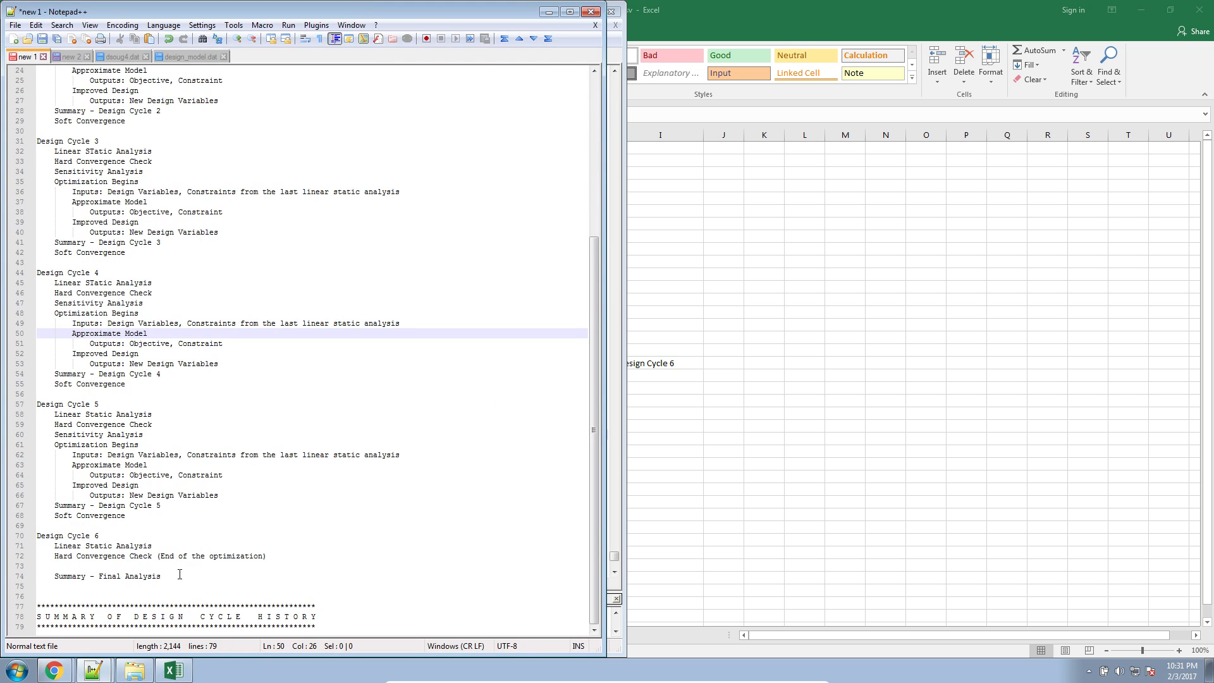
pyautogui.moveTo(35, 535); pyautogui.dragTo(160, 575)
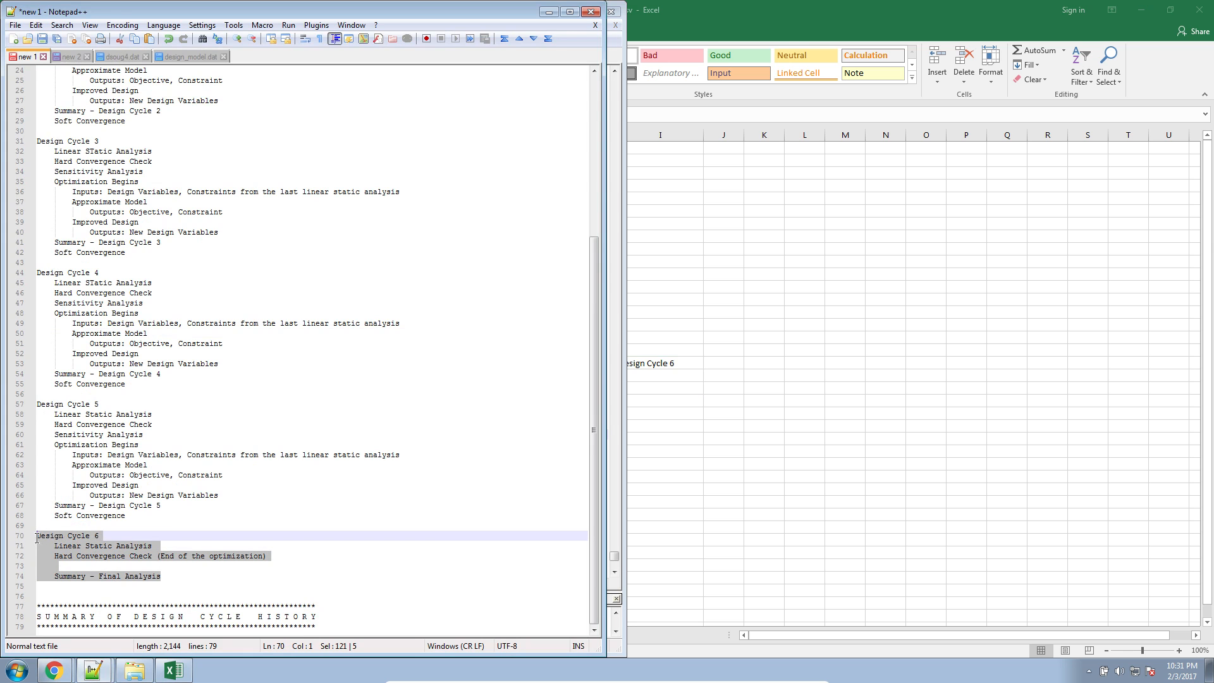
pyautogui.moveTo(568, 390)
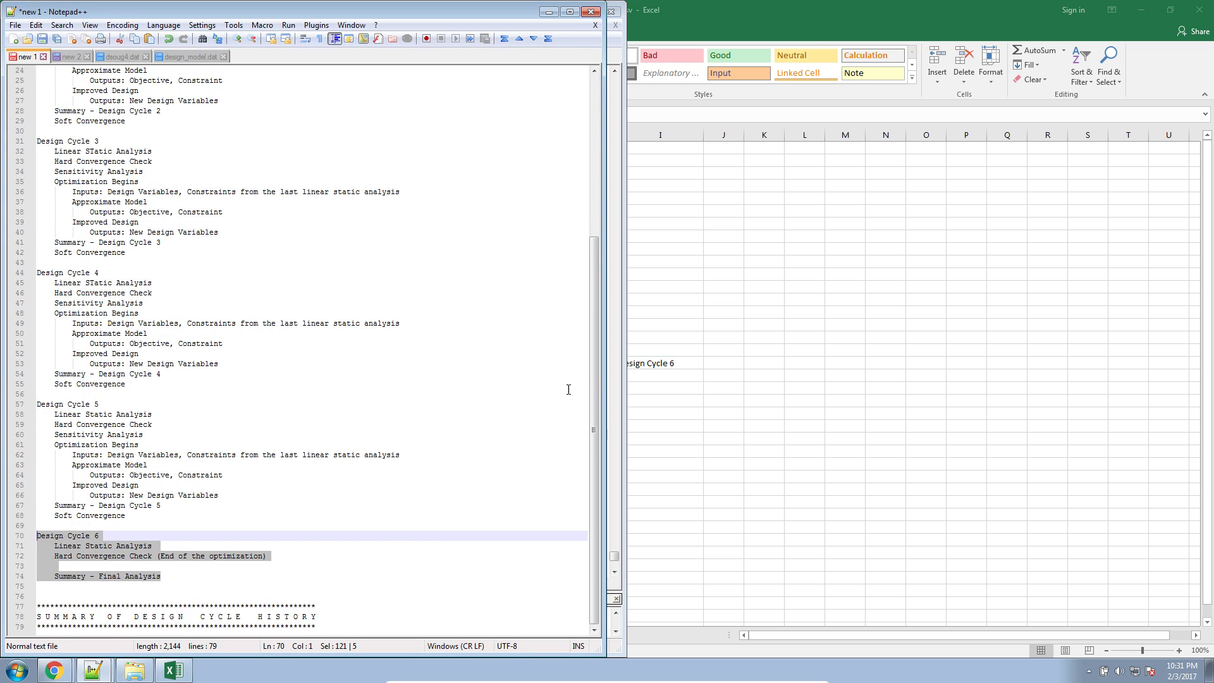
pyautogui.click(175, 668)
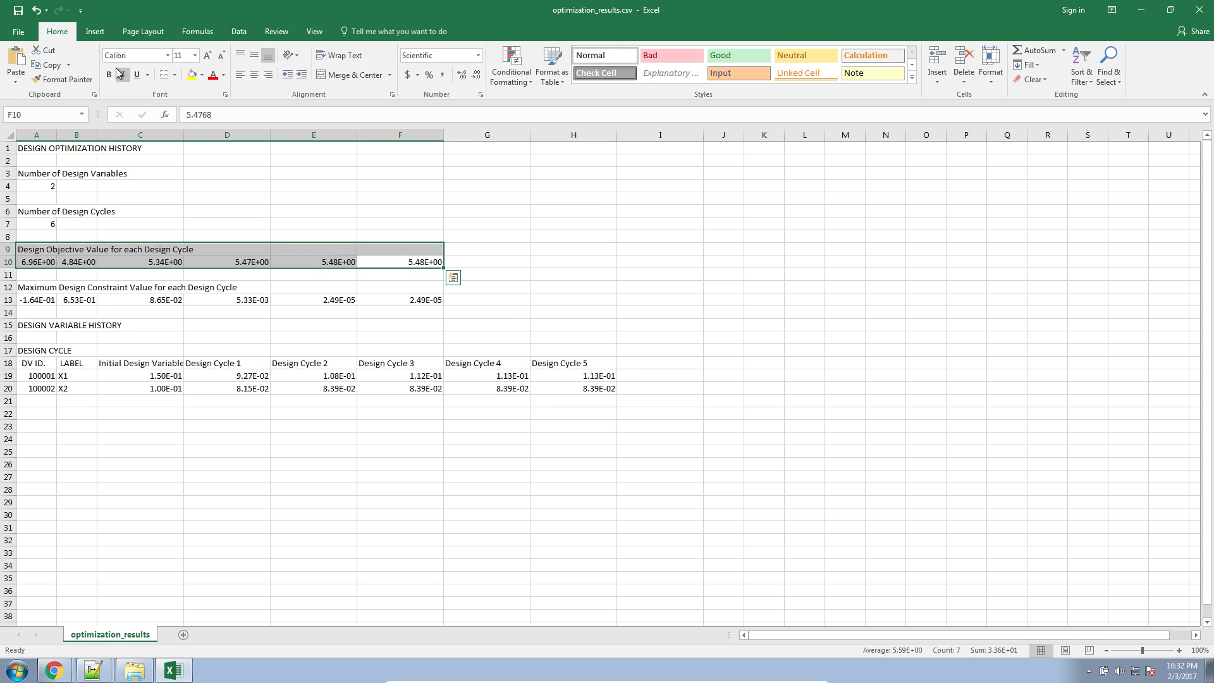
# - Insert a line chart of the row 10 objective values titled Objective
pyautogui.click(35, 269)
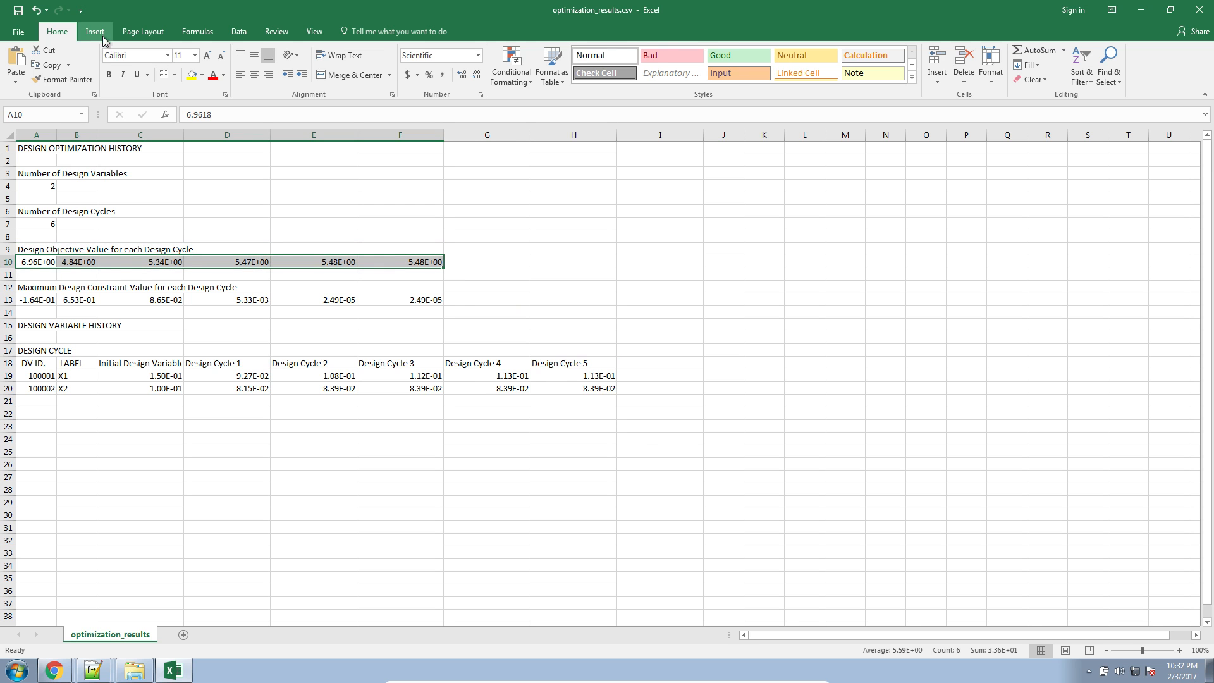
pyautogui.click(96, 30)
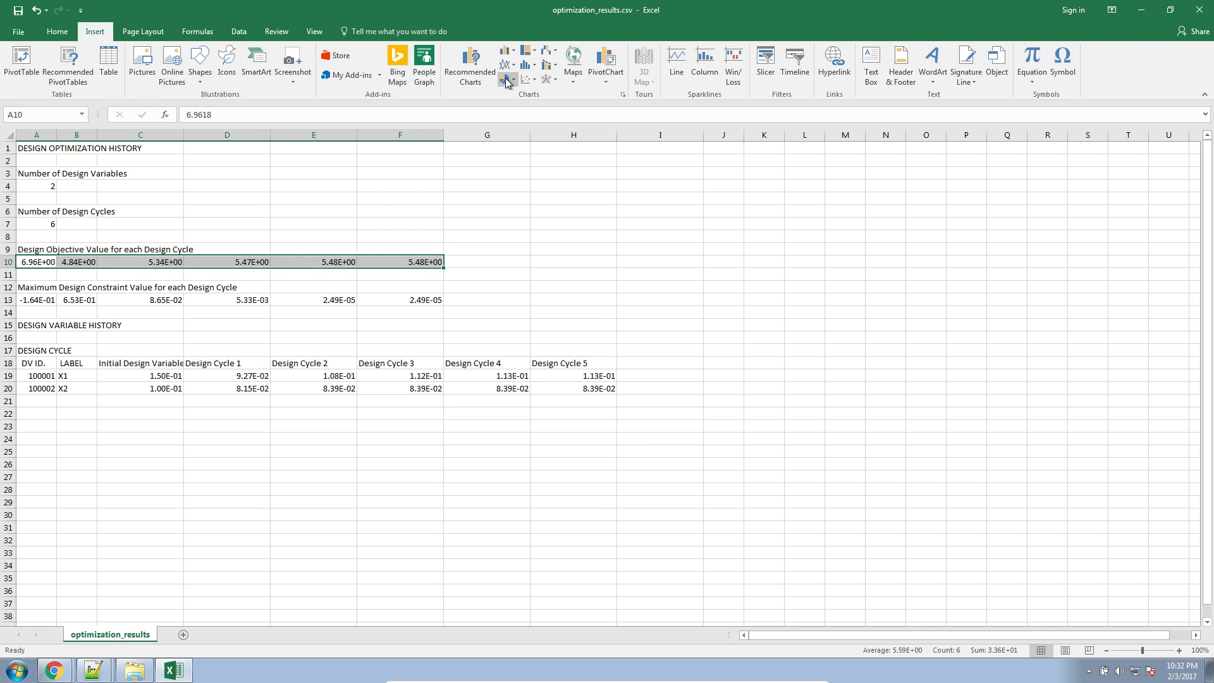
pyautogui.click(503, 79)
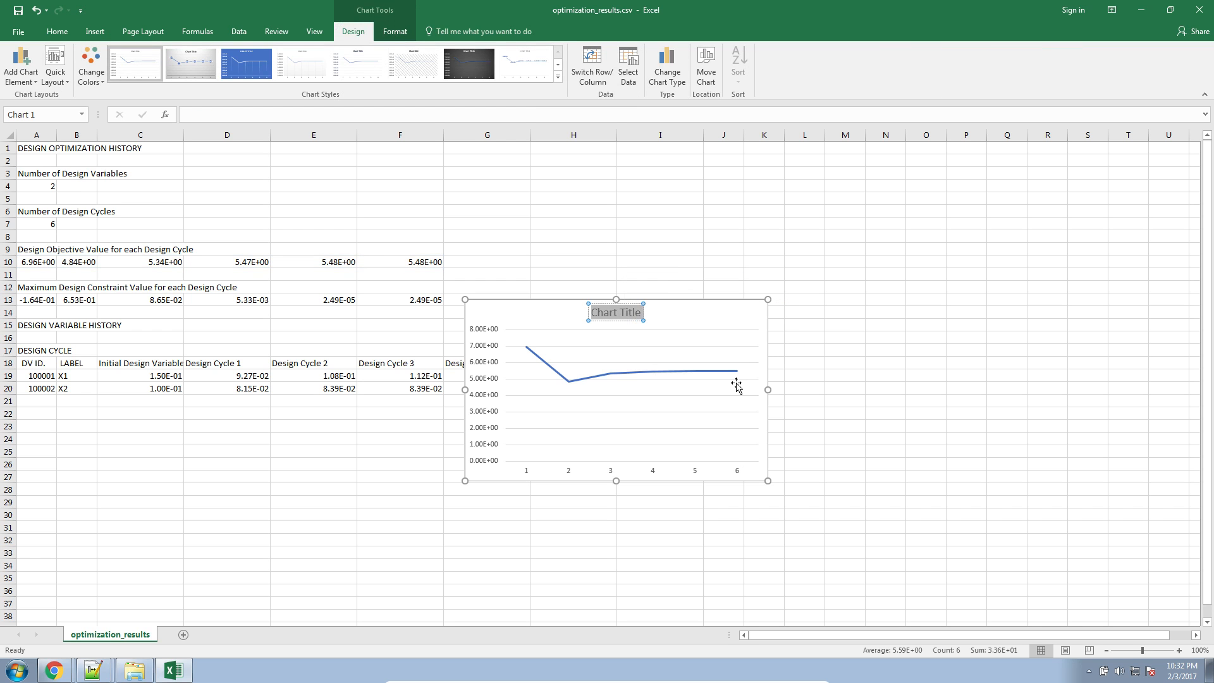
pyautogui.write('Objective')
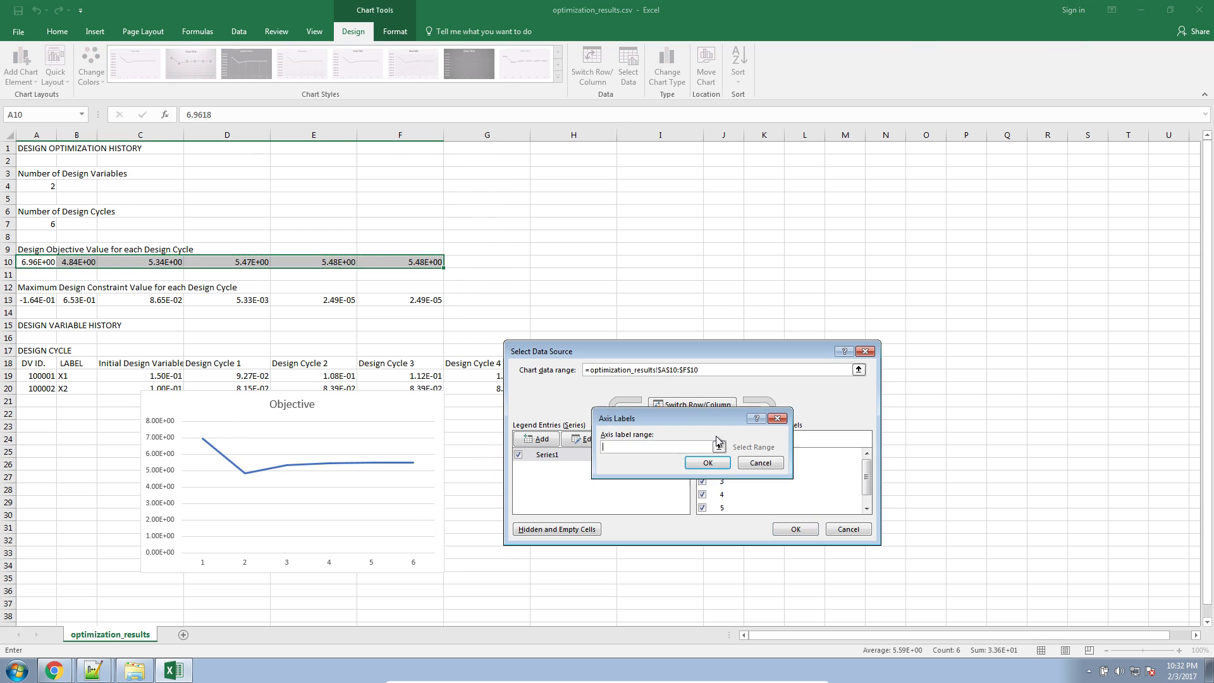
# - Set the chart's horizontal axis labels to the design cycle headings in C18:H18
pyautogui.click(130, 363)
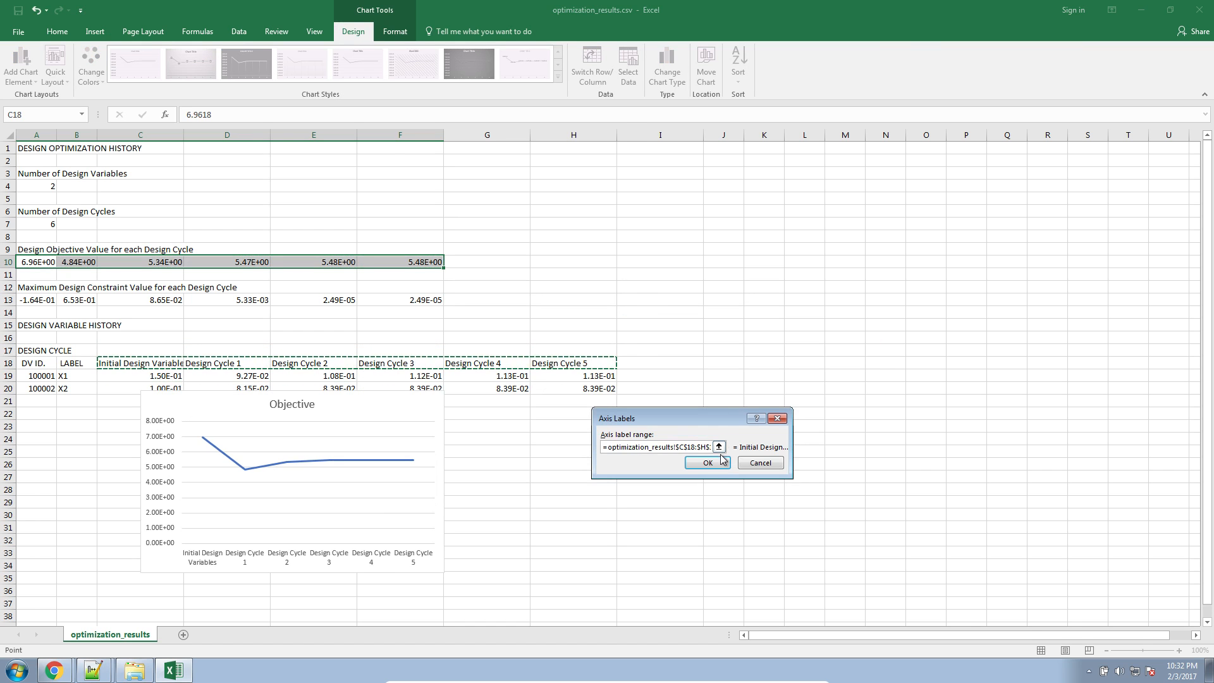
pyautogui.click(708, 463)
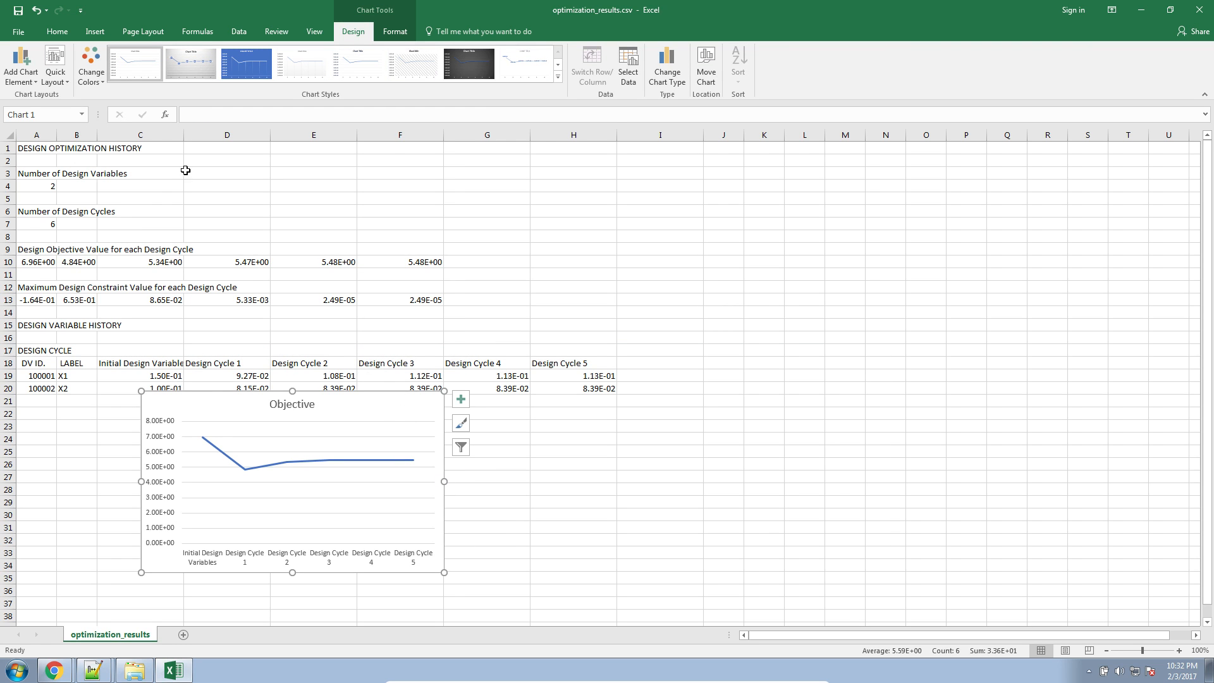
# - Change the Objective chart to the Line with Markers type
pyautogui.click(47, 59)
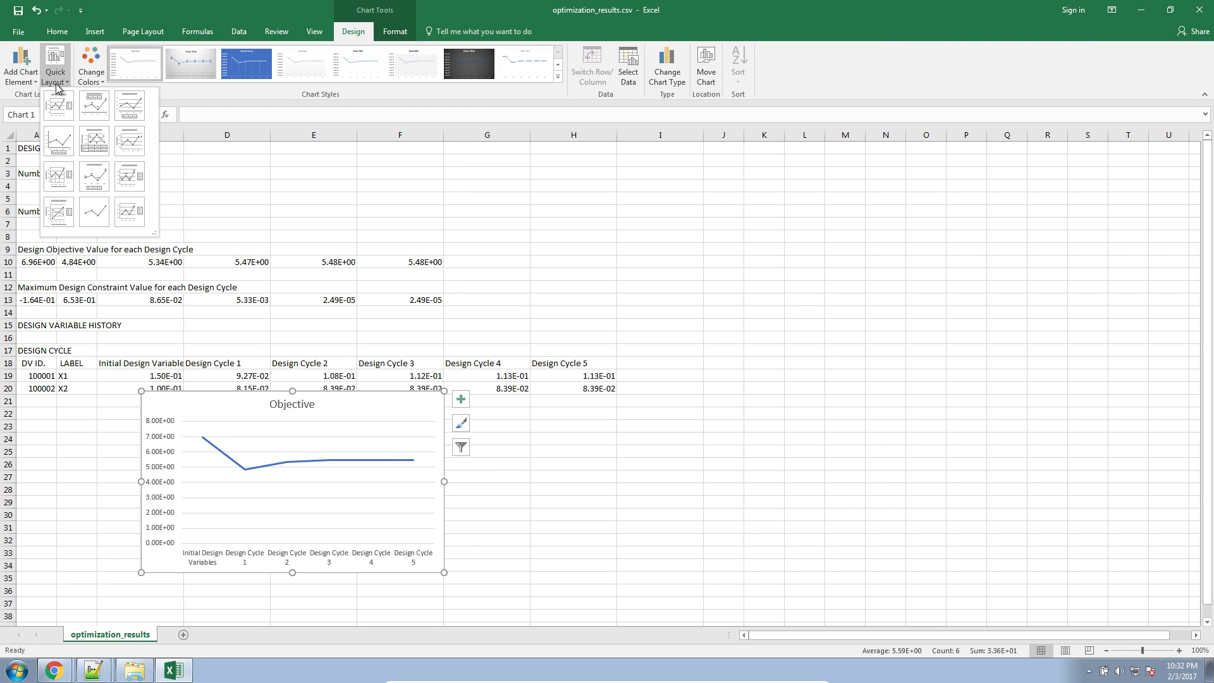
pyautogui.click(61, 61)
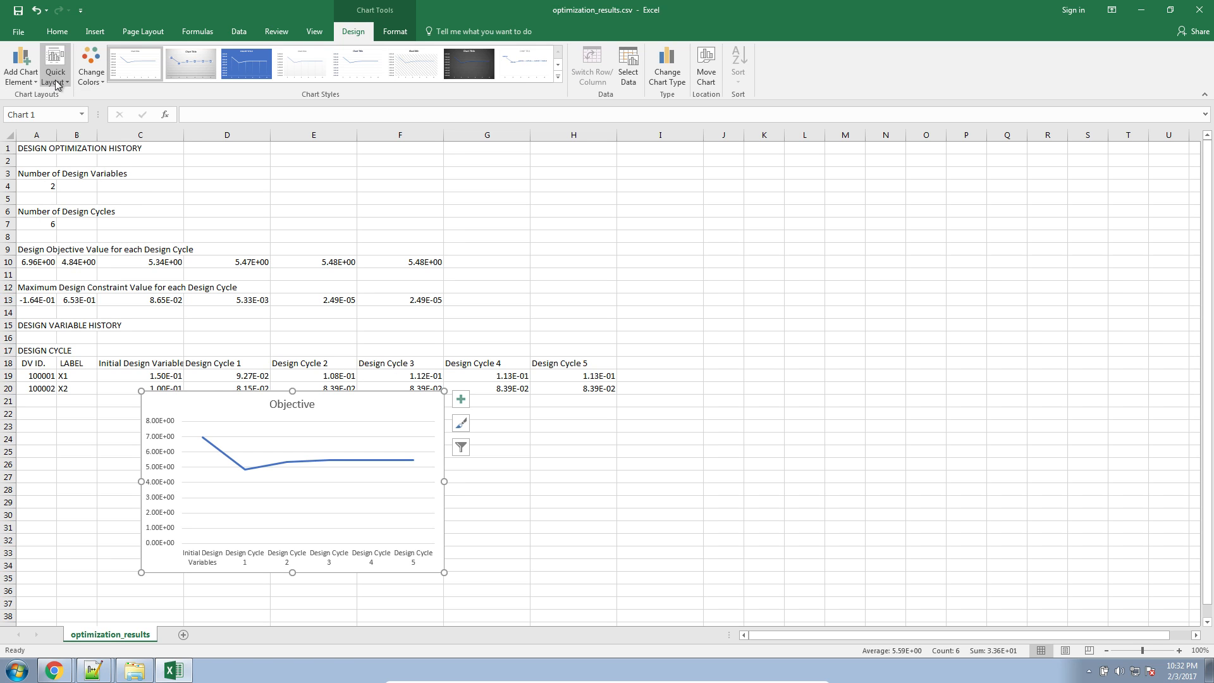
pyautogui.click(394, 31)
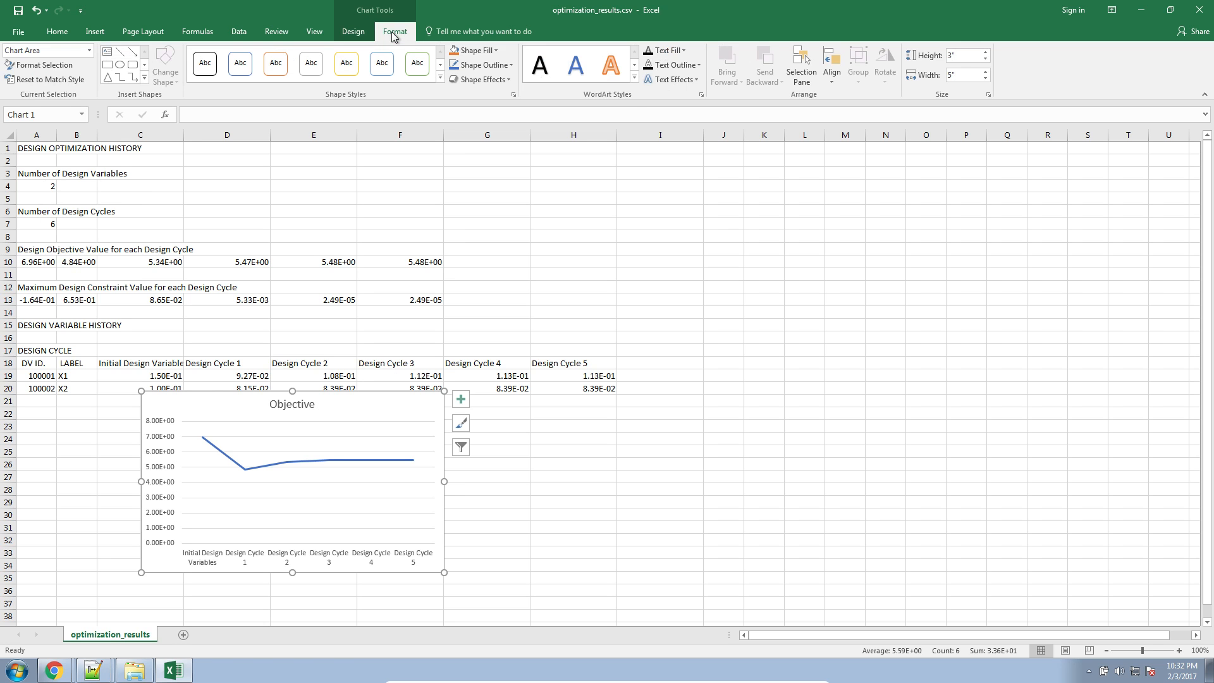
pyautogui.click(353, 30)
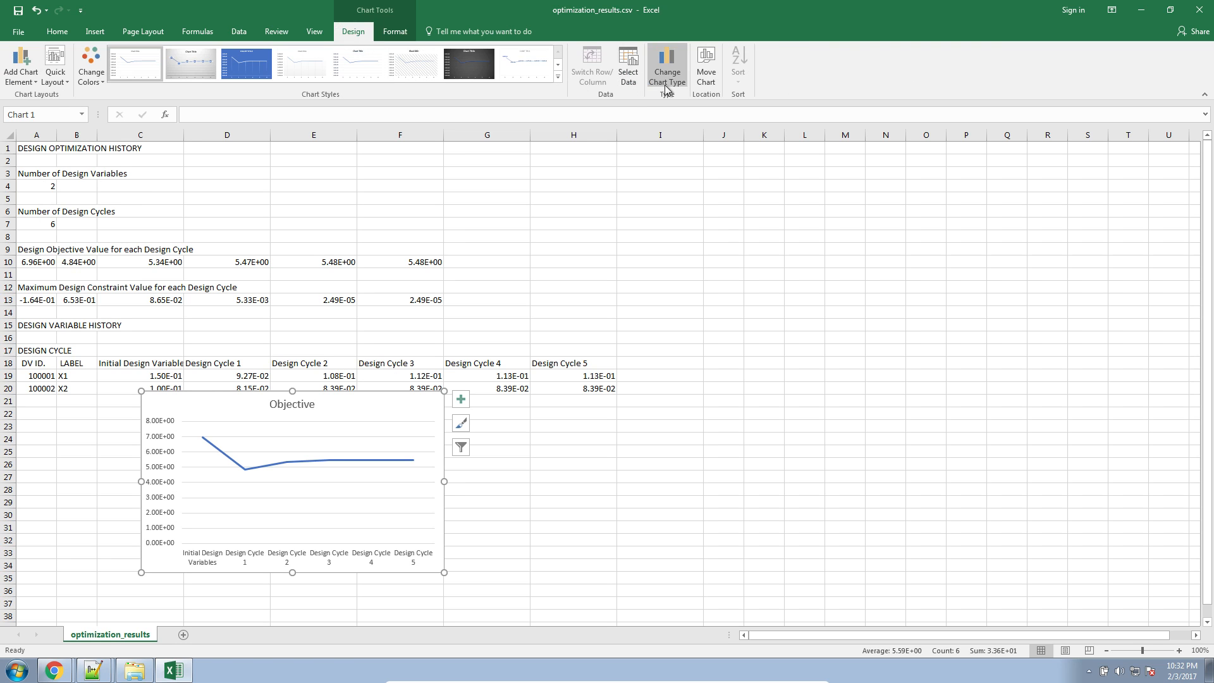
pyautogui.click(668, 57)
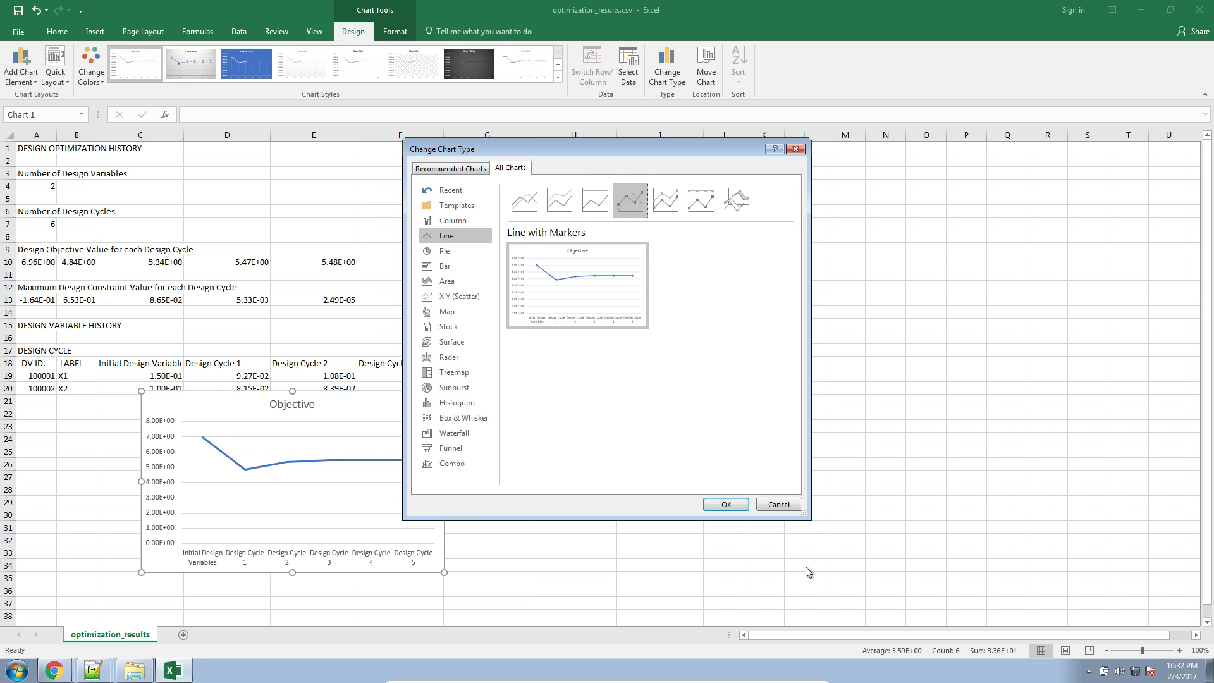
pyautogui.moveTo(734, 488)
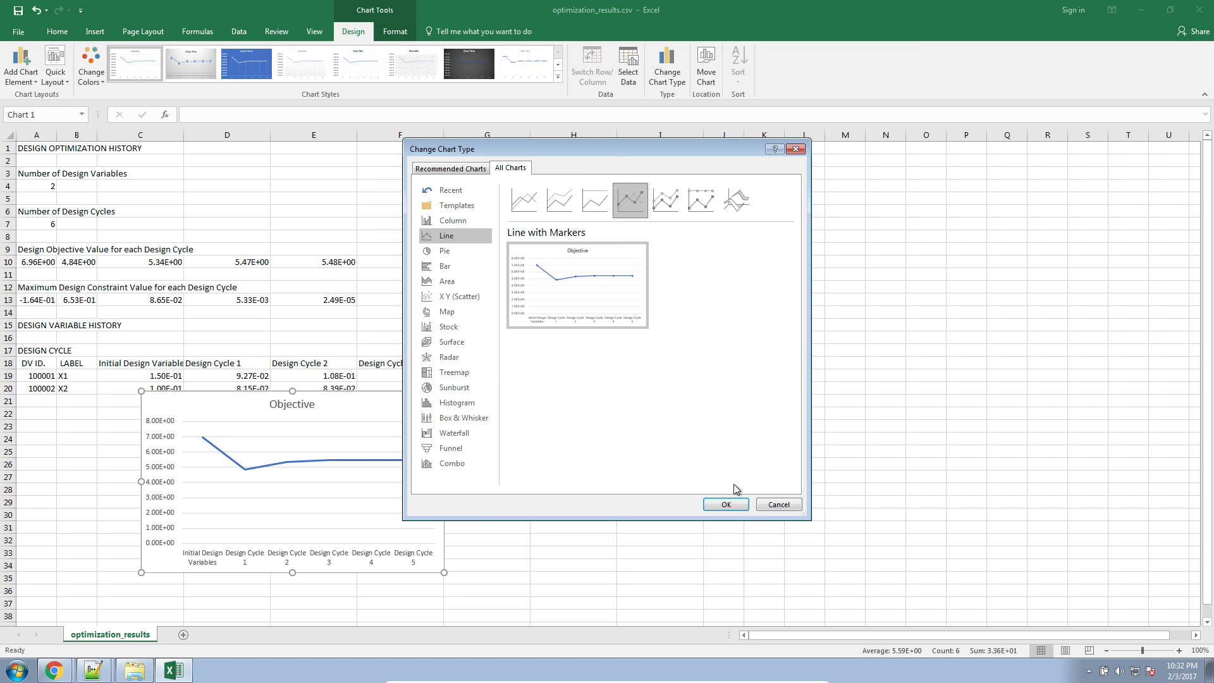
pyautogui.click(726, 503)
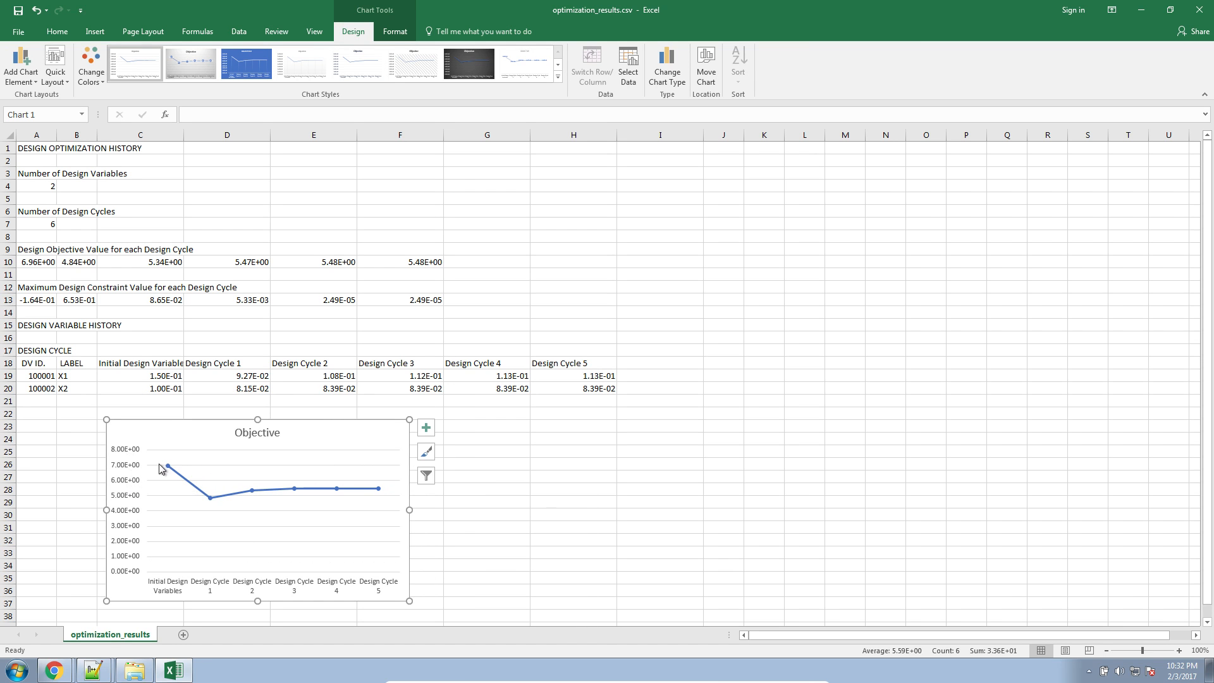
pyautogui.moveTo(166, 468)
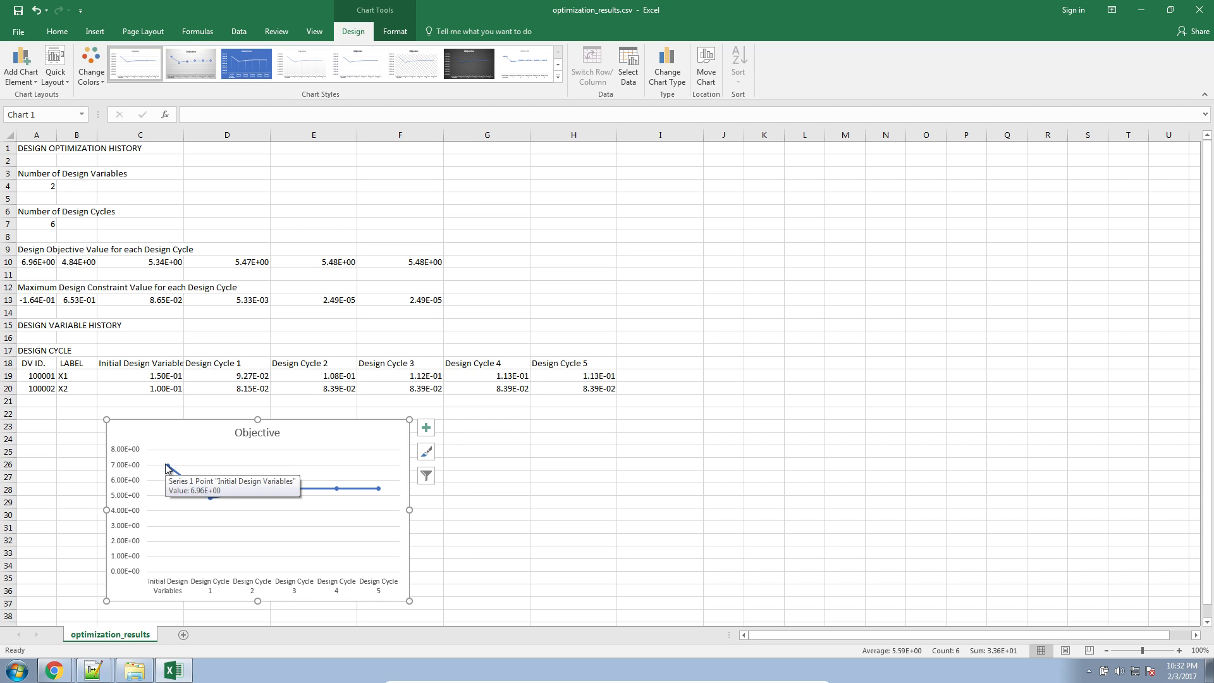
pyautogui.moveTo(376, 488)
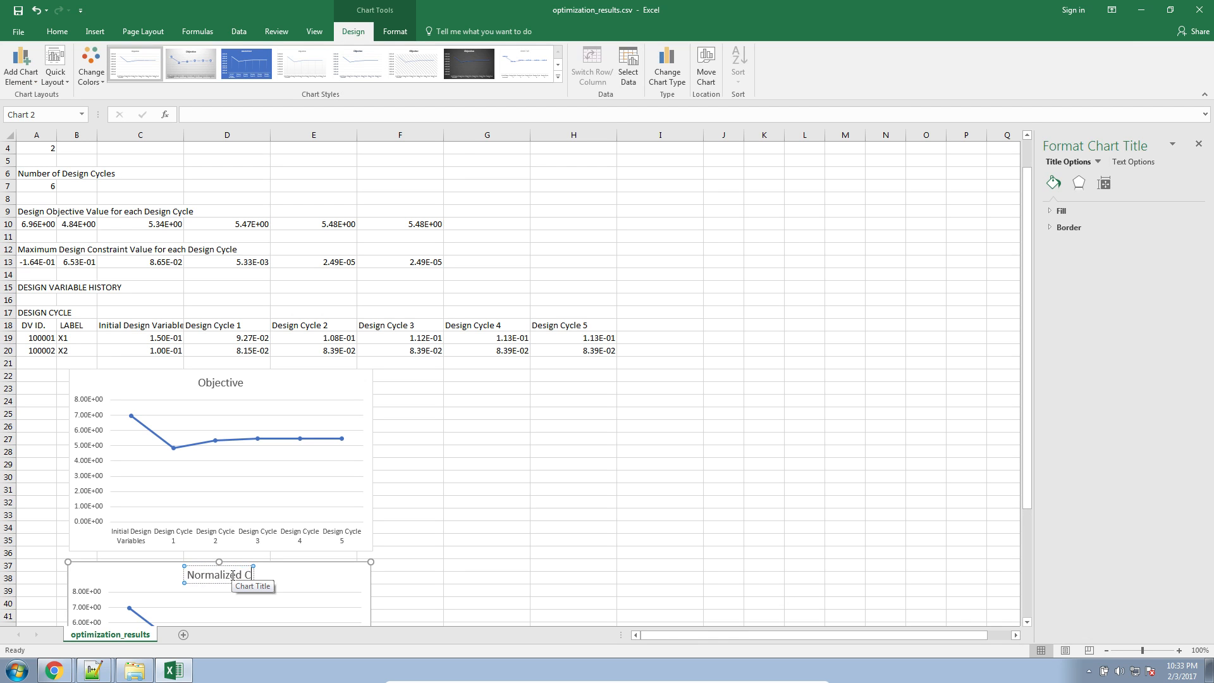
# - Title the second chart Normalized Constraints and return to the sheet
pyautogui.write('Normalized Constraints')
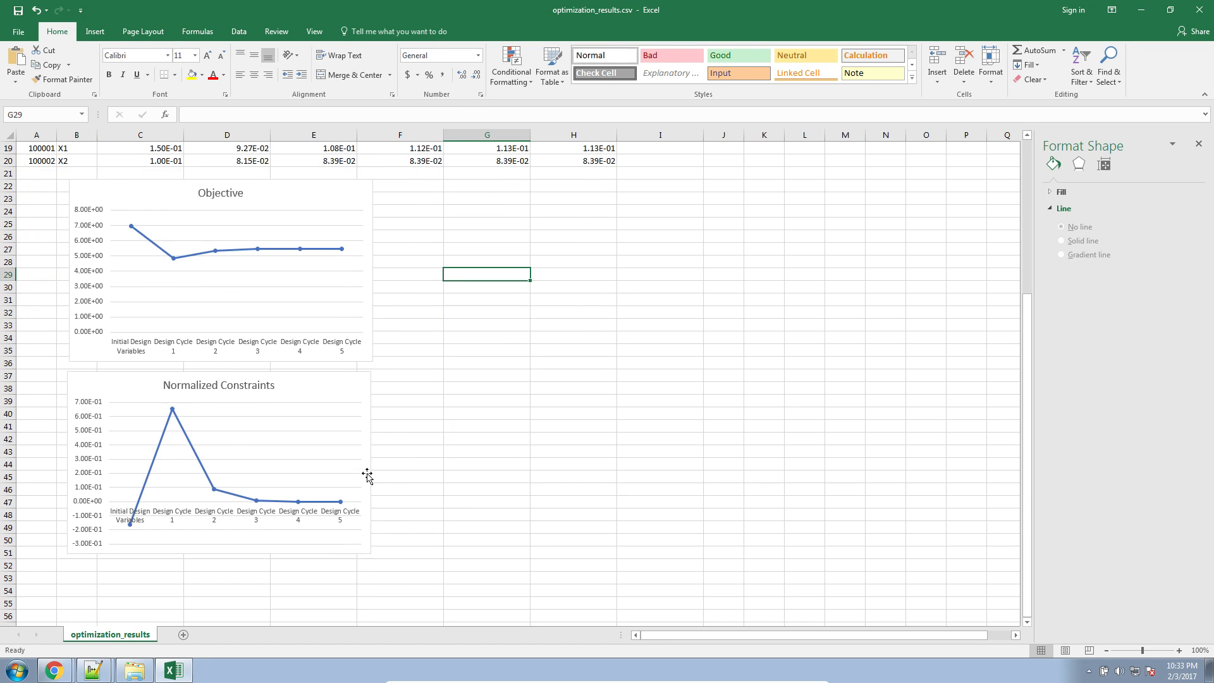
pyautogui.click(252, 478)
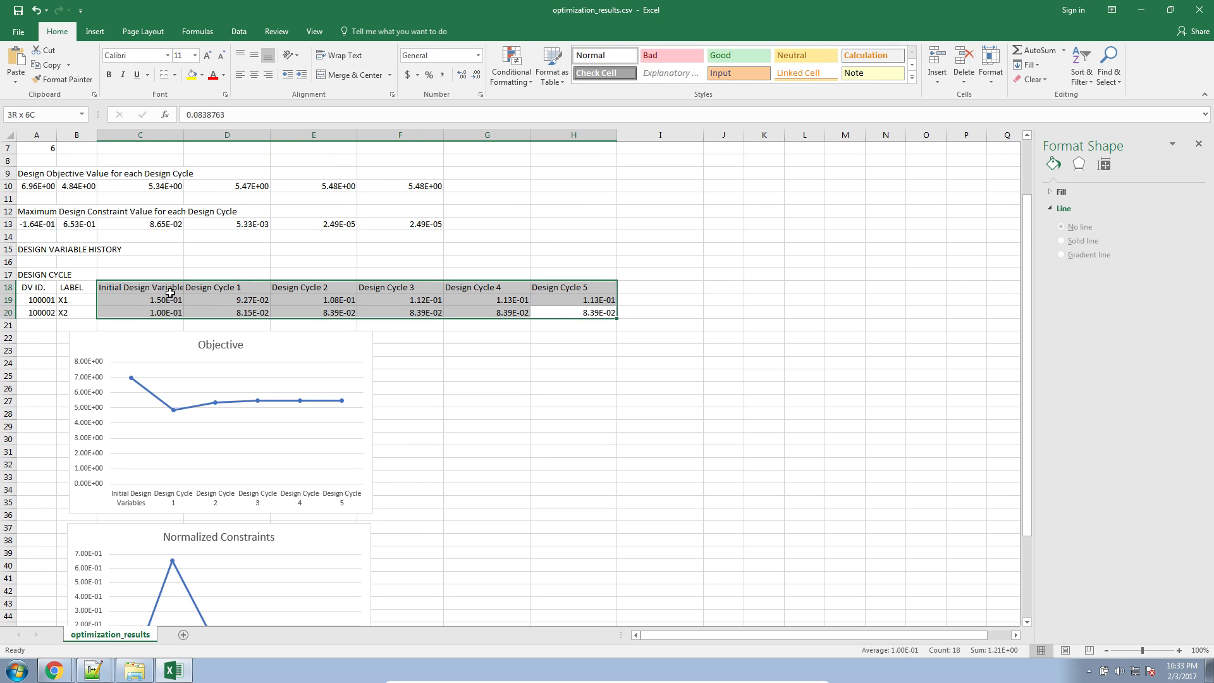
# - Insert a Line with Markers chart of x1 and x2 titled Design Variables, placed beside the Objective chart
pyautogui.click(93, 30)
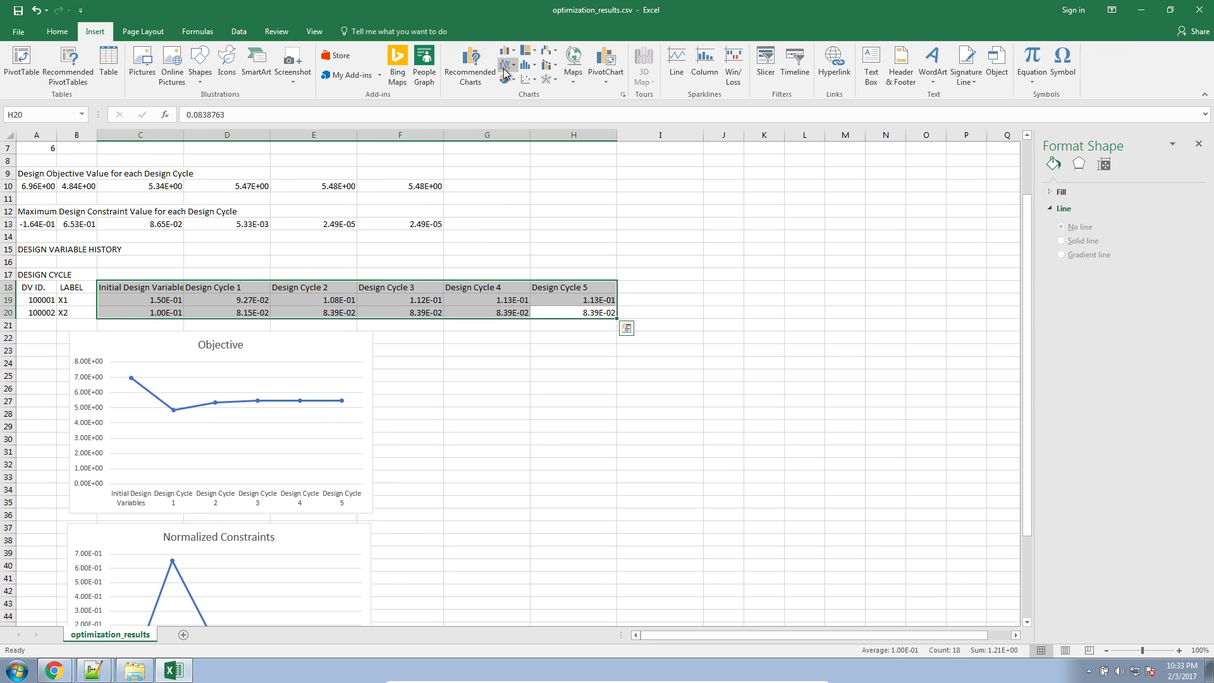
pyautogui.click(506, 66)
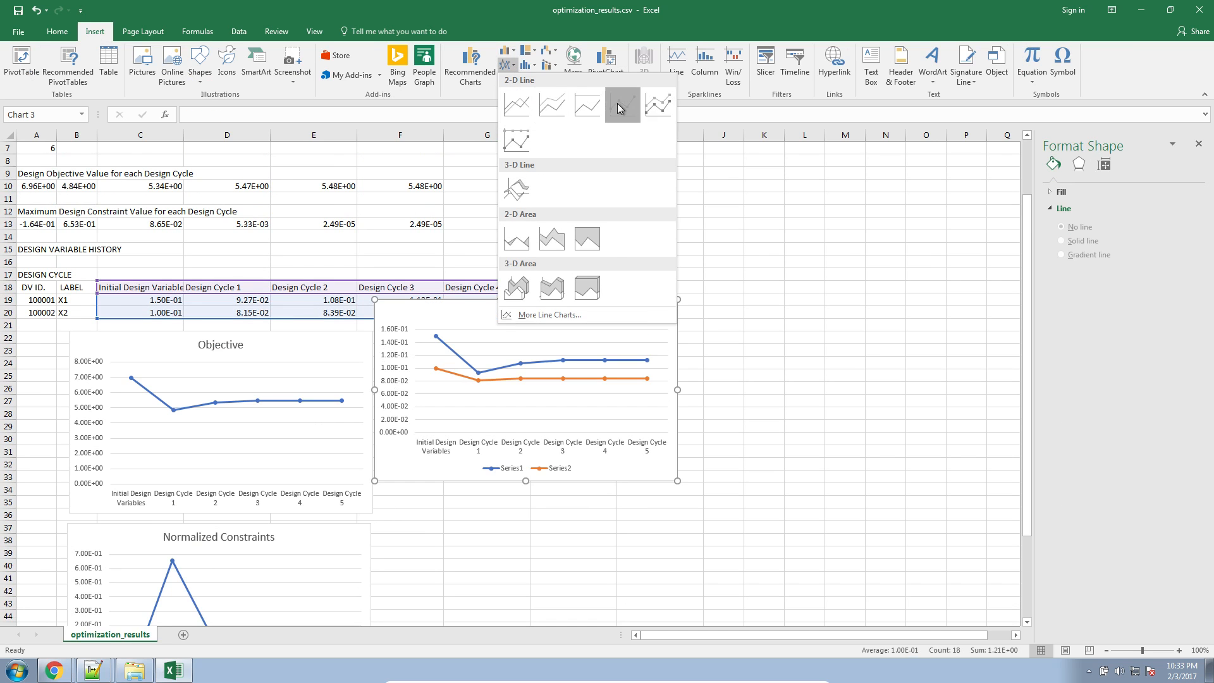
pyautogui.click(622, 105)
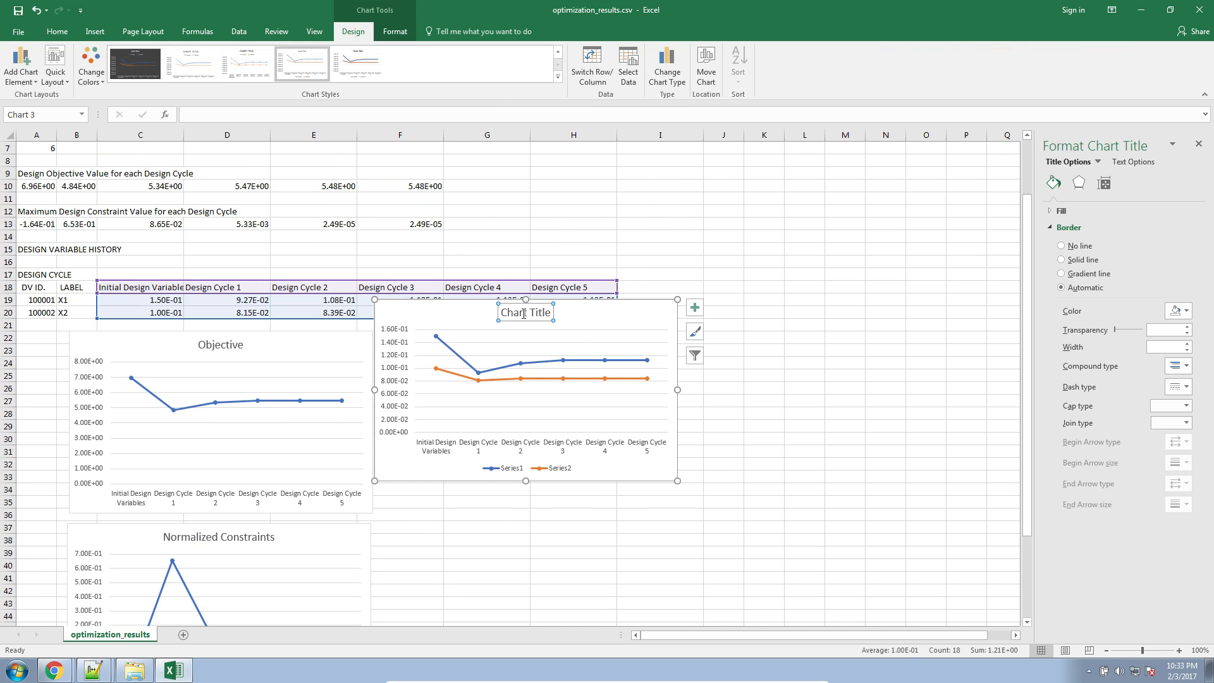
pyautogui.write('Desin')
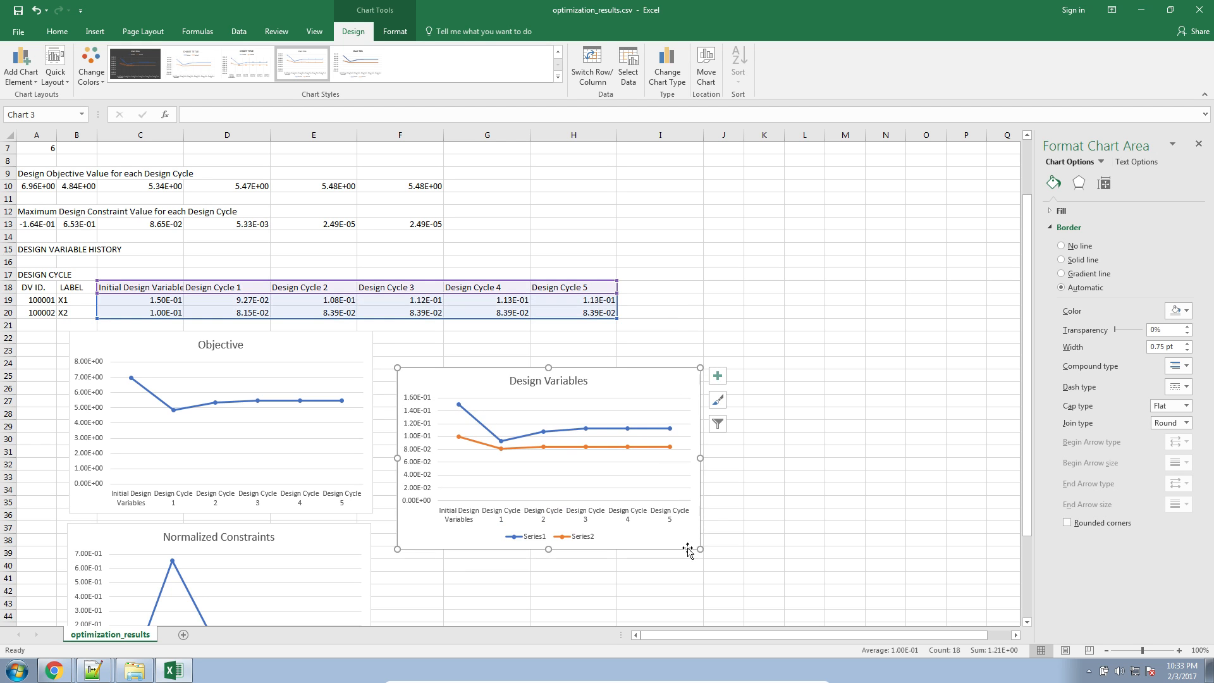
pyautogui.moveTo(699, 550); pyautogui.dragTo(757, 587)
pyautogui.write(', f(')
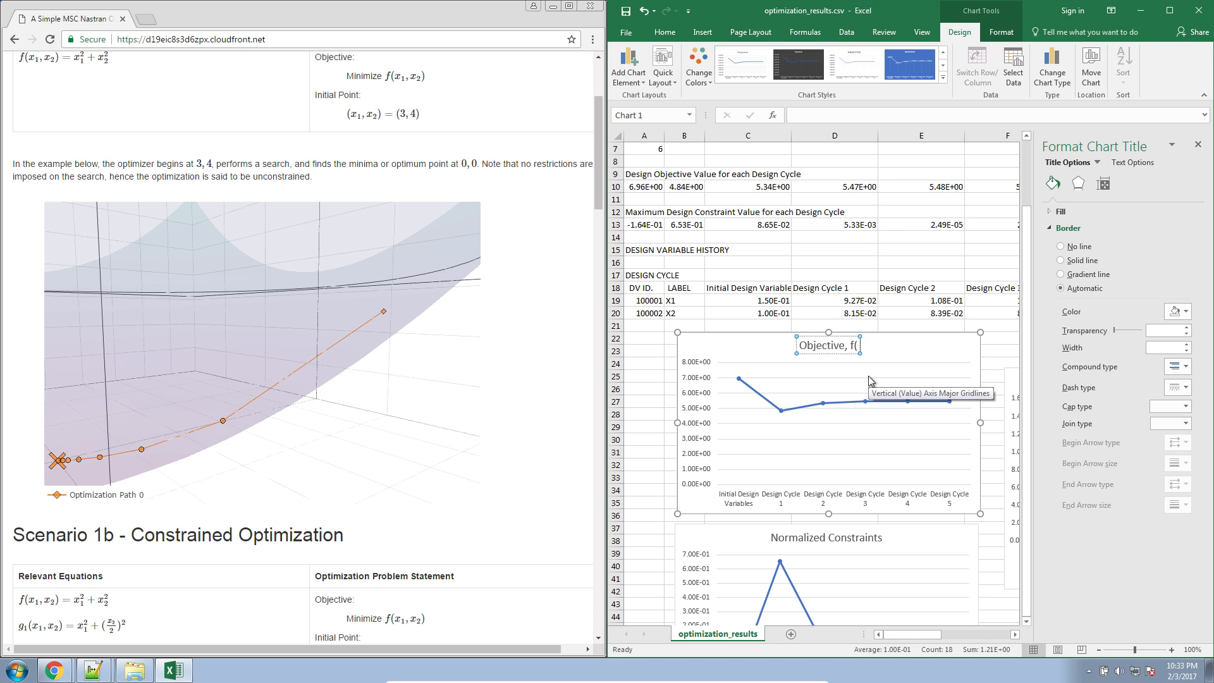
# - Enter 'Design Variables, (x1, x2)' as the chart title and return to the worksheet
pyautogui.write('x1')
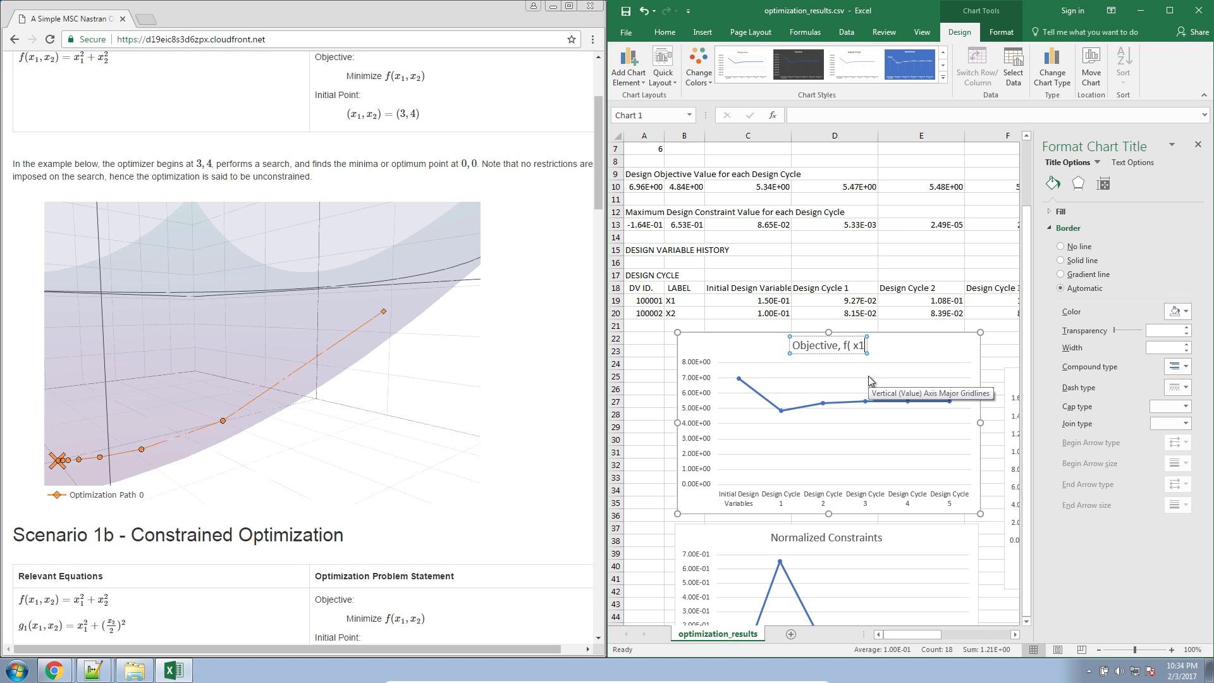
pyautogui.write(', x2)')
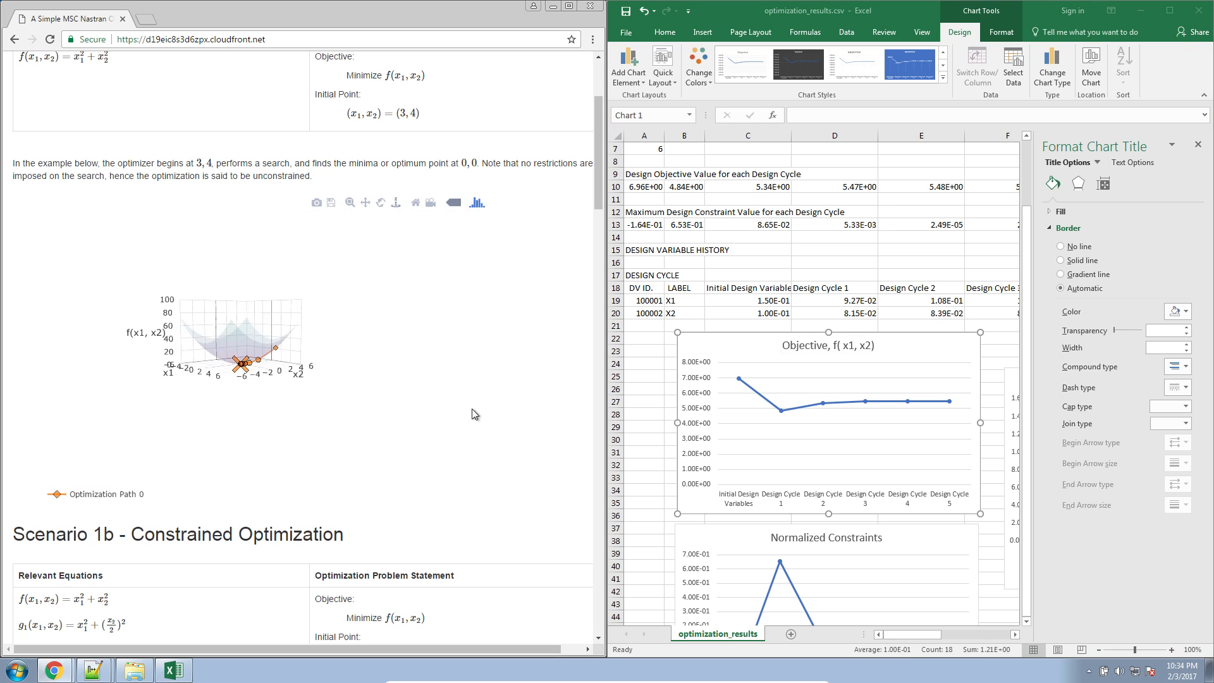
pyautogui.moveTo(233, 341); pyautogui.dragTo(325, 379)
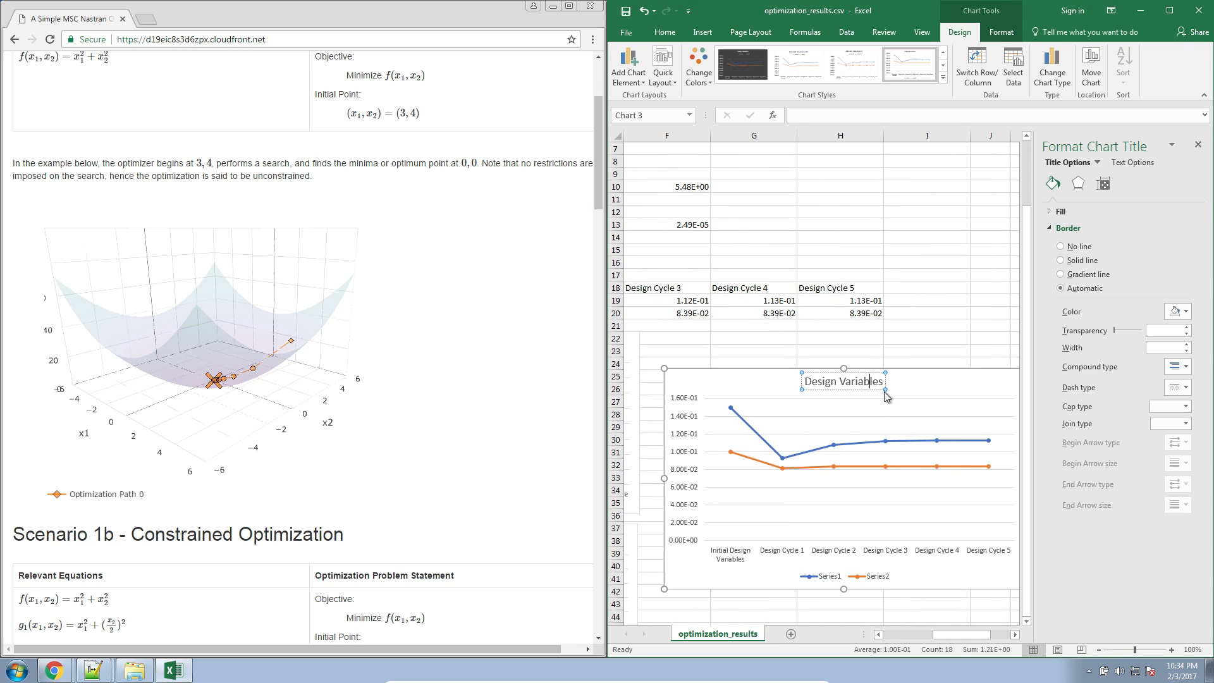
pyautogui.moveTo(883, 390)
pyautogui.write(', (x1, x2')
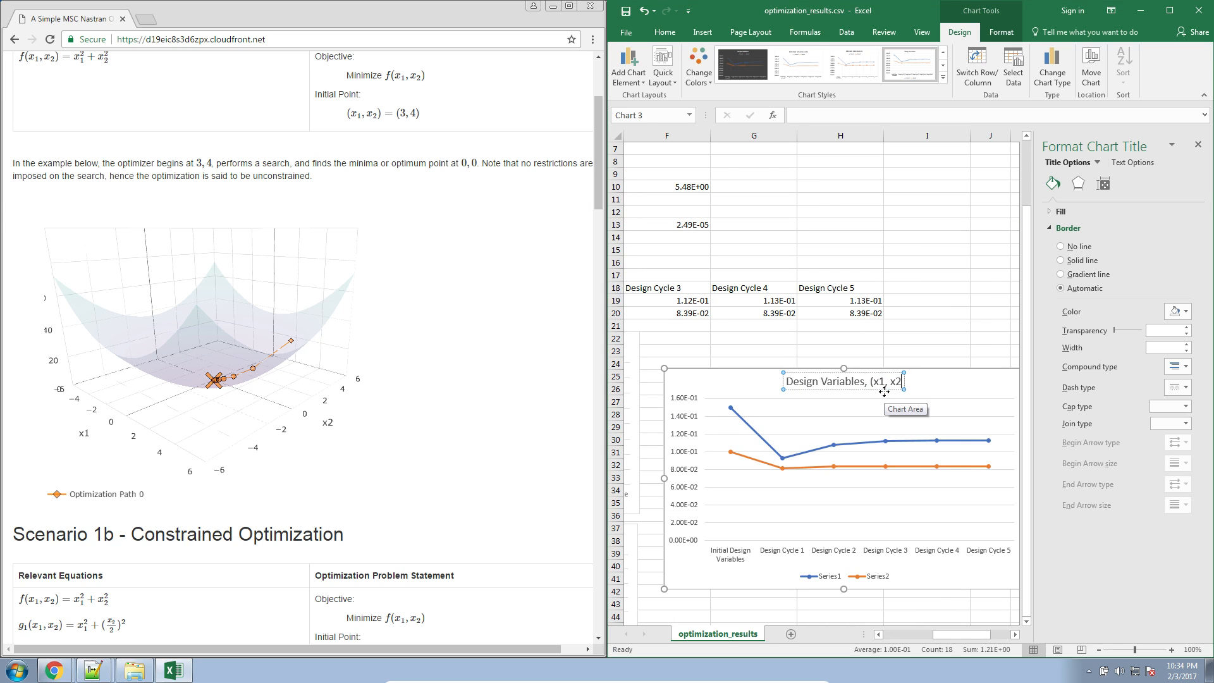
pyautogui.moveTo(301, 339)
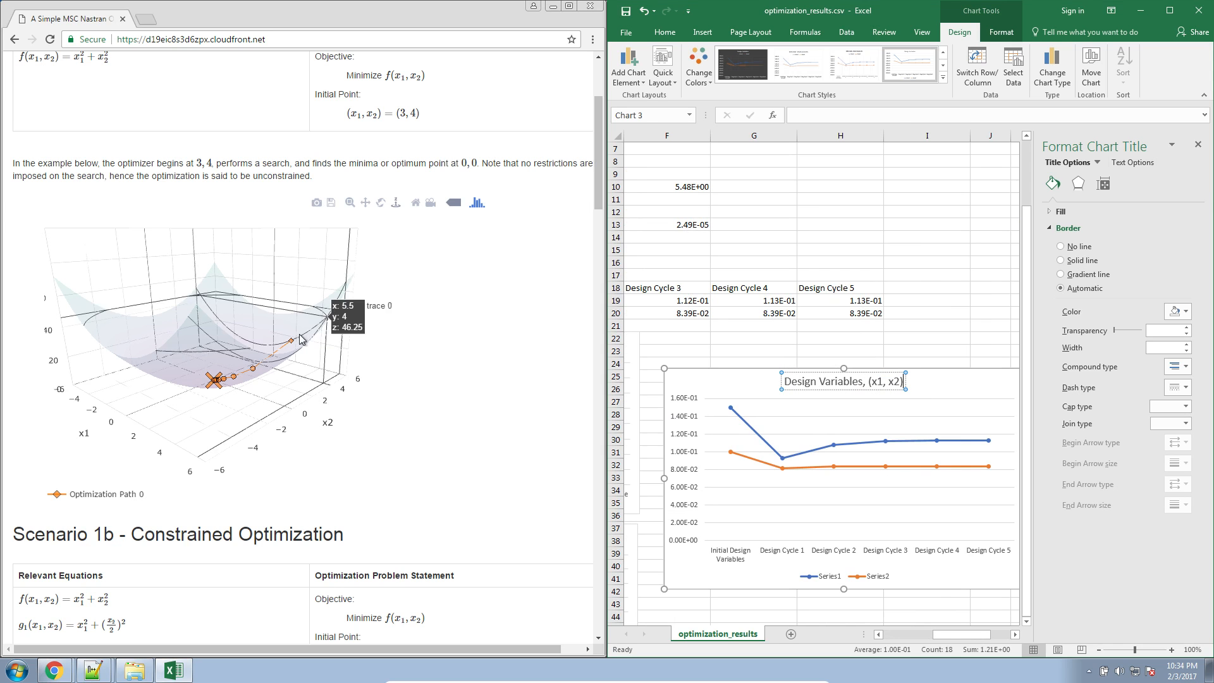
pyautogui.moveTo(733, 414)
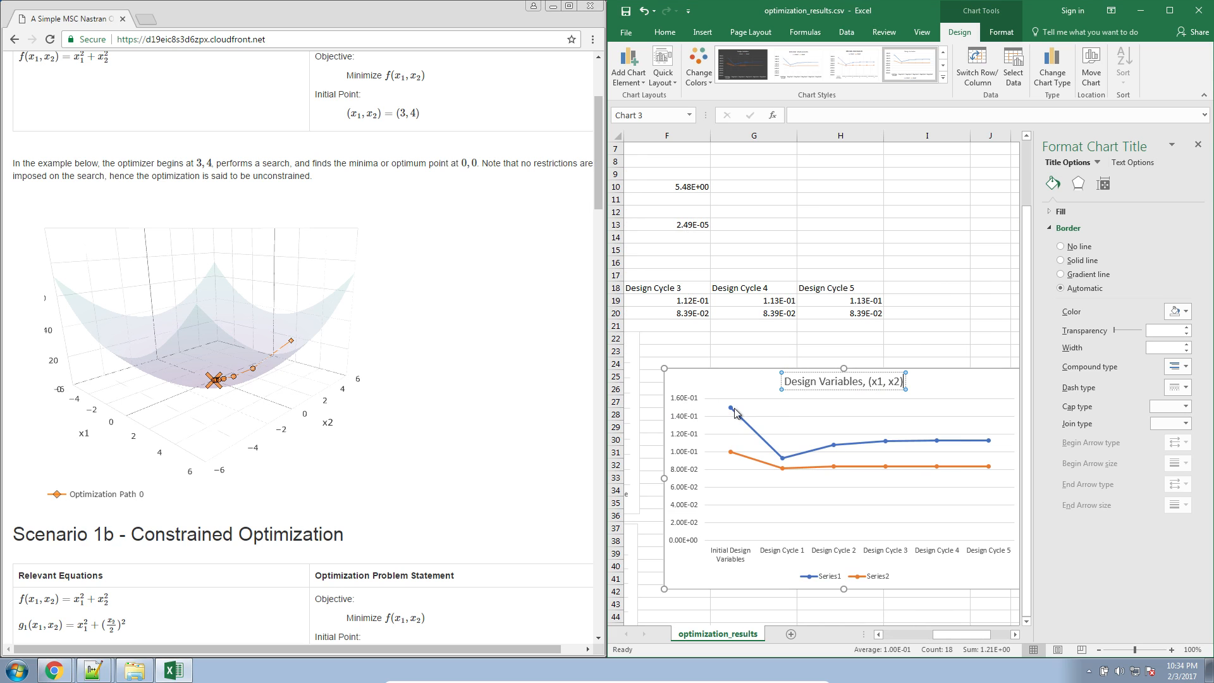
pyautogui.moveTo(250, 379)
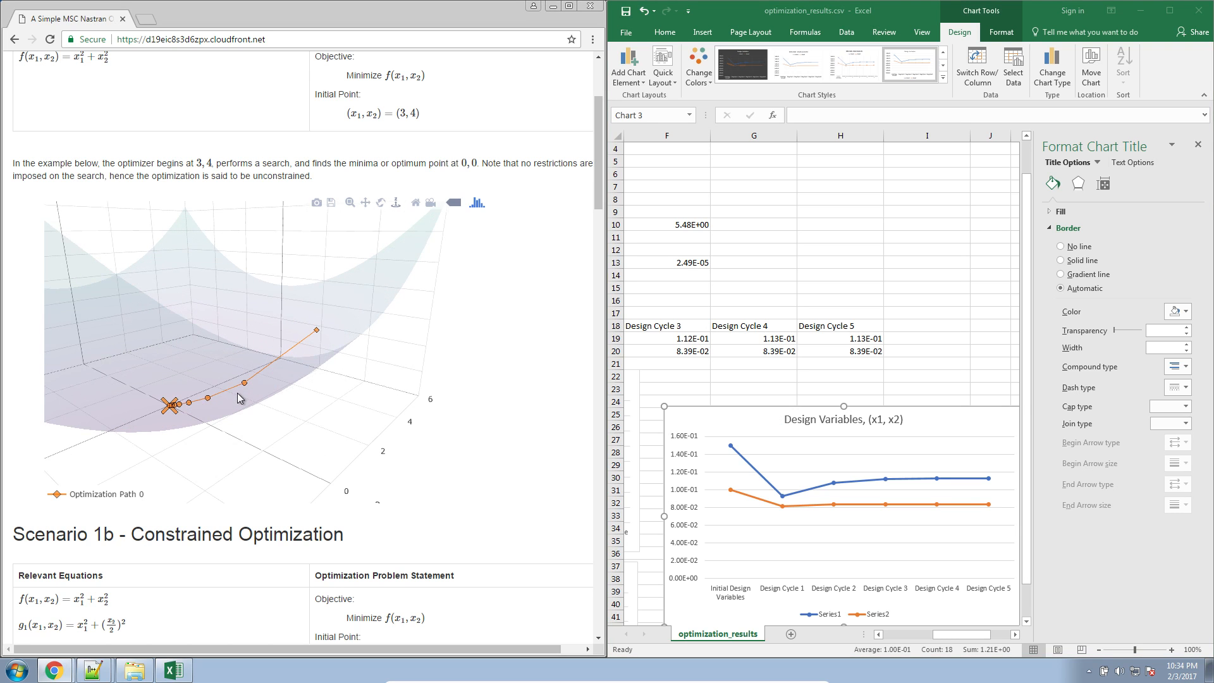
pyautogui.click(925, 362)
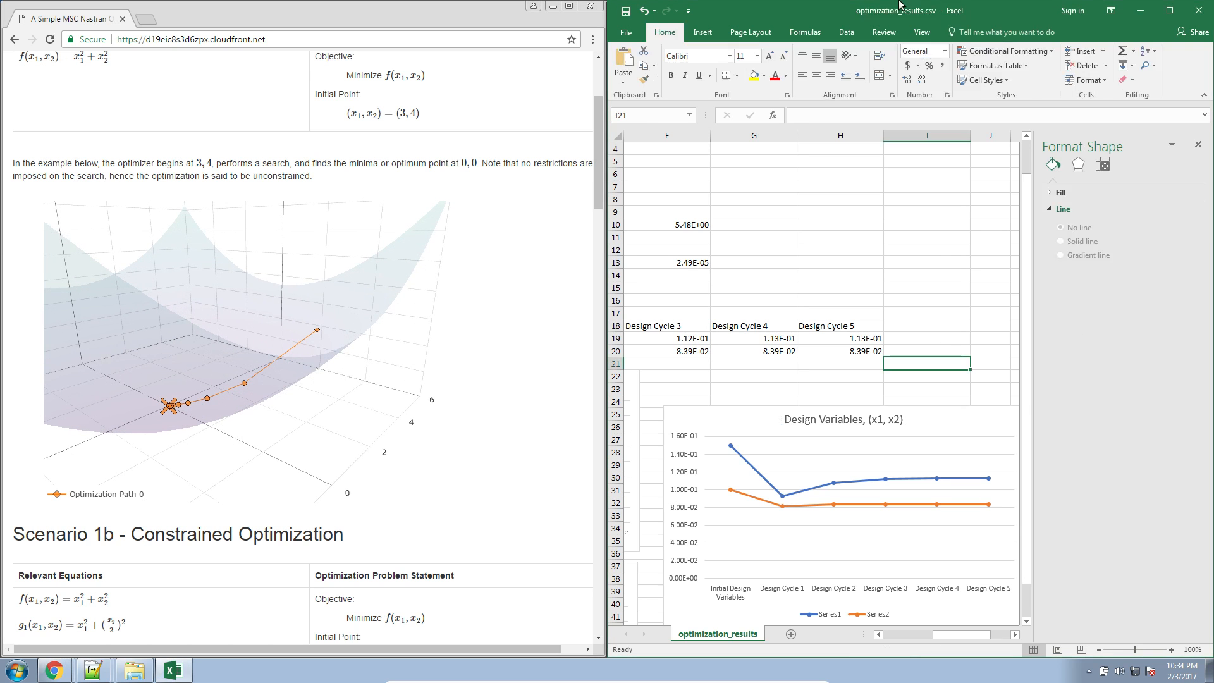
# - Maximize the workbook to review all three charts, then minimize it
pyautogui.click(1155, 10)
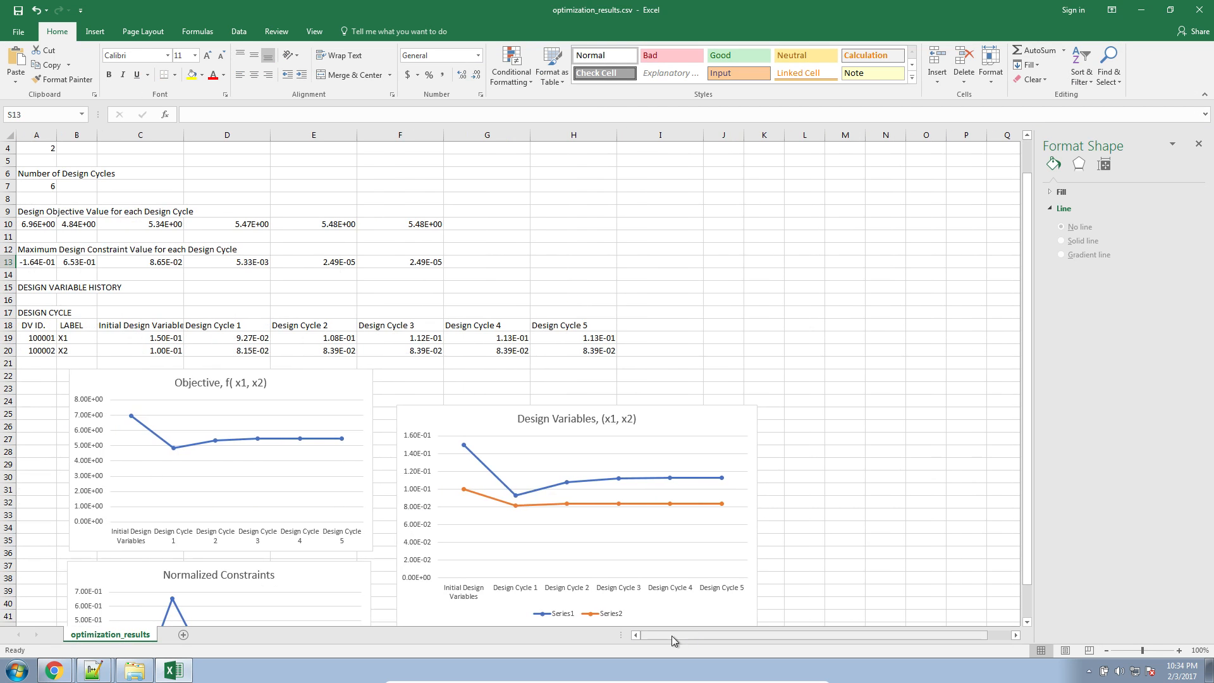
pyautogui.scroll(-3)
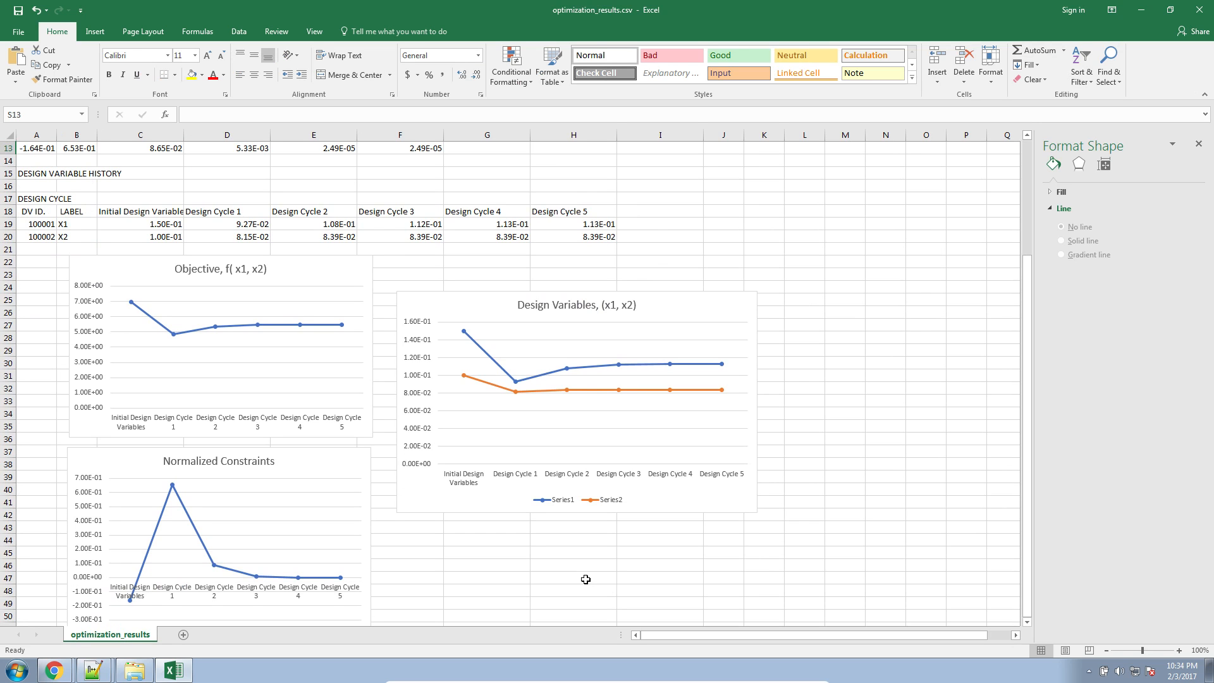
pyautogui.moveTo(462, 609)
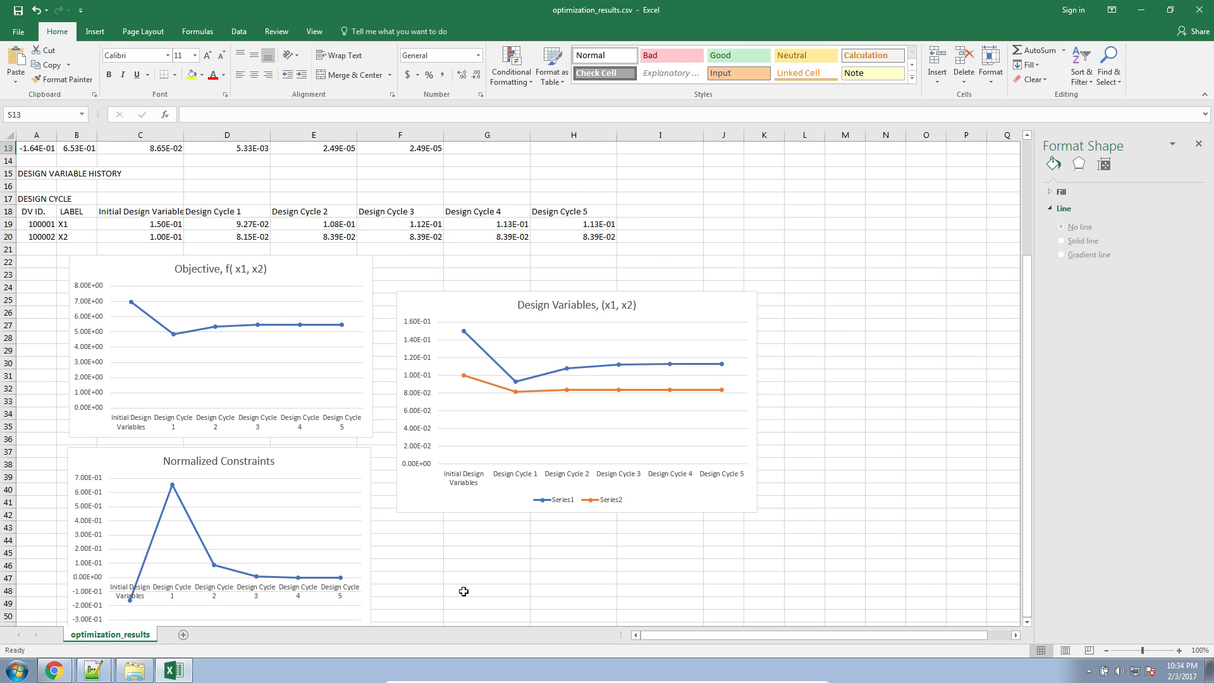
pyautogui.moveTo(216, 418)
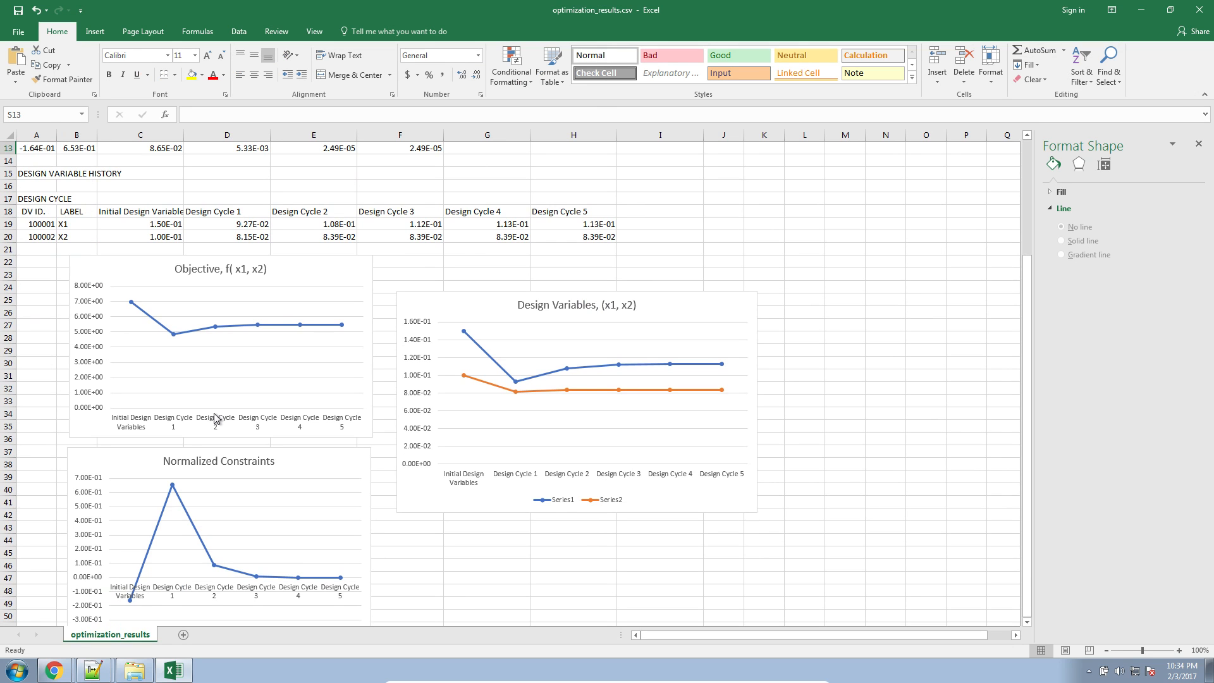
pyautogui.moveTo(450, 415)
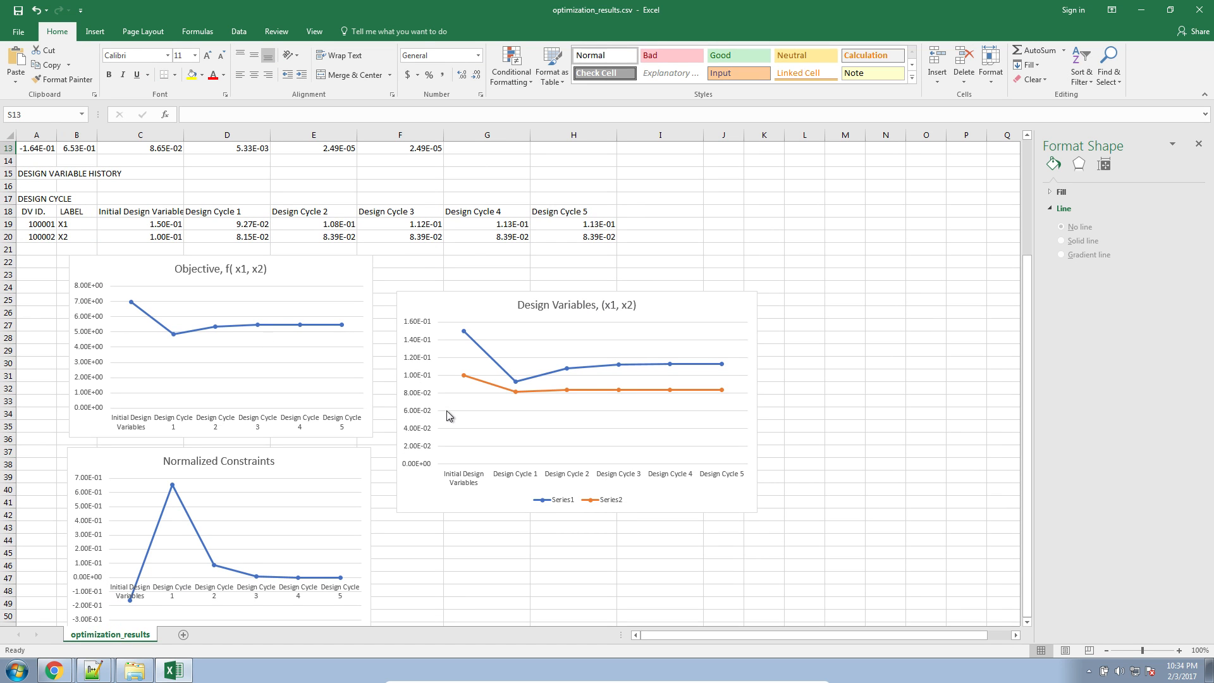
pyautogui.moveTo(431, 422)
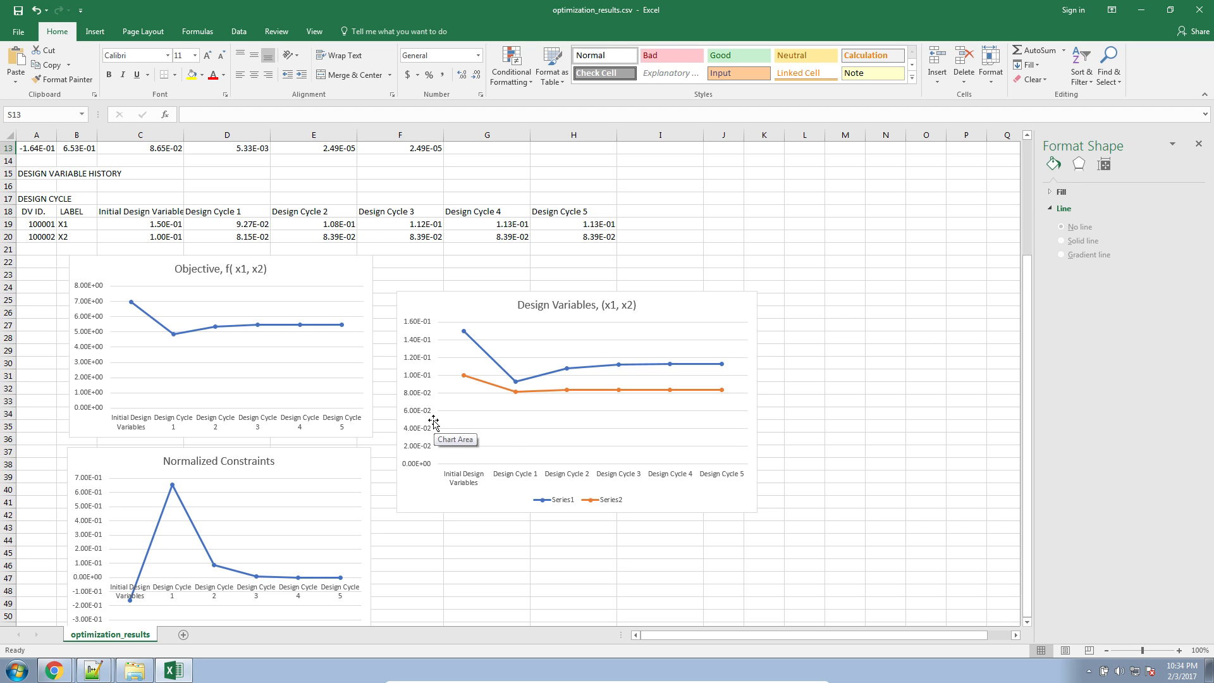
pyautogui.moveTo(1168, 9)
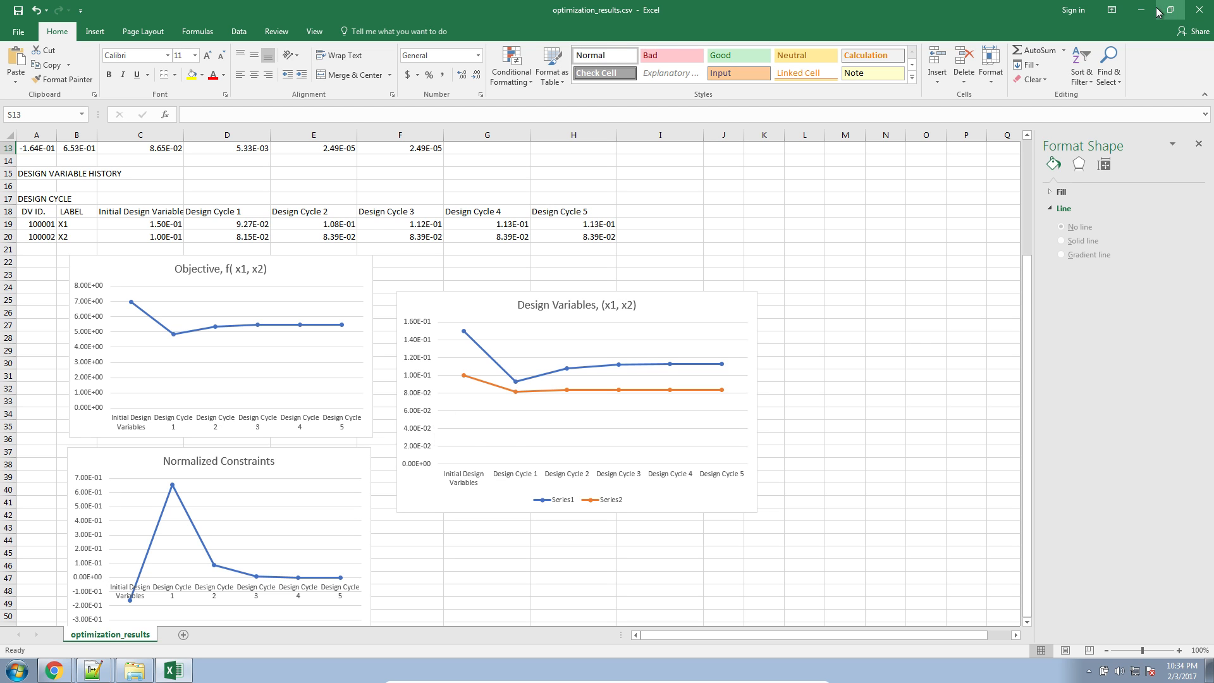
pyautogui.click(1151, 12)
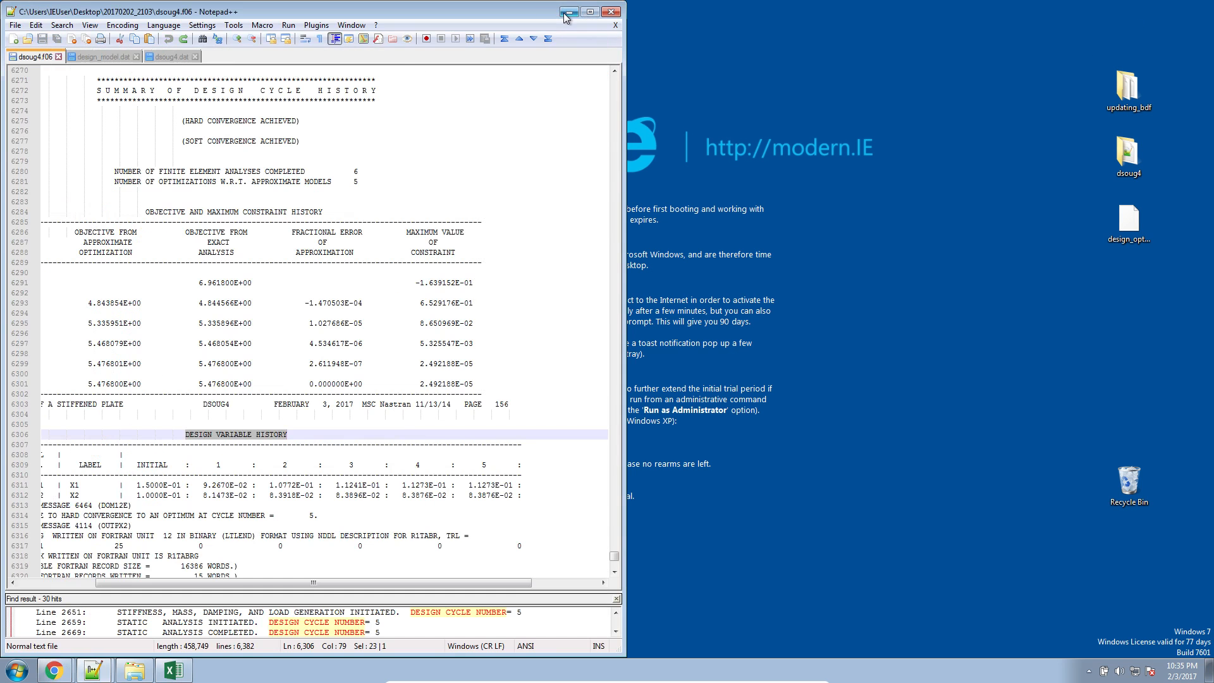
# - Browse the desktop folders to updating_bdf and open model_original.bdf in Notepad++
pyautogui.click(565, 13)
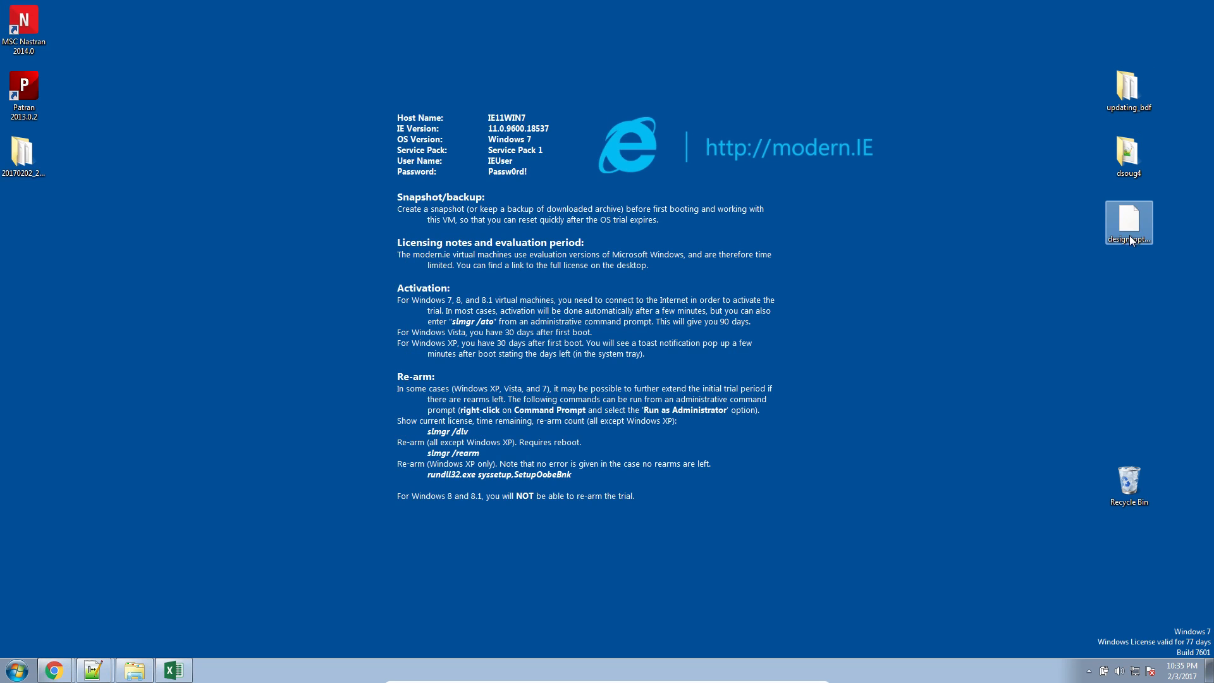
pyautogui.moveTo(1136, 227)
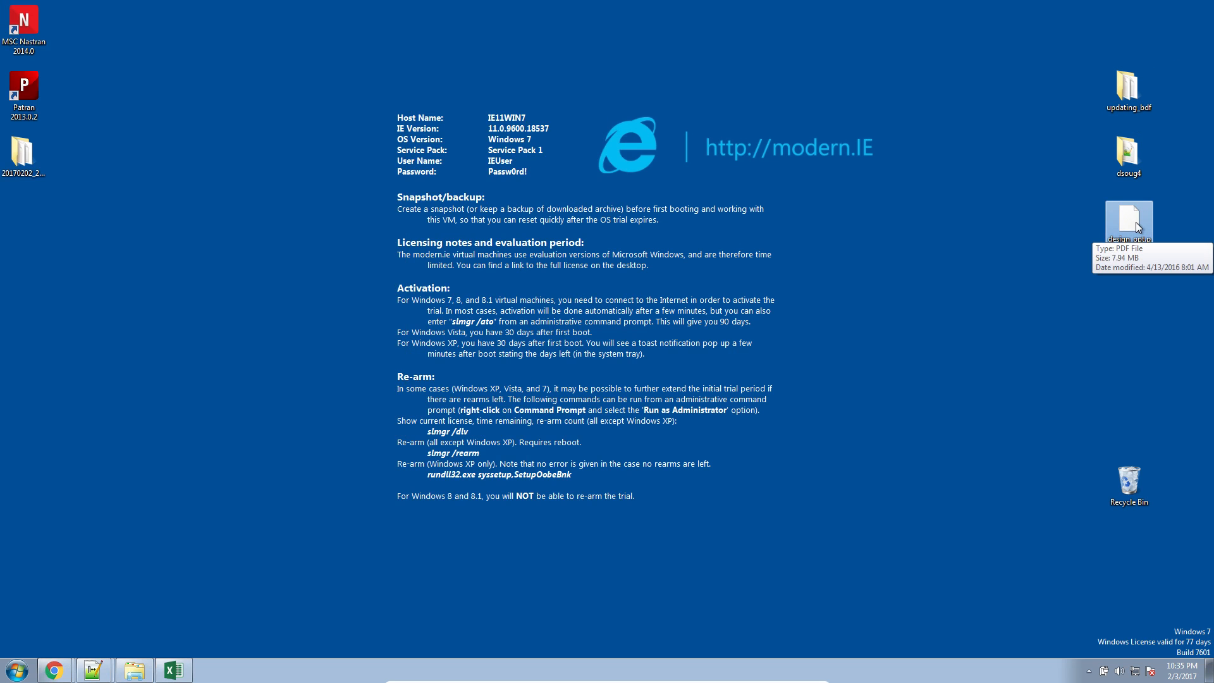
pyautogui.doubleClick(1128, 151)
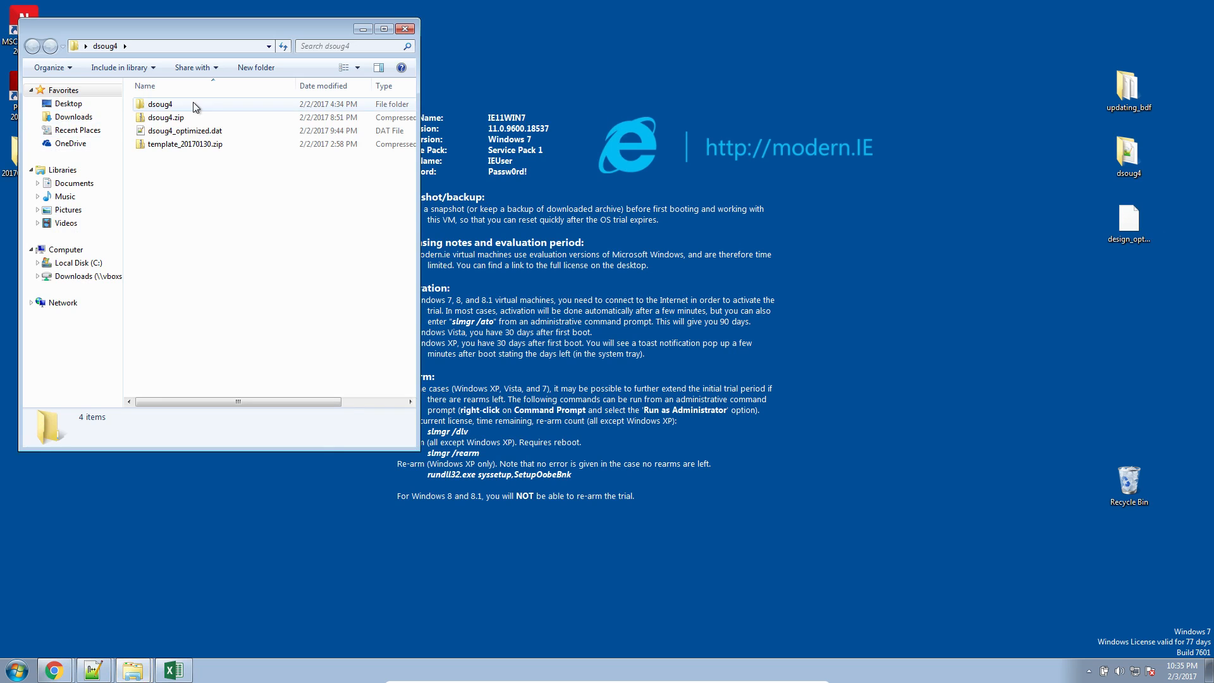
pyautogui.click(404, 28)
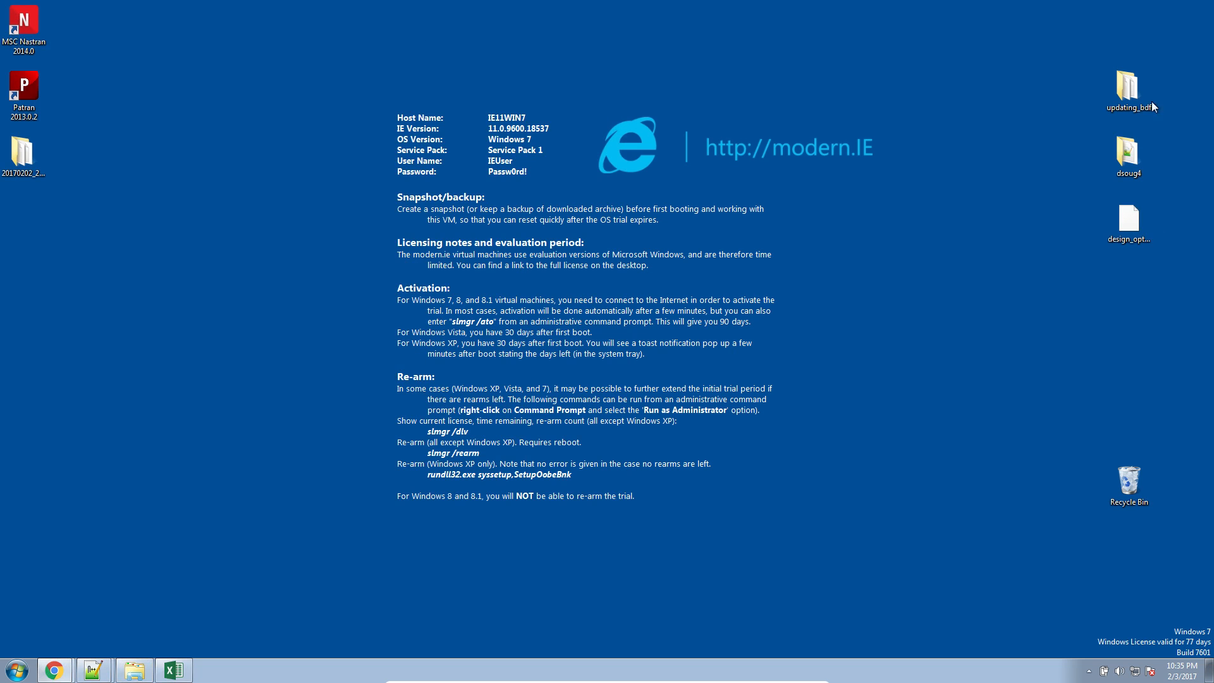
pyautogui.doubleClick(1128, 83)
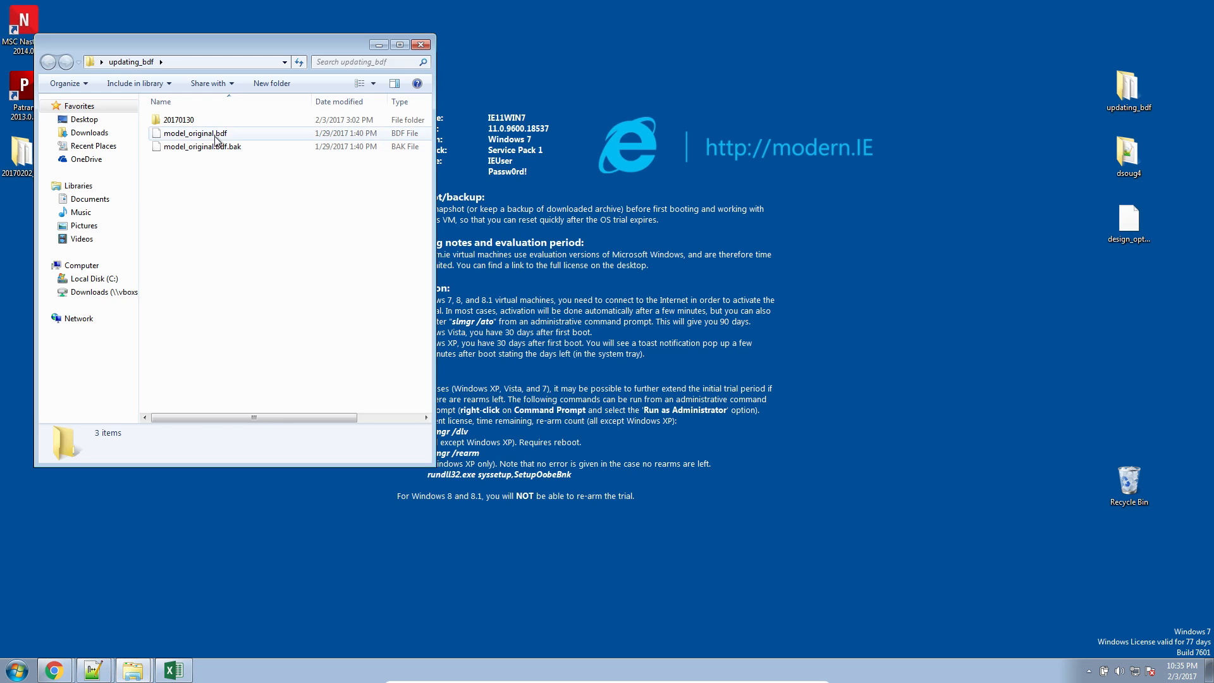
pyautogui.doubleClick(190, 134)
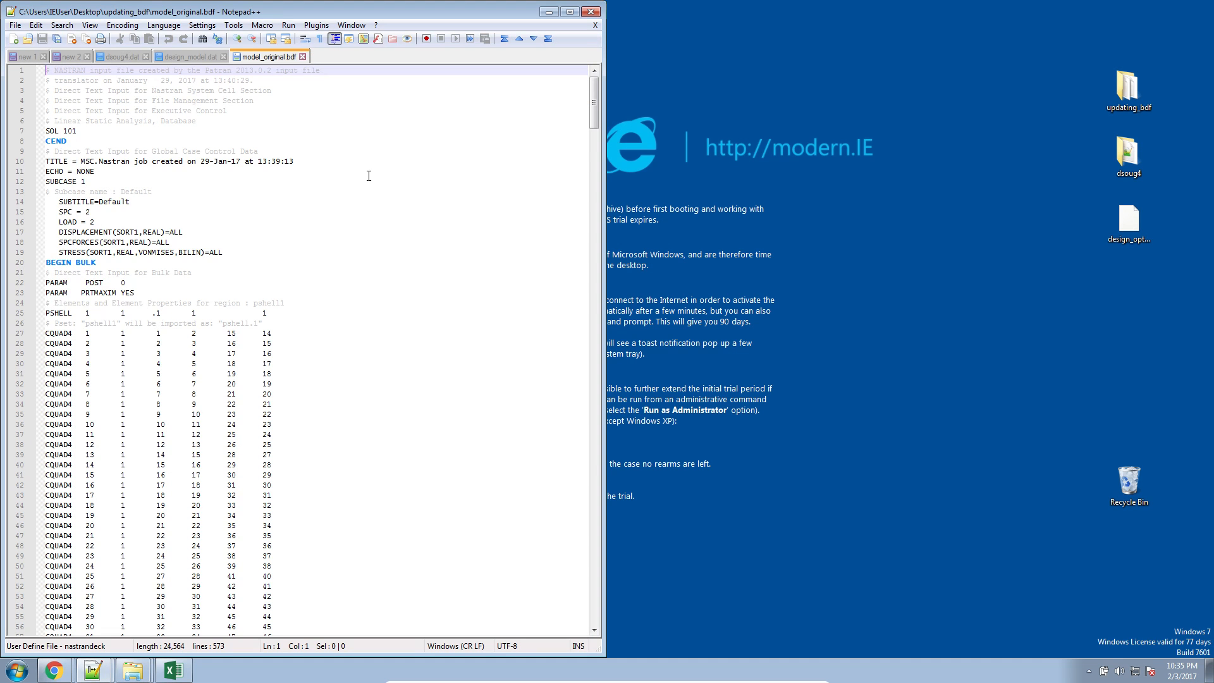
pyautogui.moveTo(372, 190)
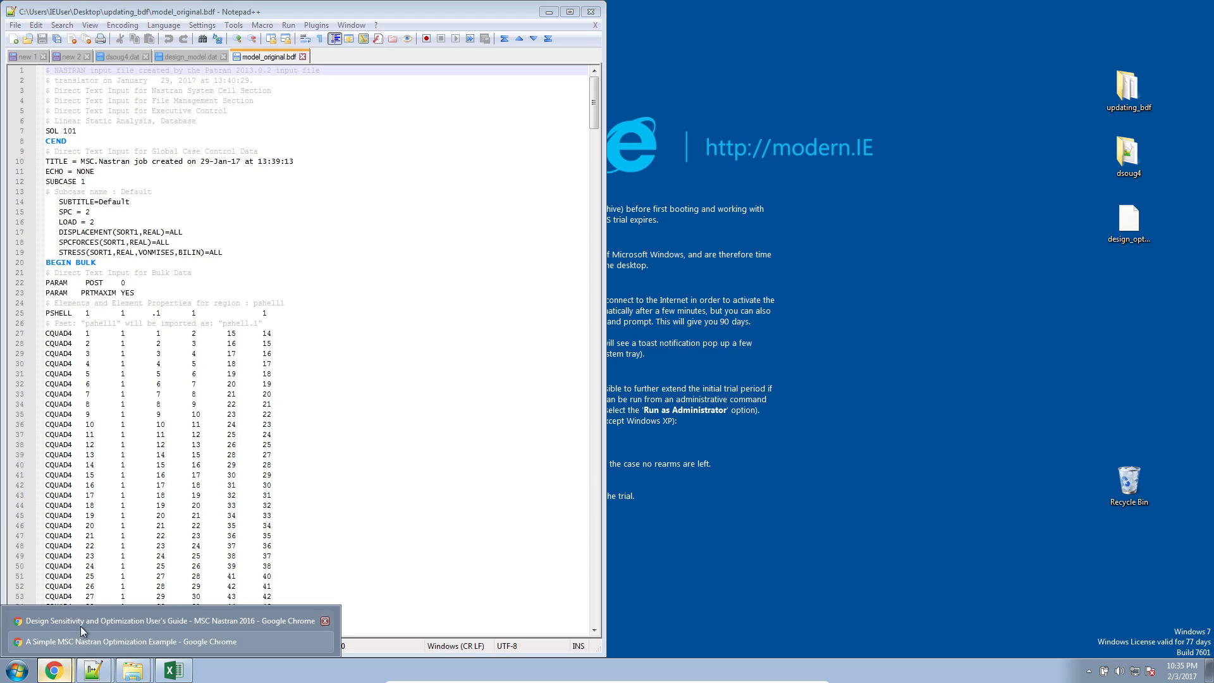
# - Bring up the Stiffened Plate PDF and open model.bdf from the 20170130 folder
pyautogui.click(82, 621)
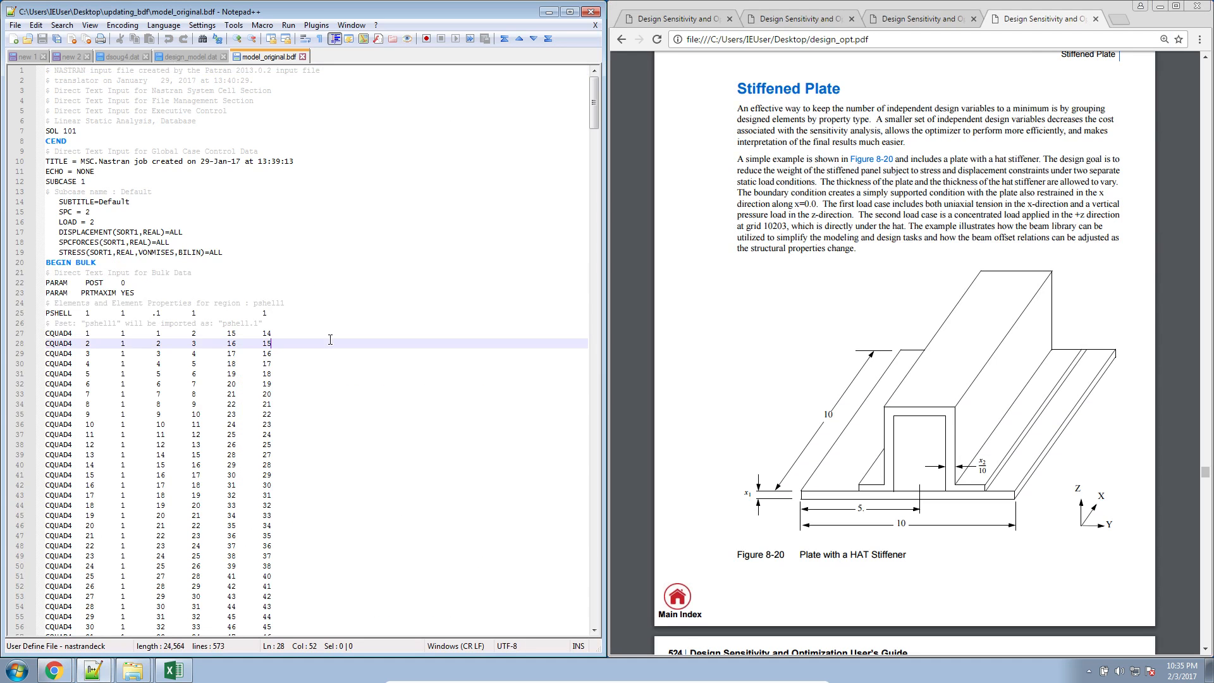
pyautogui.moveTo(467, 192)
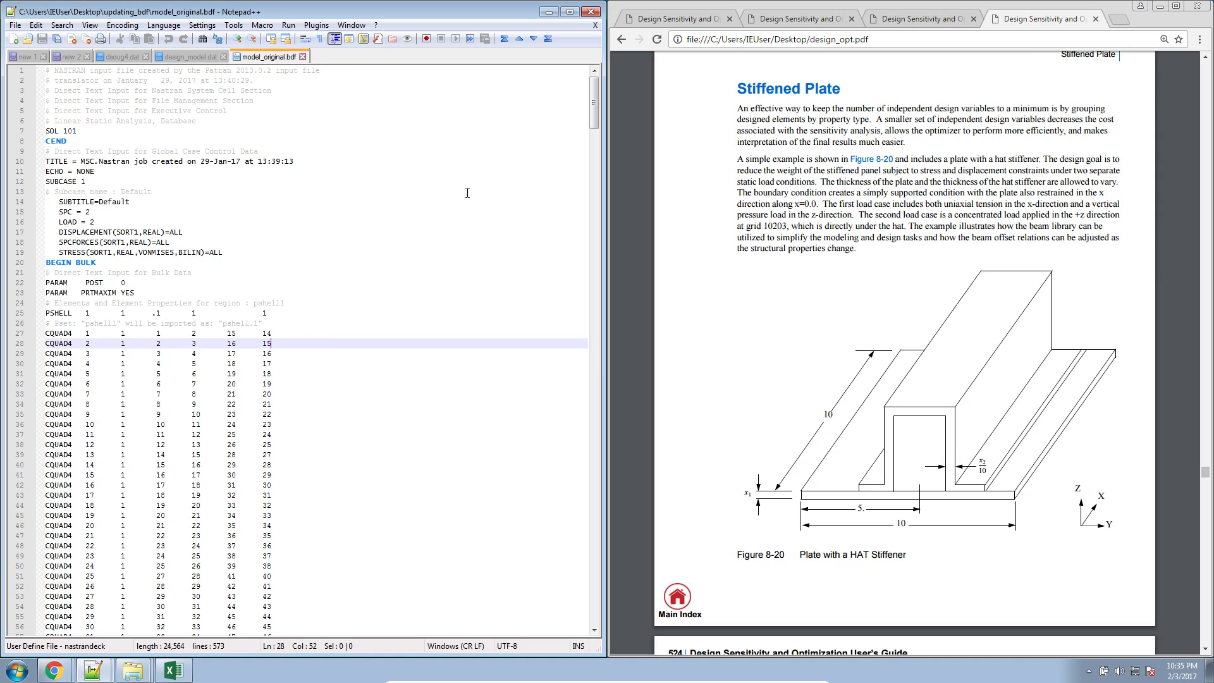
pyautogui.moveTo(148, 503)
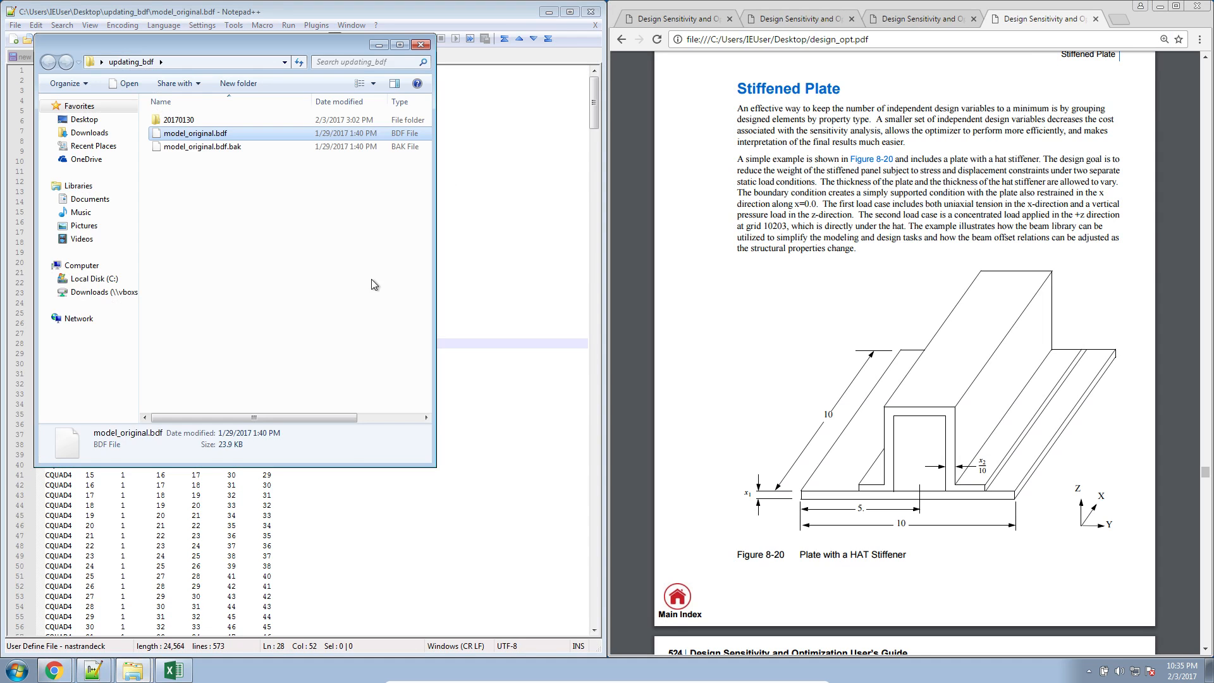
pyautogui.doubleClick(177, 119)
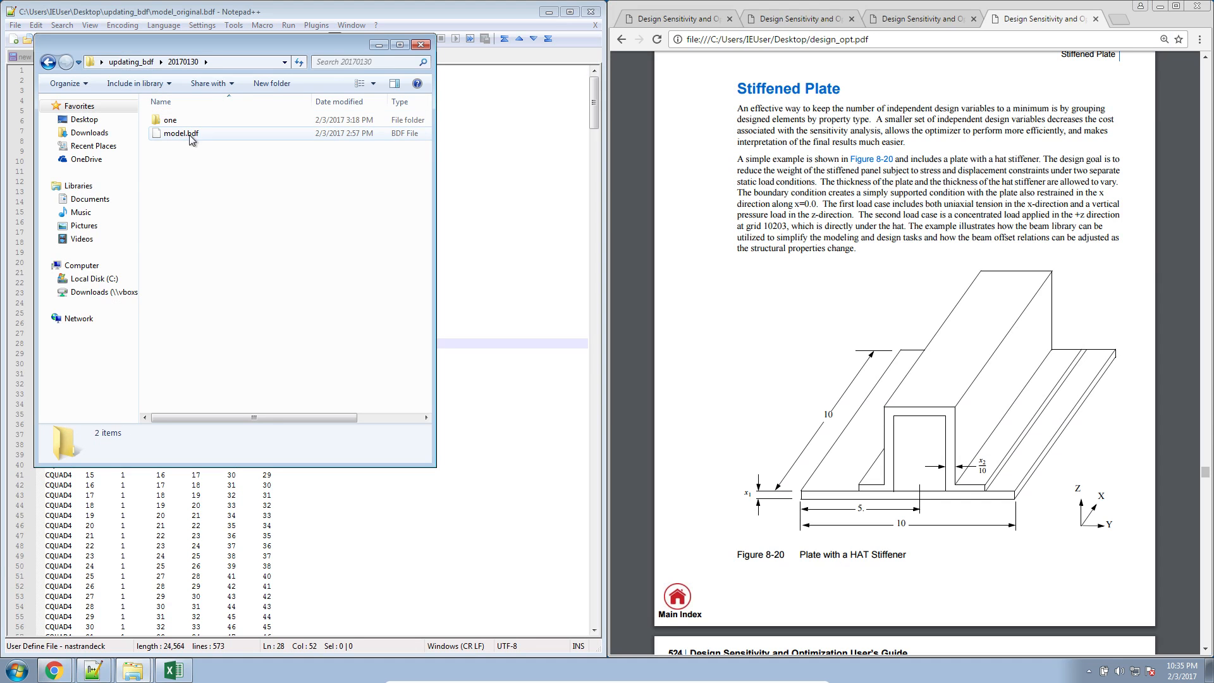
pyautogui.doubleClick(179, 134)
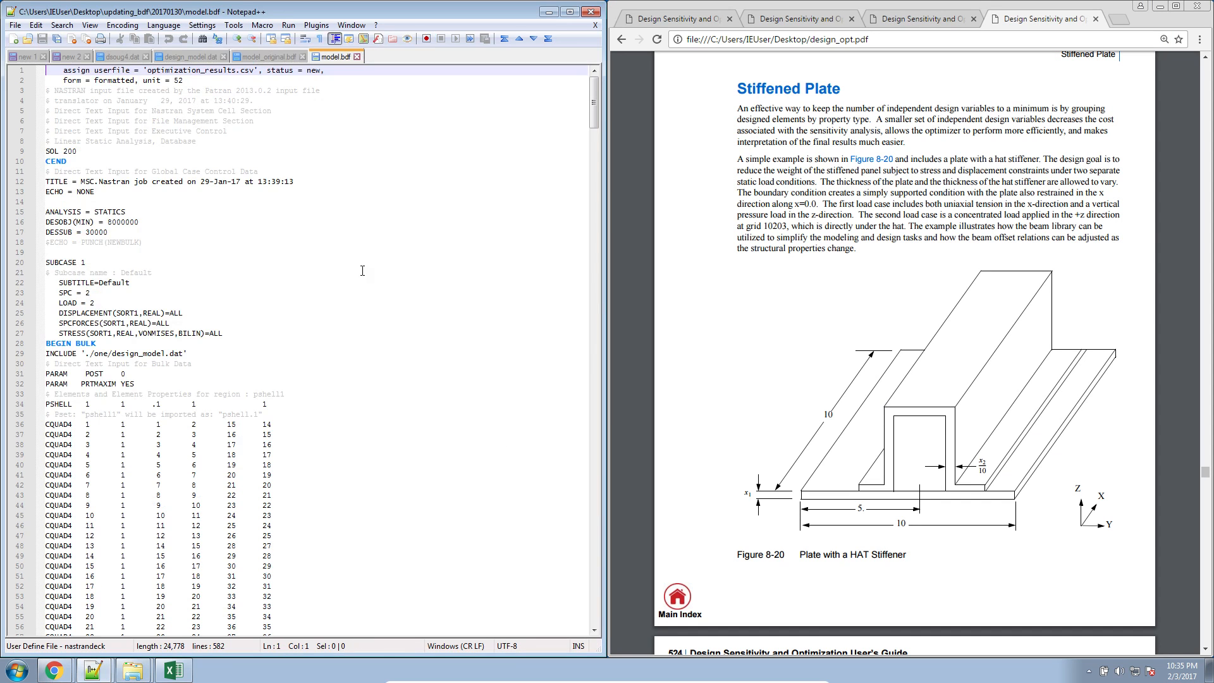
# - Move model.bdf to the other view so it sits beside model_original.bdf
pyautogui.moveTo(75, 70); pyautogui.dragTo(93, 342)
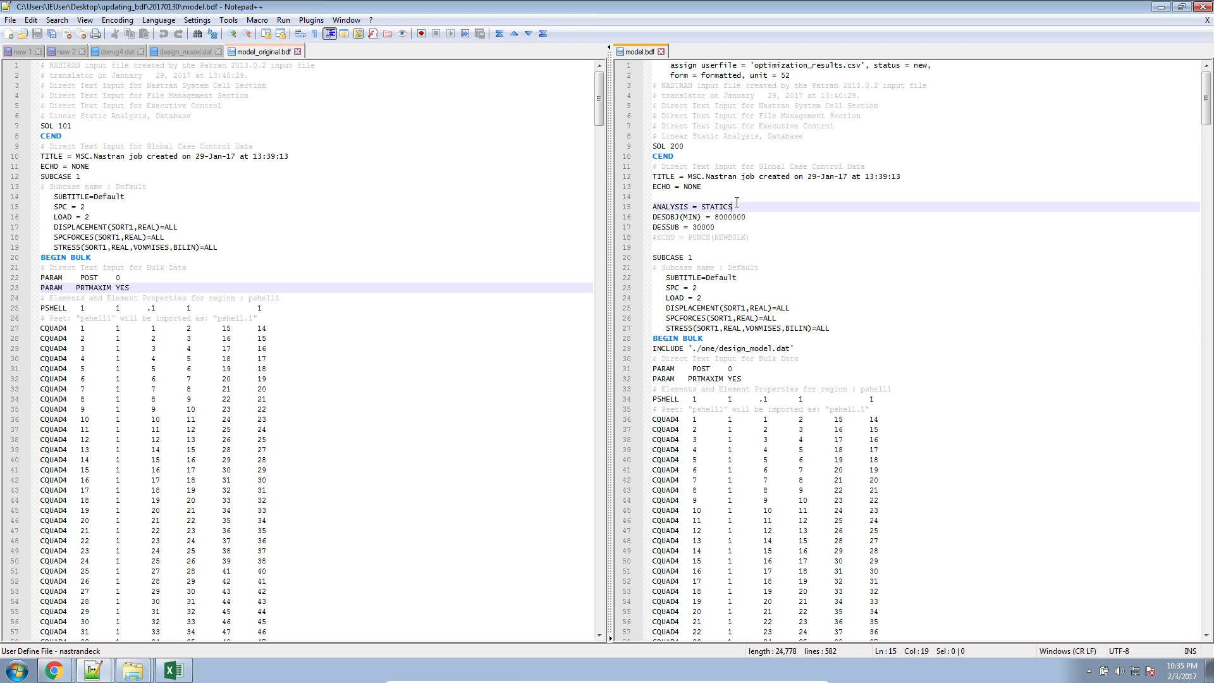
pyautogui.moveTo(548, 450)
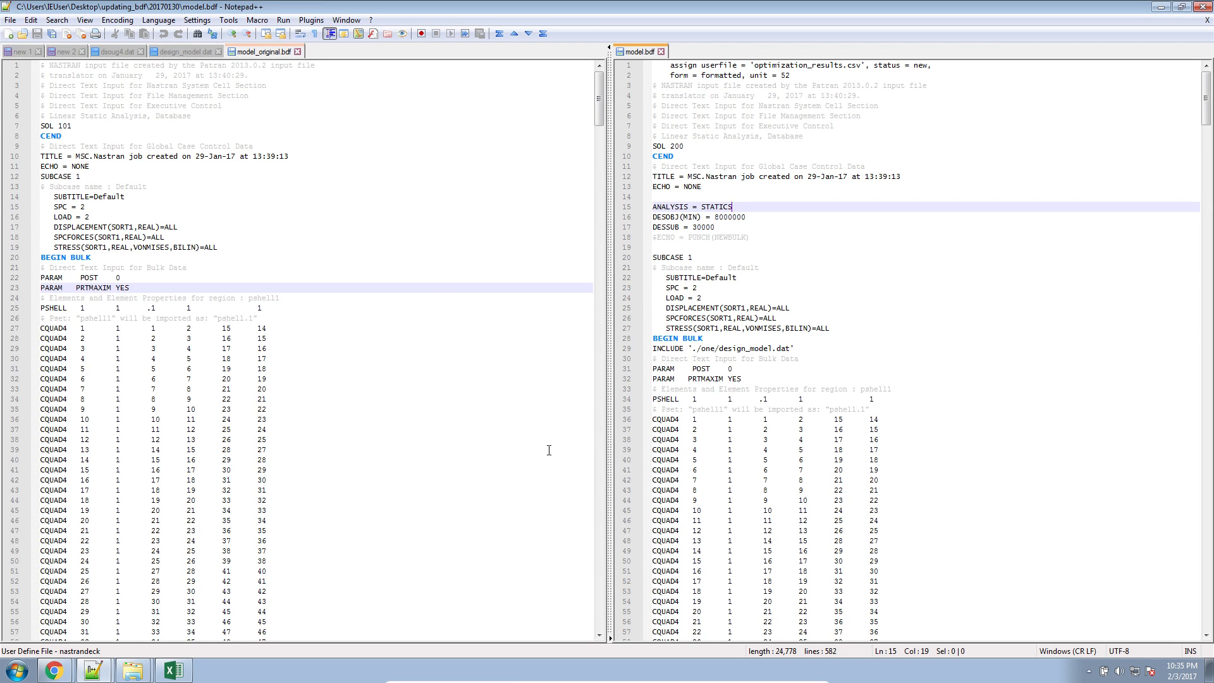
pyautogui.scroll(-3)
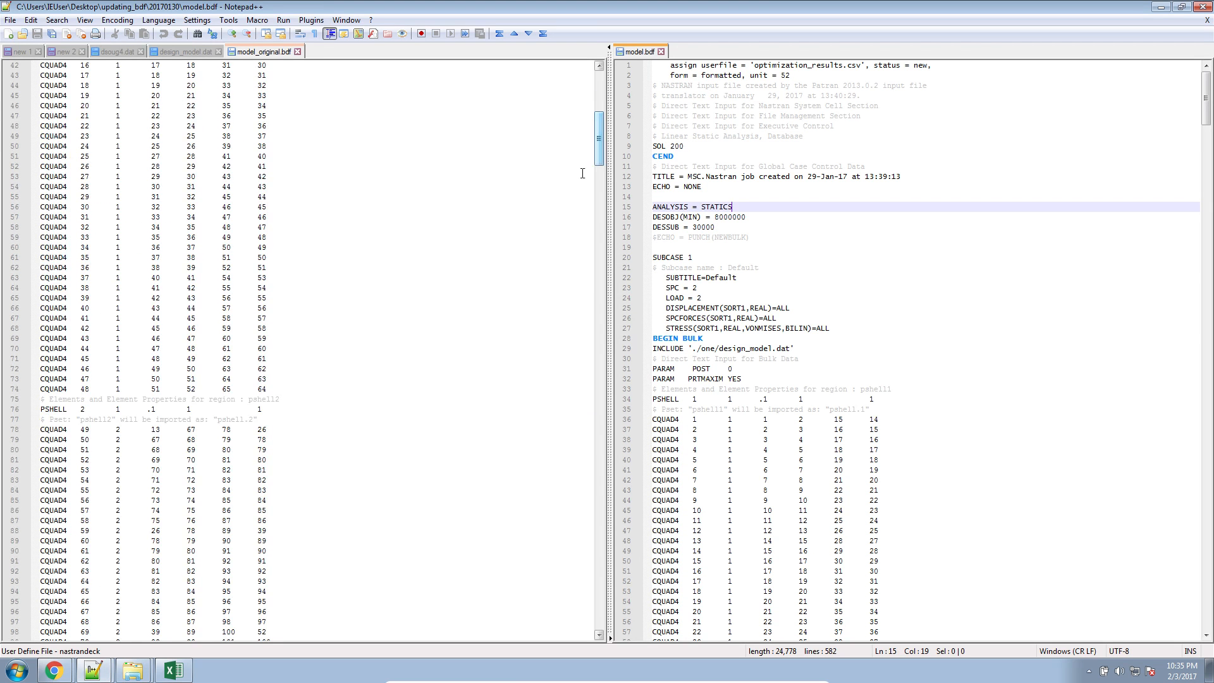